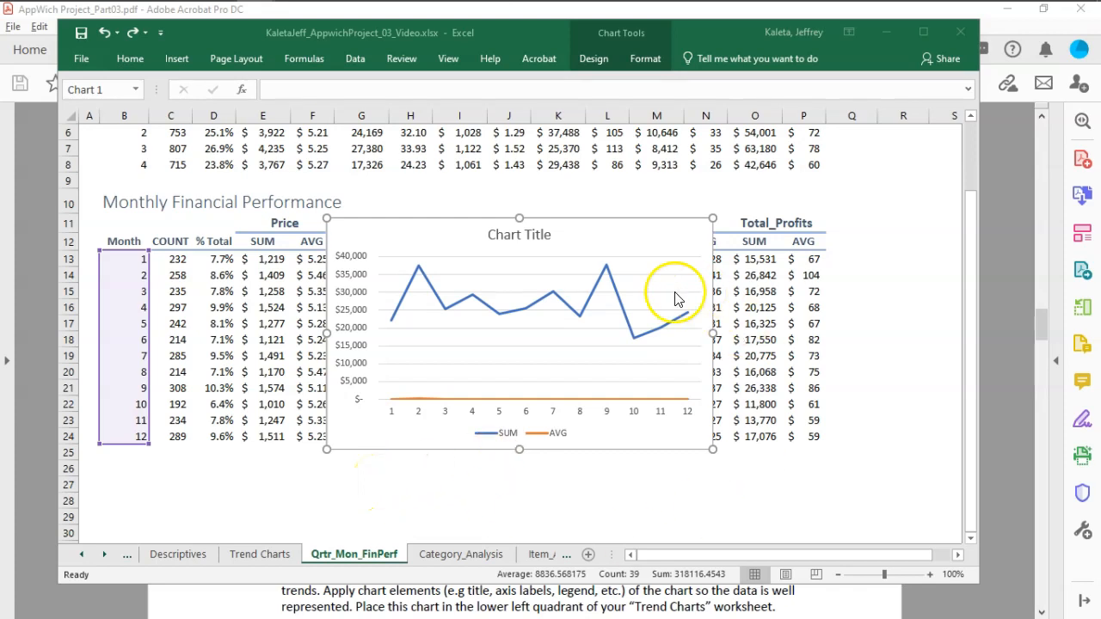
pyautogui.moveTo(334, 221)
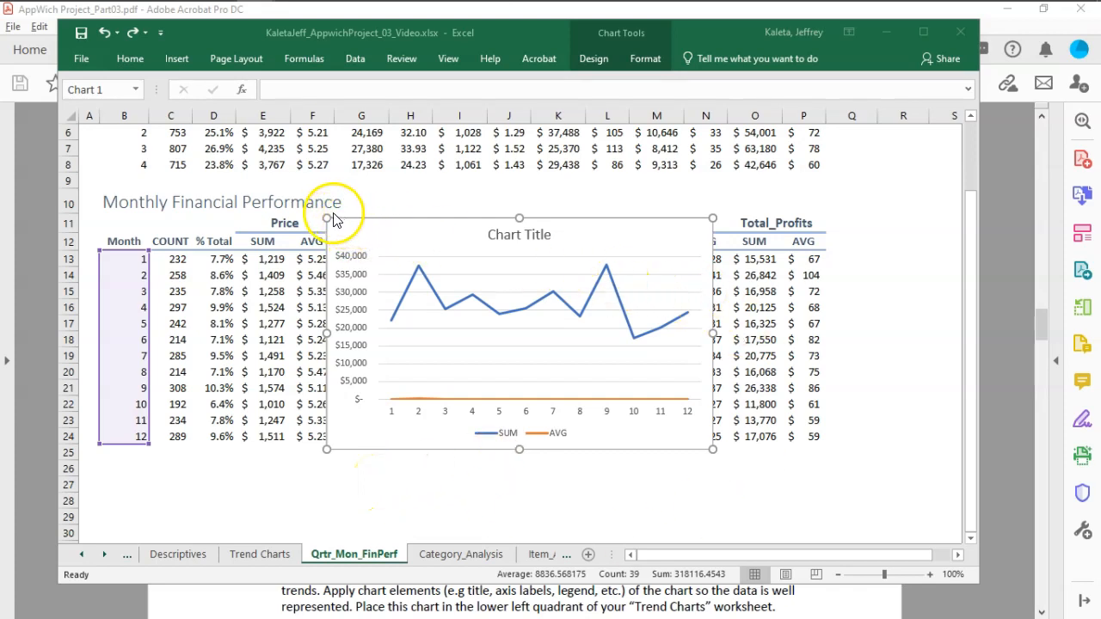
pyautogui.moveTo(382, 245)
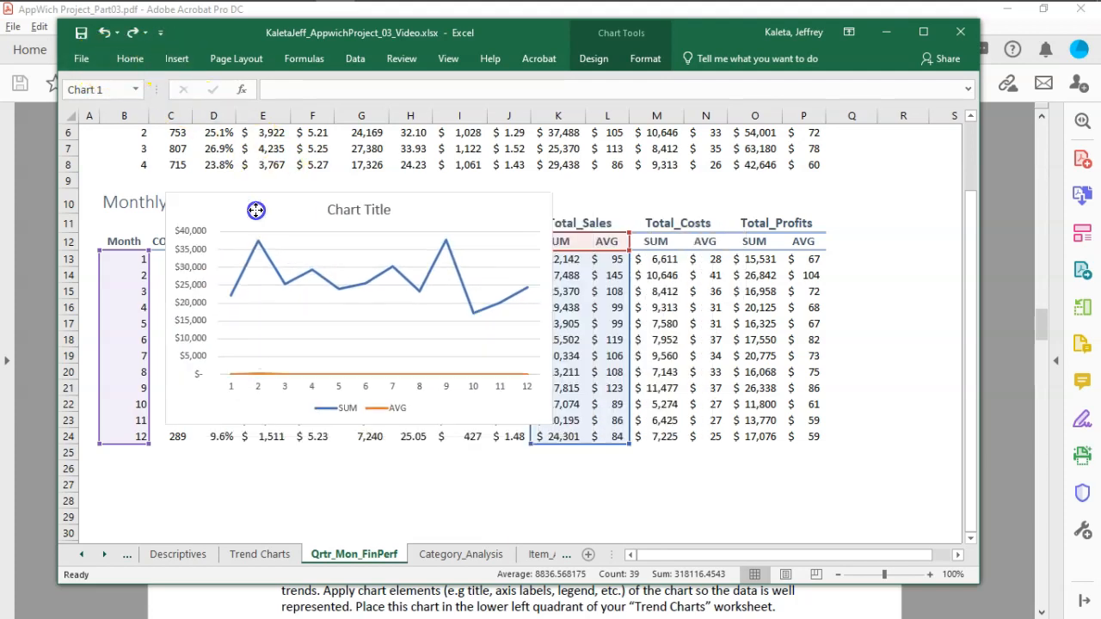
# Insert a basic line chart of the SUM and AVG sales columns.
pyautogui.moveTo(255, 209); pyautogui.dragTo(850, 241)
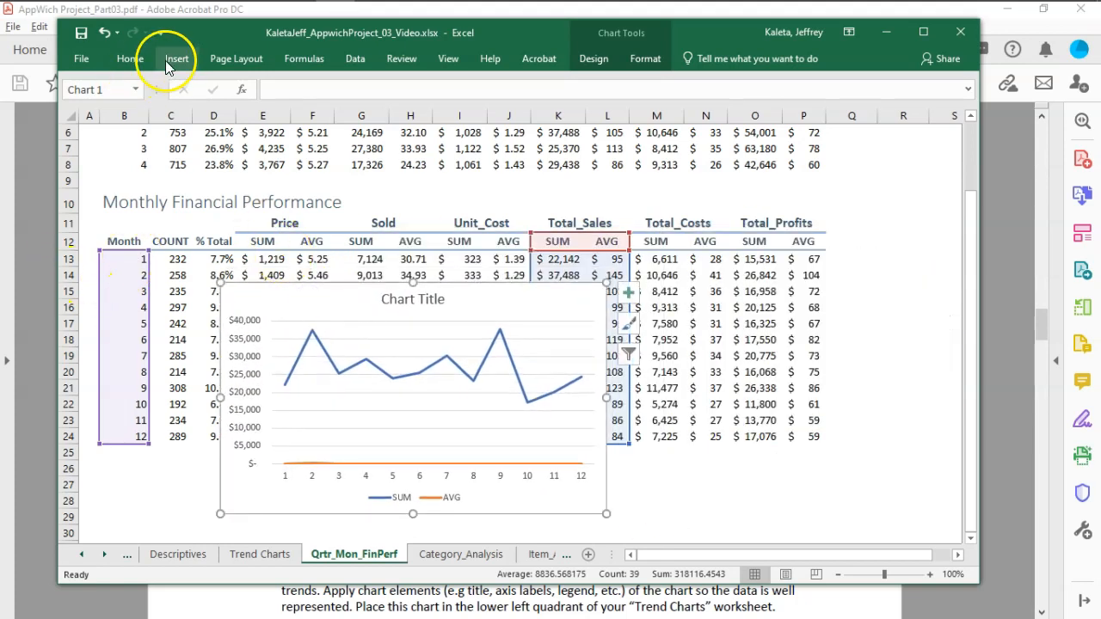
pyautogui.click(177, 58)
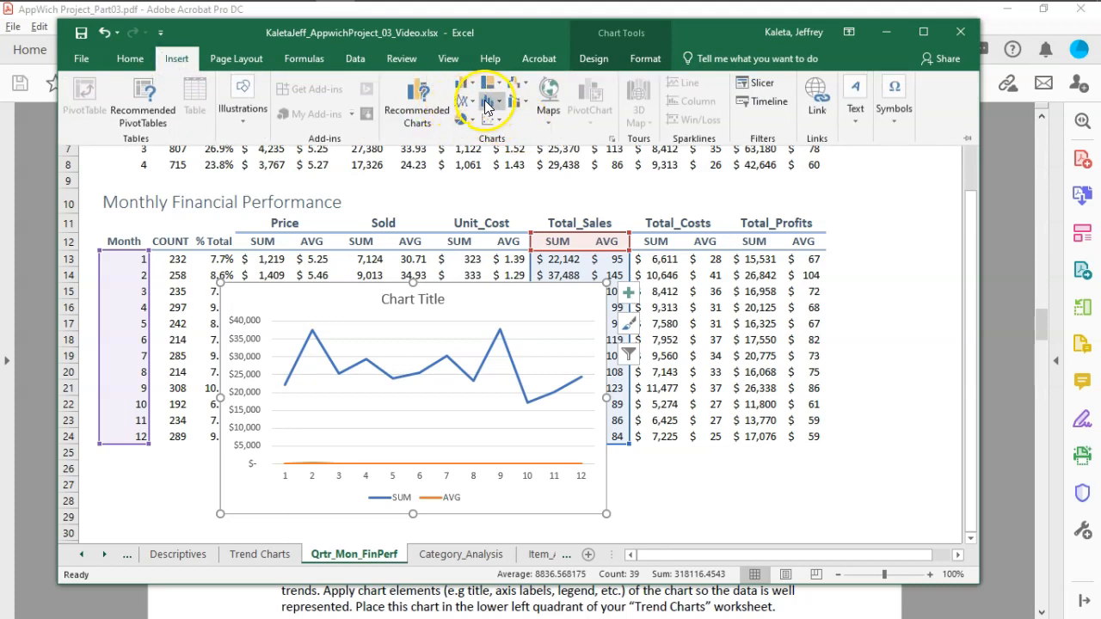
pyautogui.click(465, 100)
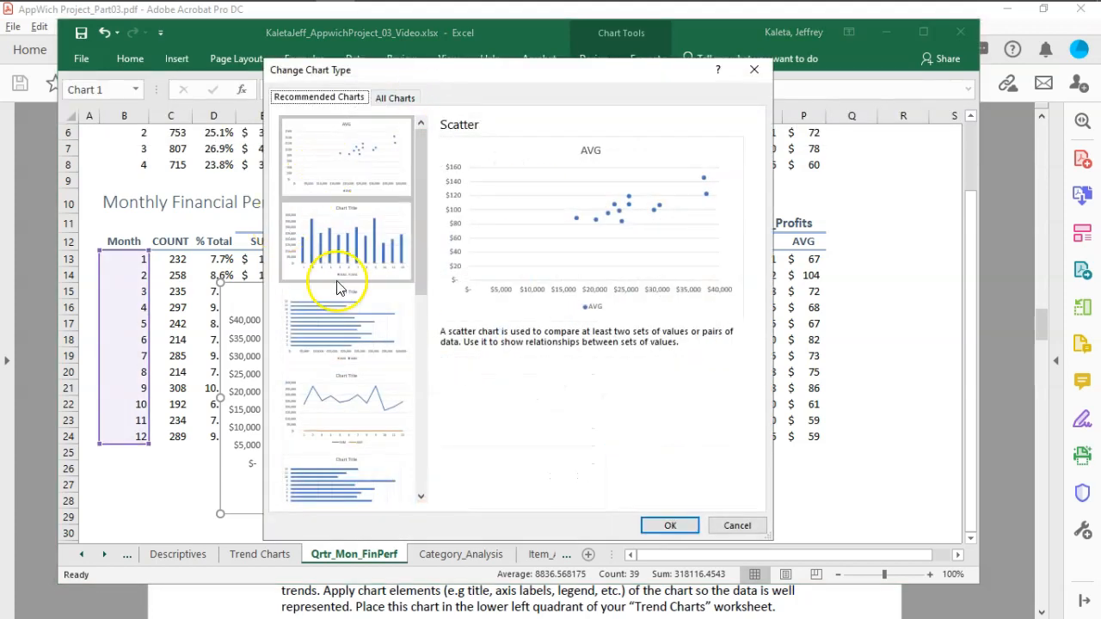
pyautogui.click(396, 97)
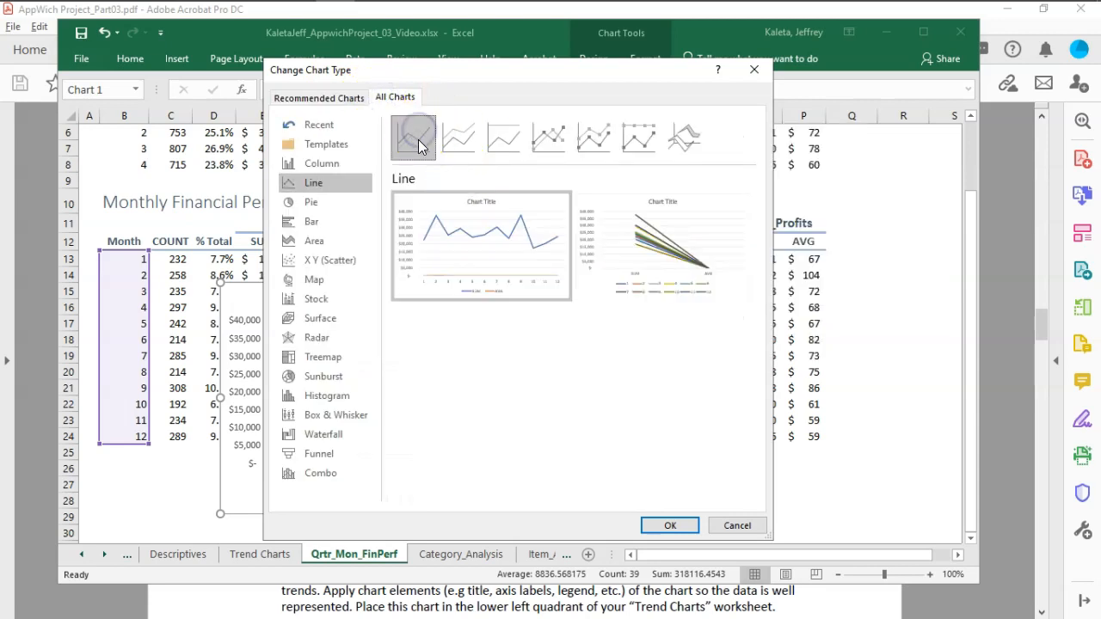
pyautogui.click(412, 138)
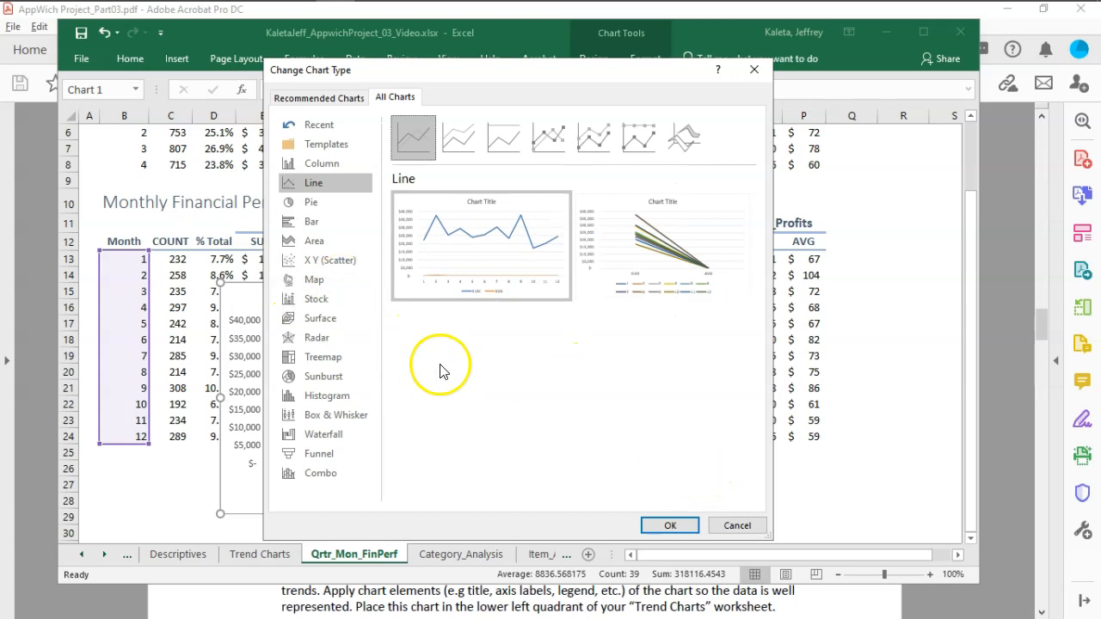
pyautogui.click(669, 525)
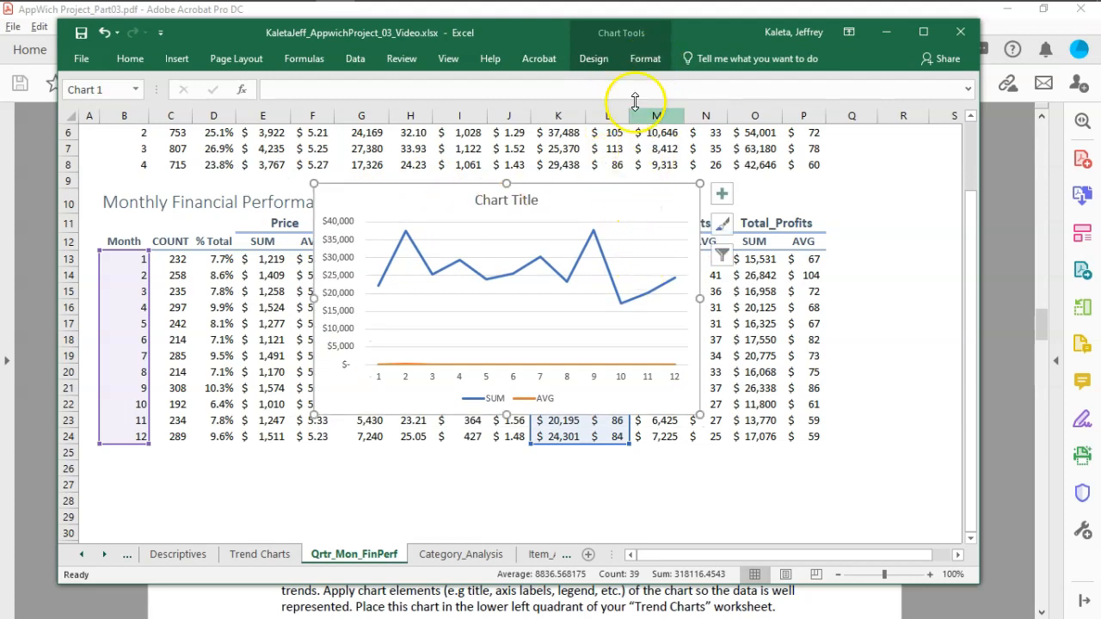
# Move the chart as an object onto the Trend Charts sheet.
pyautogui.click(594, 59)
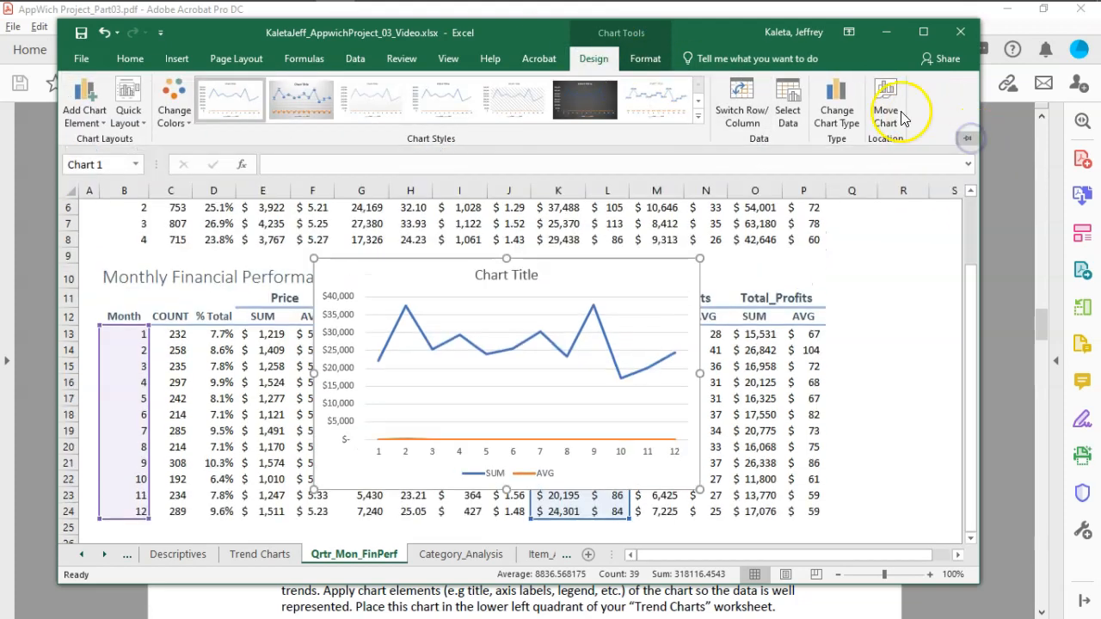
pyautogui.click(884, 102)
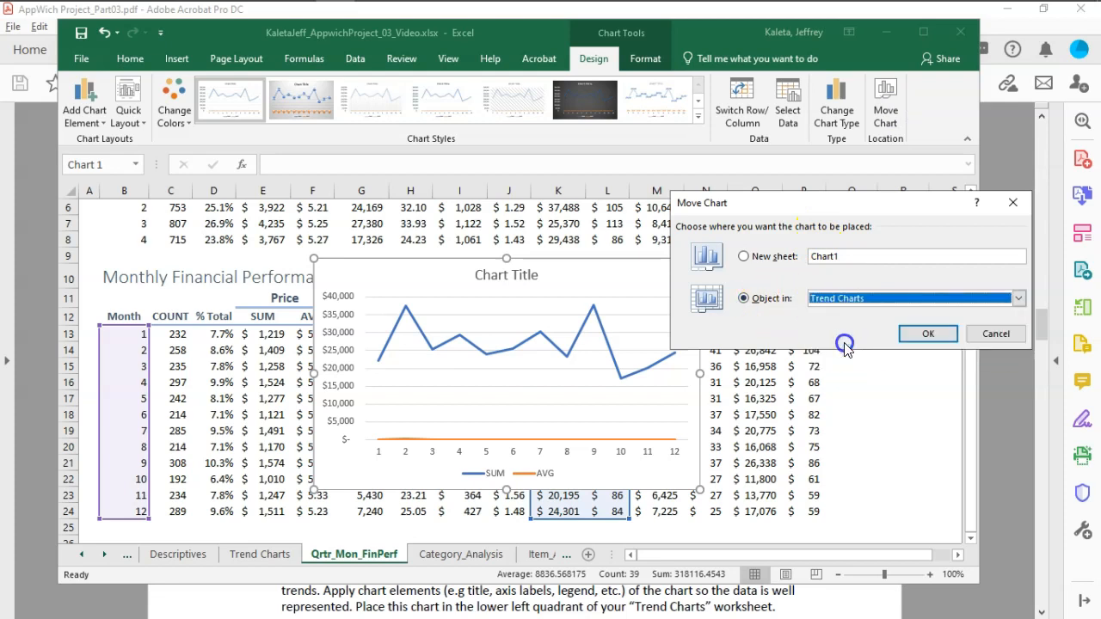
pyautogui.click(927, 334)
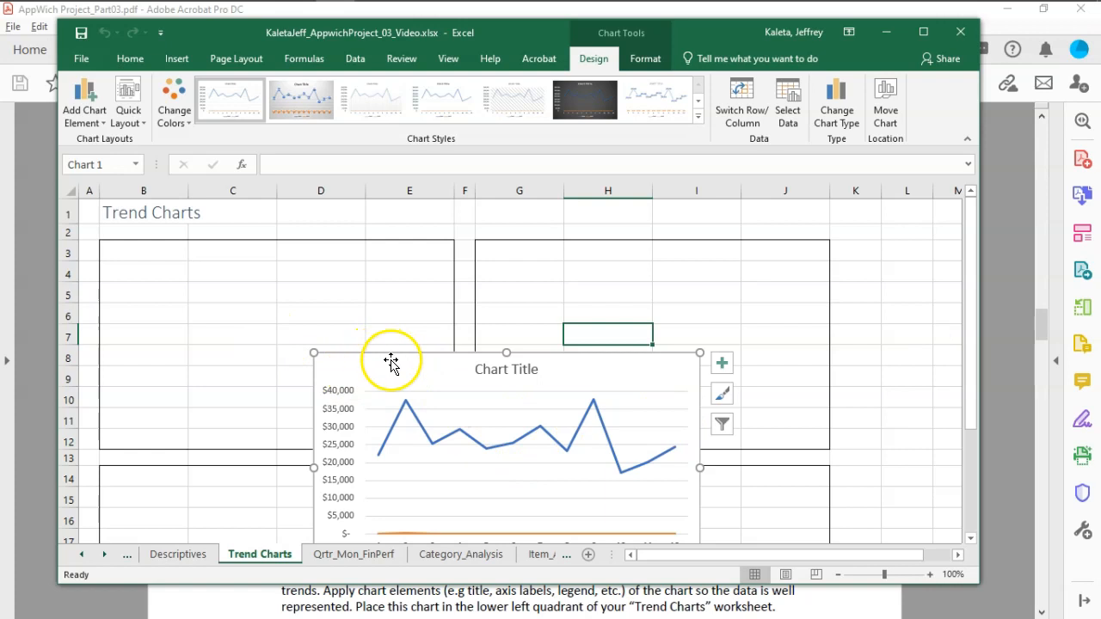
# Place the chart inside the upper-left bordered box on Trend Charts.
pyautogui.moveTo(392, 361); pyautogui.dragTo(602, 375)
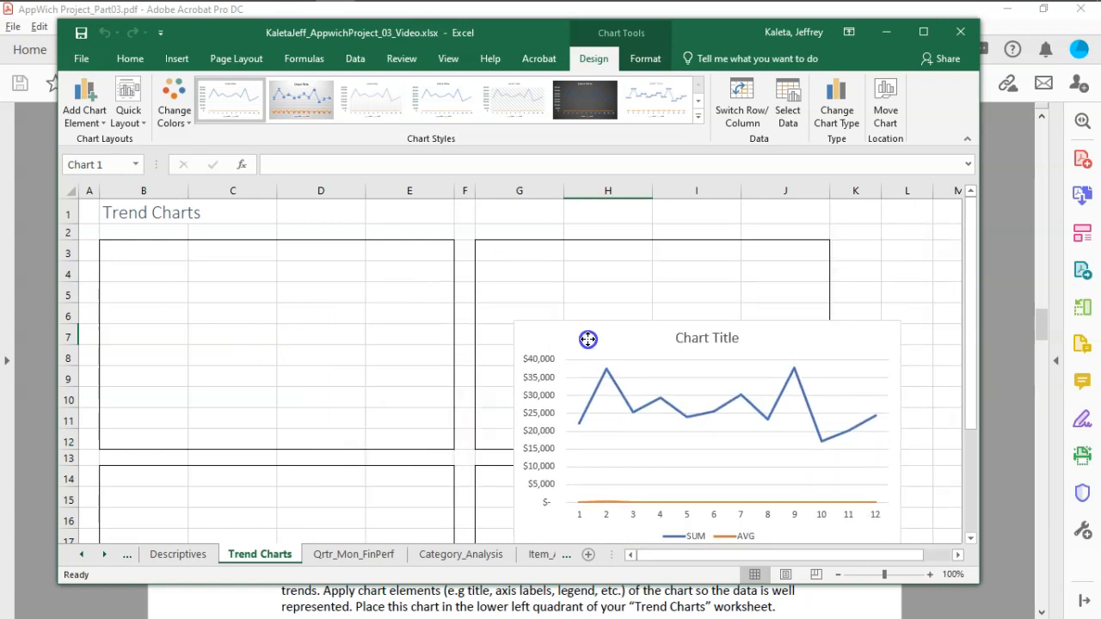
pyautogui.moveTo(589, 337); pyautogui.dragTo(506, 301)
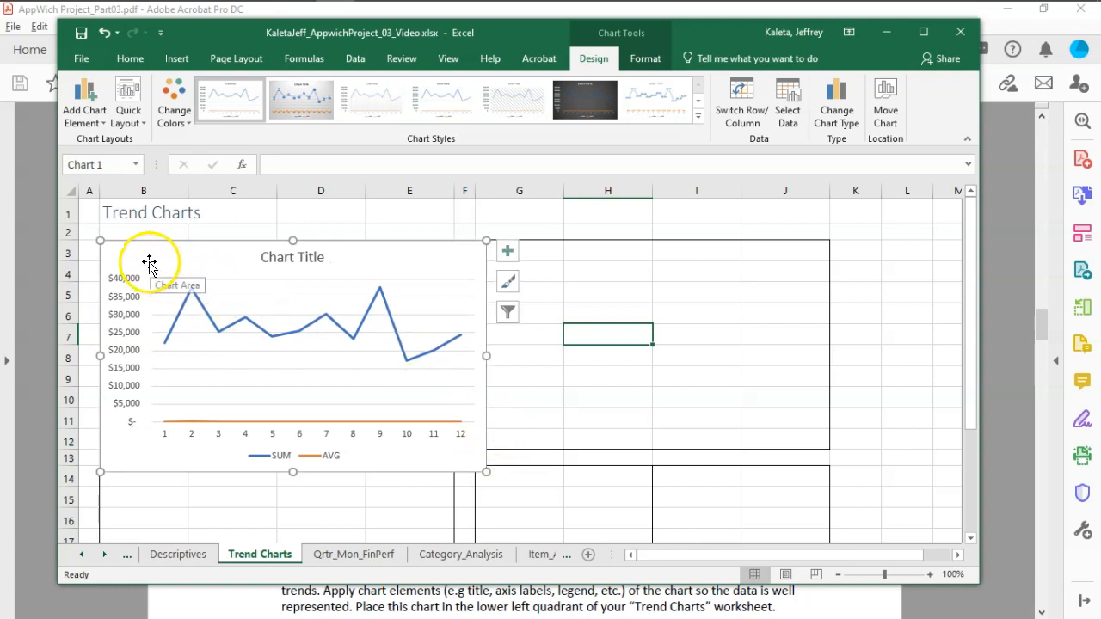
pyautogui.moveTo(480, 478)
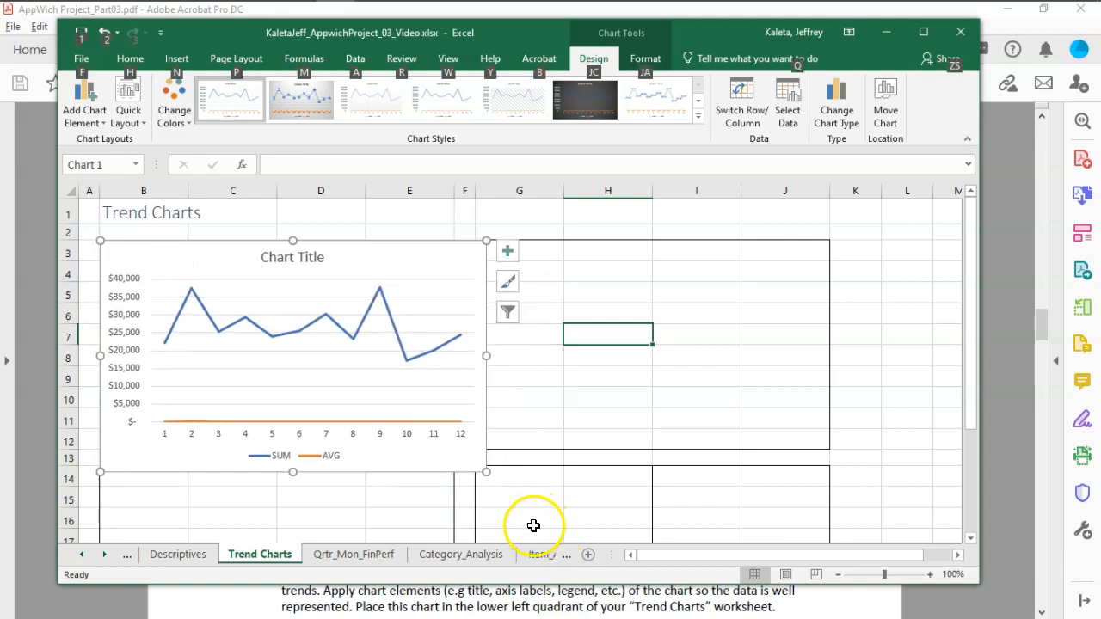
pyautogui.moveTo(144, 258)
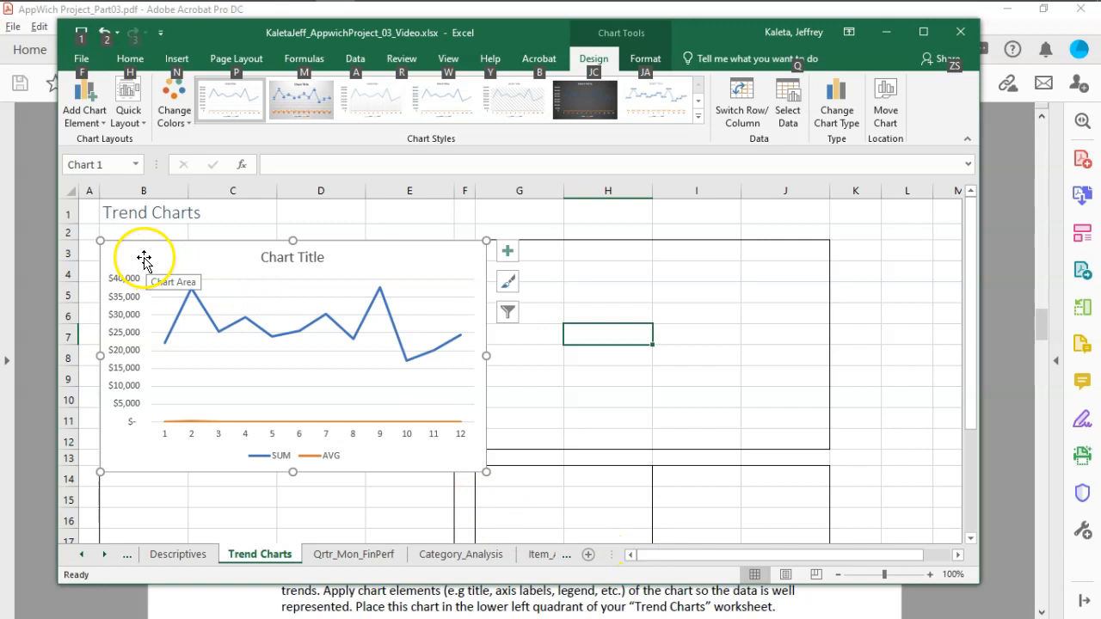
pyautogui.moveTo(213, 344)
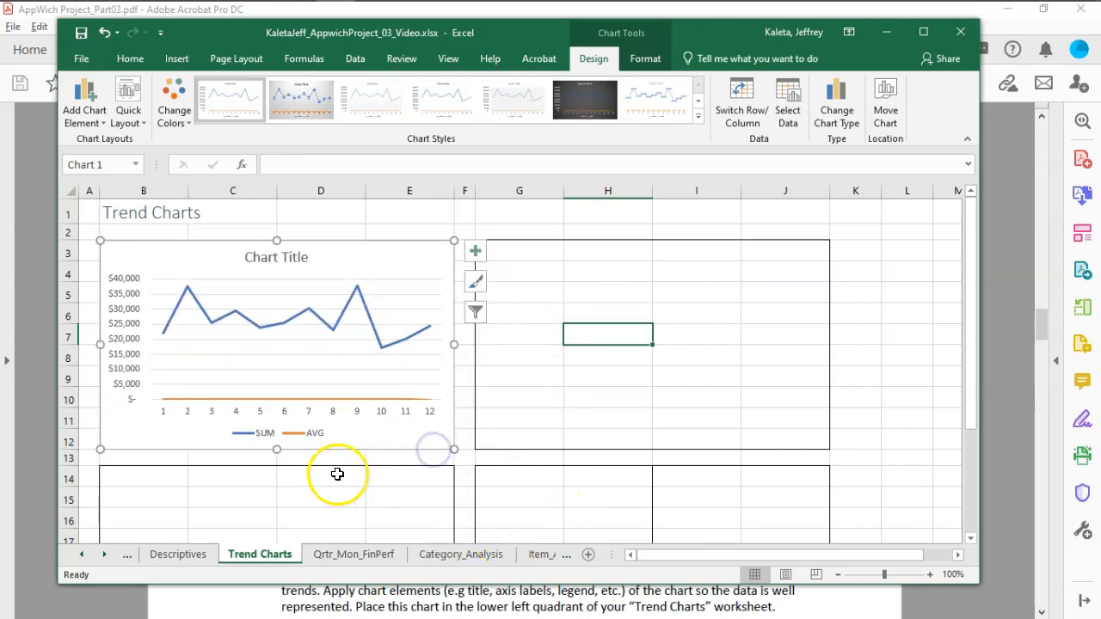
pyautogui.moveTo(960, 53)
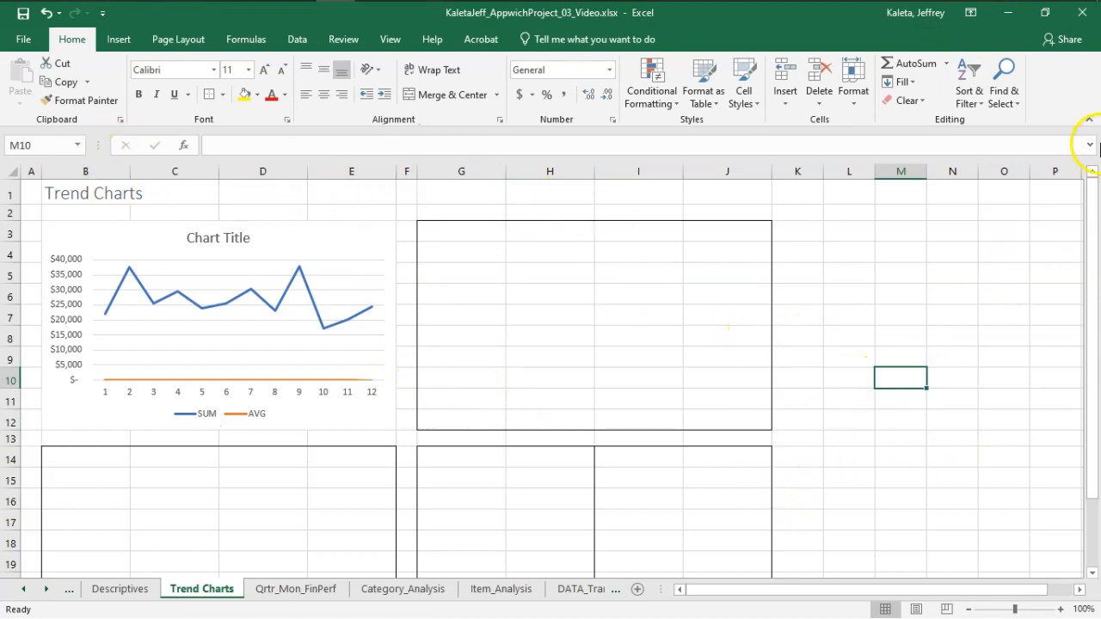
pyautogui.moveTo(954, 589)
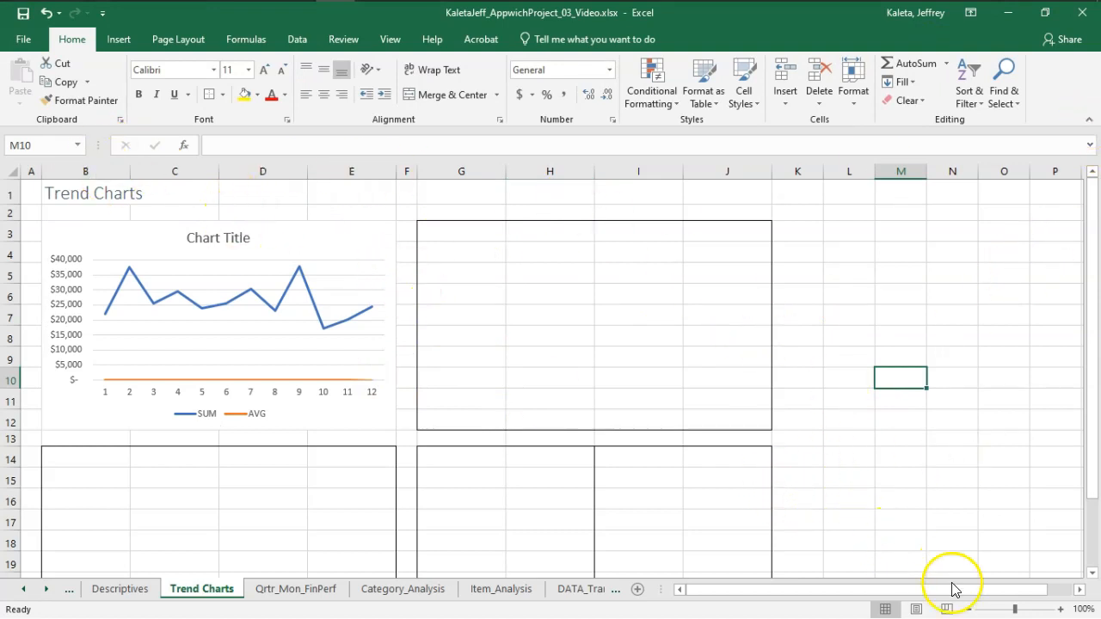
# Zoom out and set columns B–E and G–J to width 20.
pyautogui.click(970, 609)
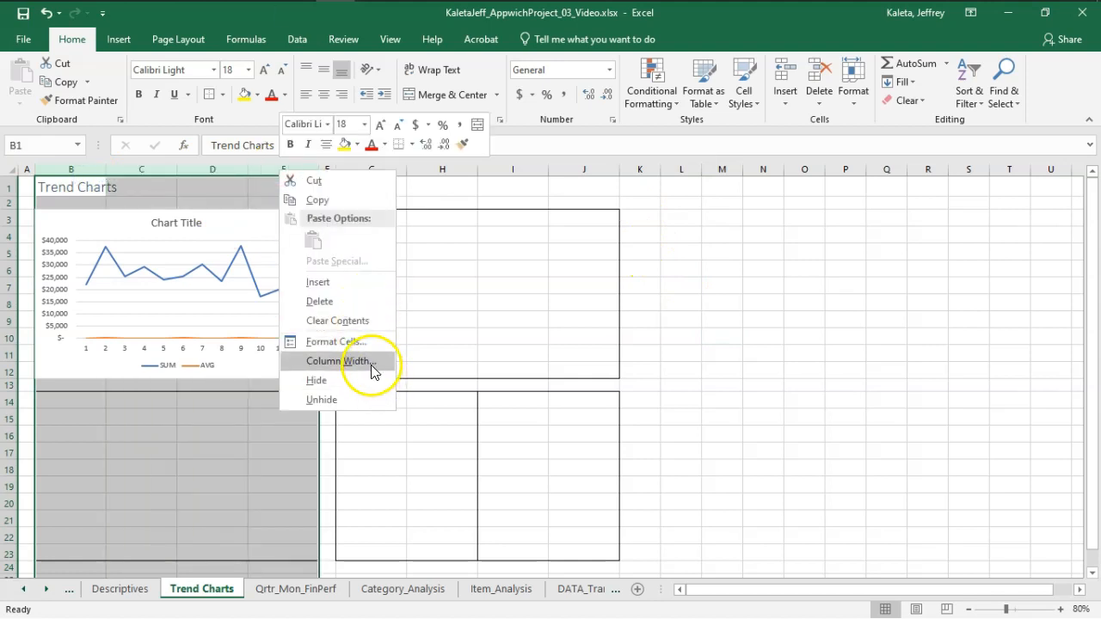
pyautogui.click(339, 361)
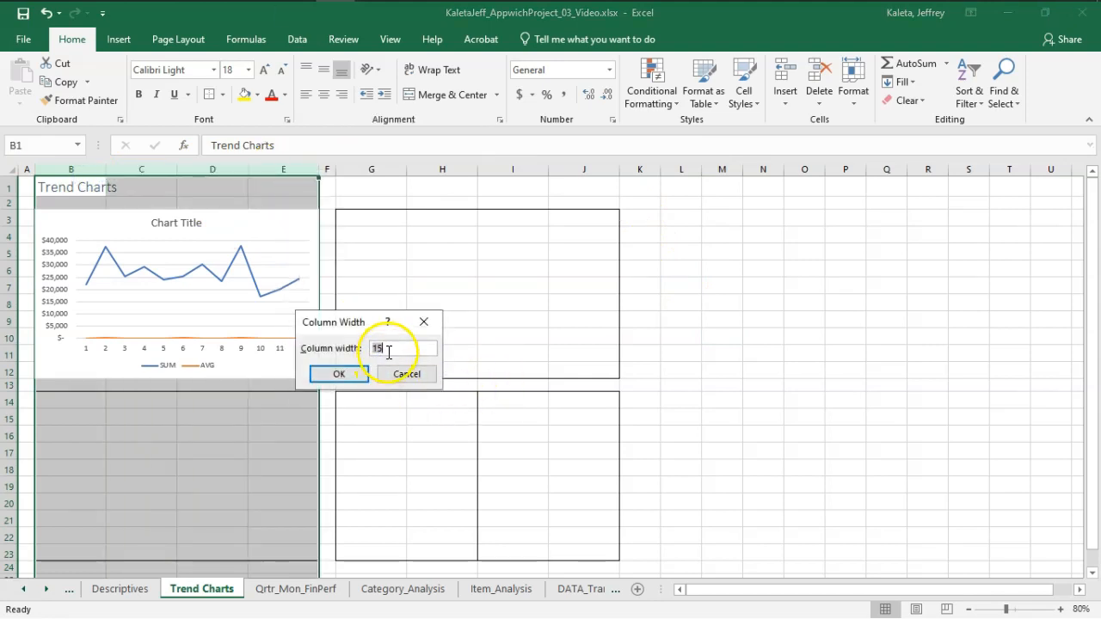
pyautogui.write('20')
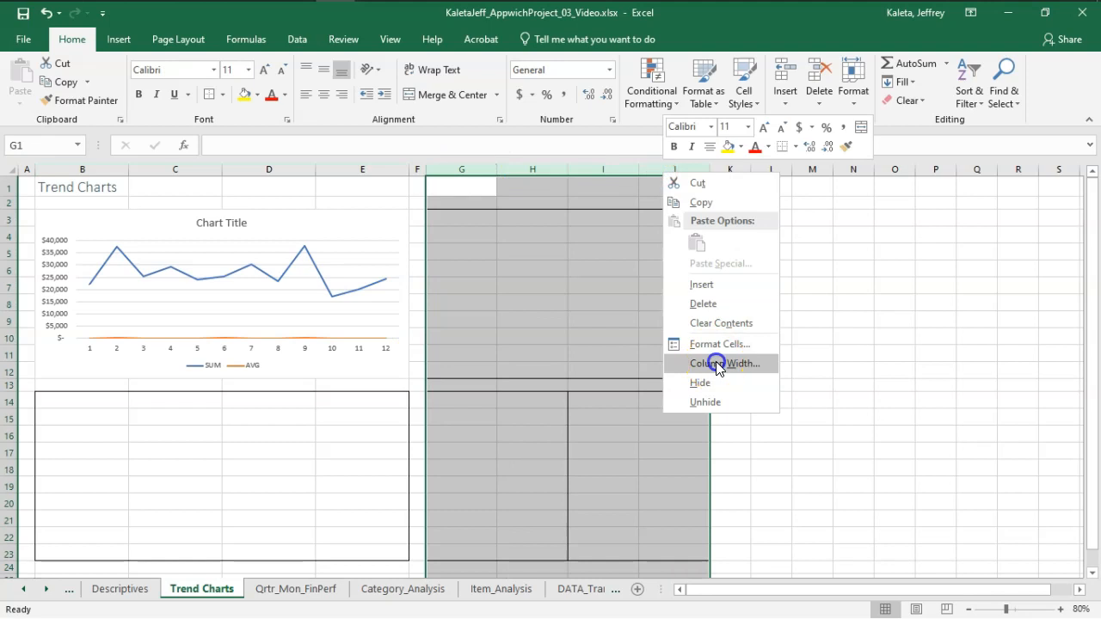
pyautogui.click(726, 363)
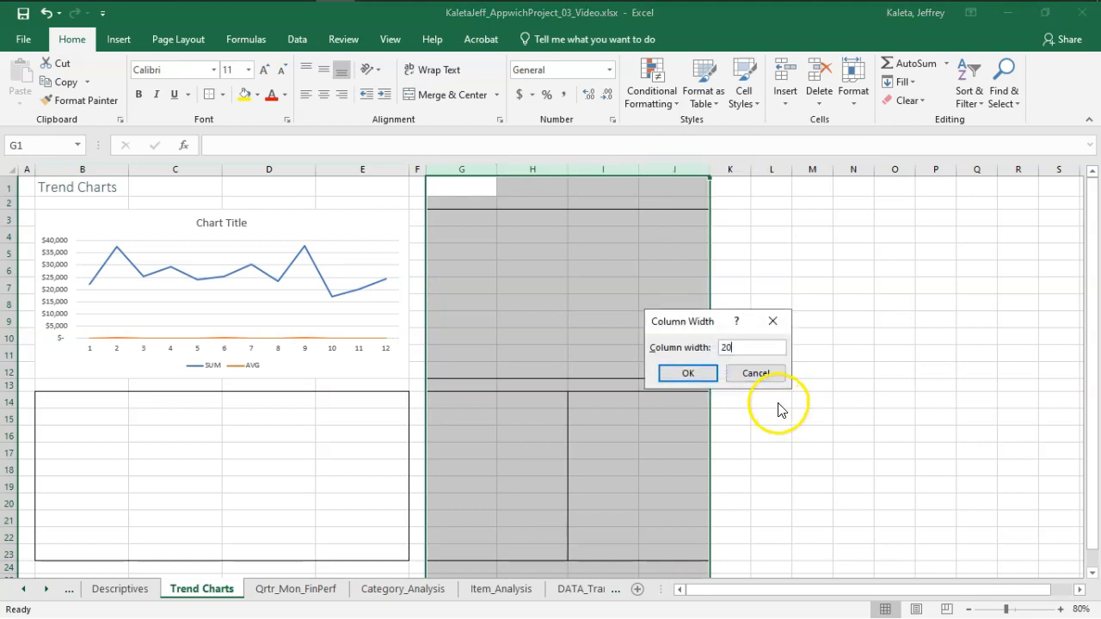
pyautogui.click(688, 372)
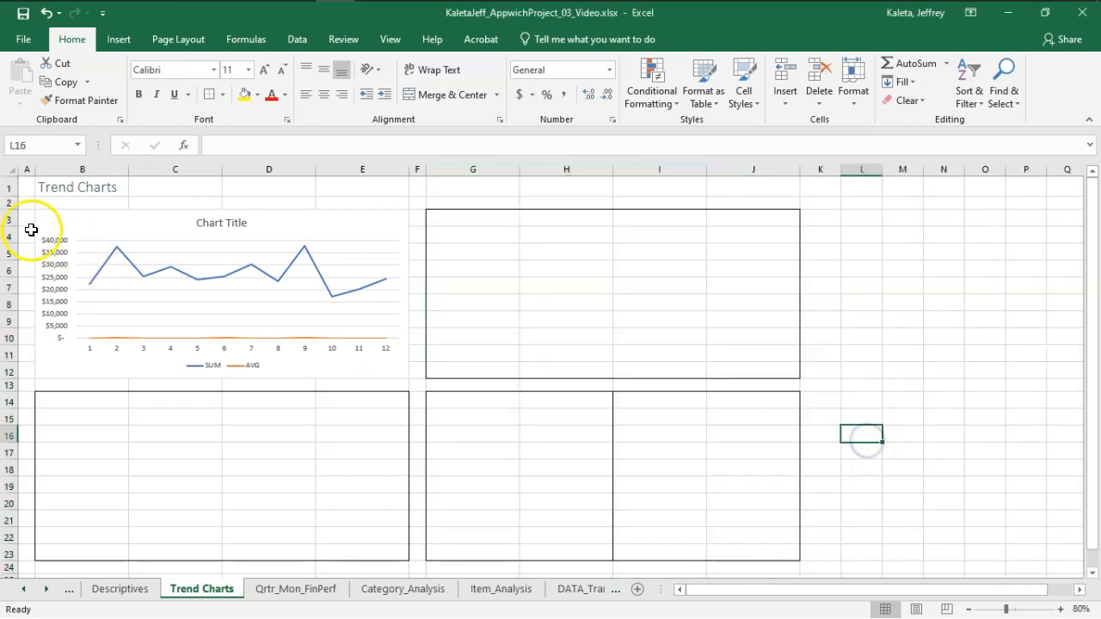
pyautogui.click(9, 220)
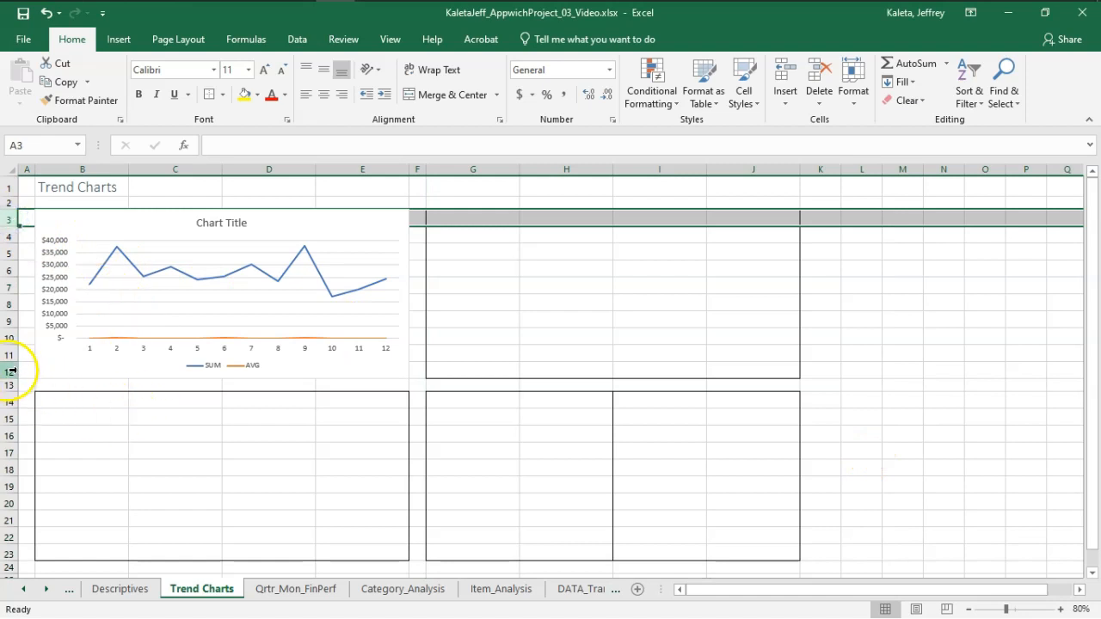
# Set the height of the upper chart box's rows via Row Height.
pyautogui.rightClick(14, 369)
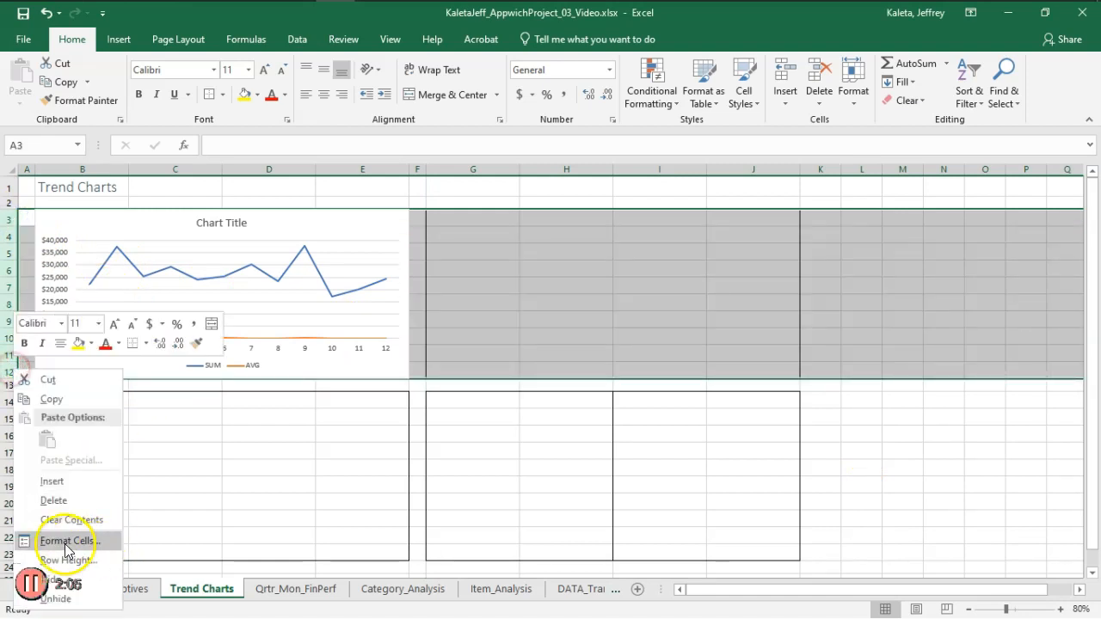
pyautogui.click(65, 560)
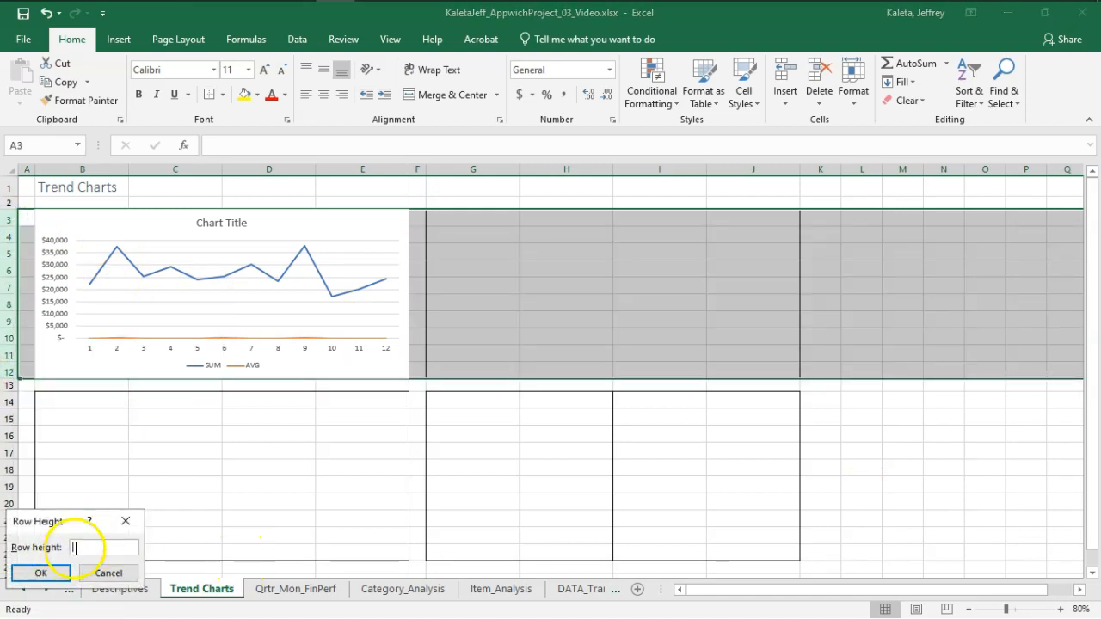
pyautogui.write('35')
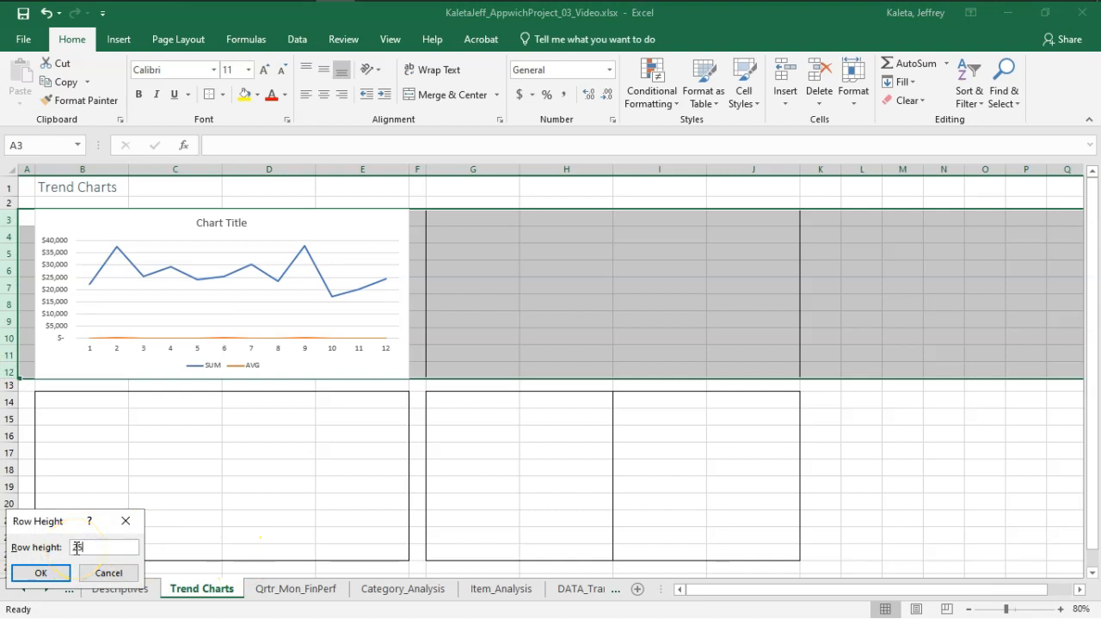
pyautogui.click(39, 572)
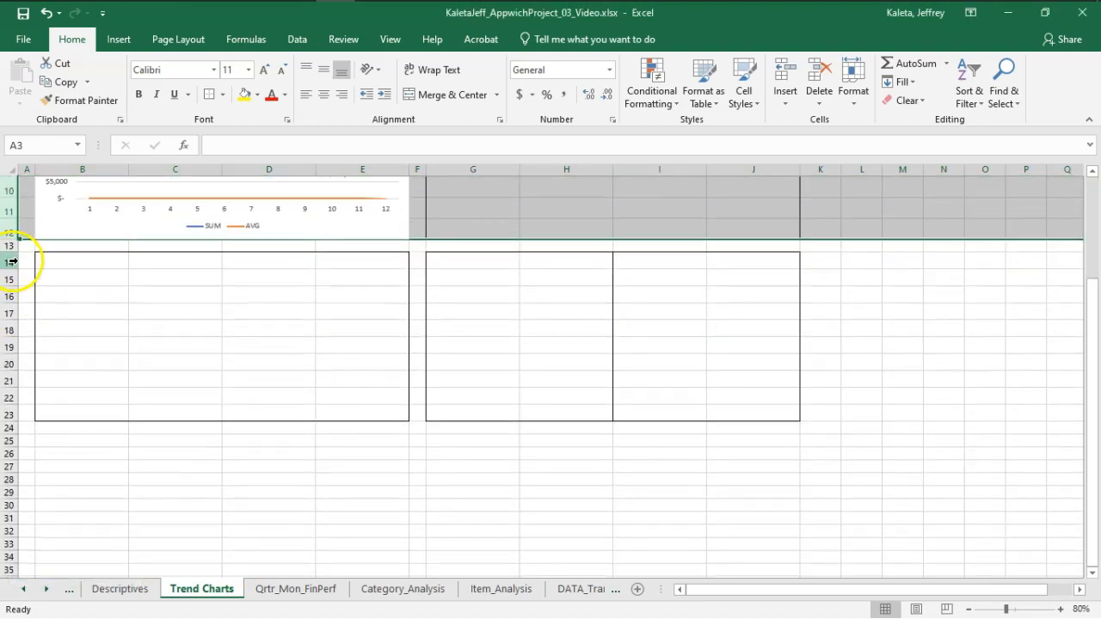
# Set the lower chart box's rows to height 25.
pyautogui.rightClick(12, 260)
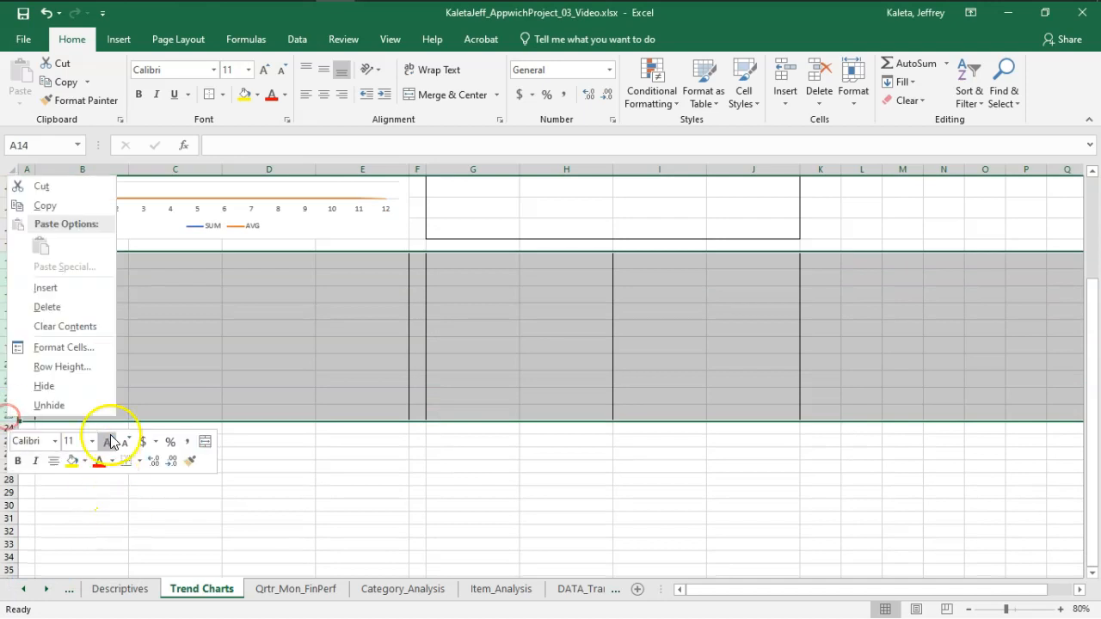
pyautogui.click(62, 366)
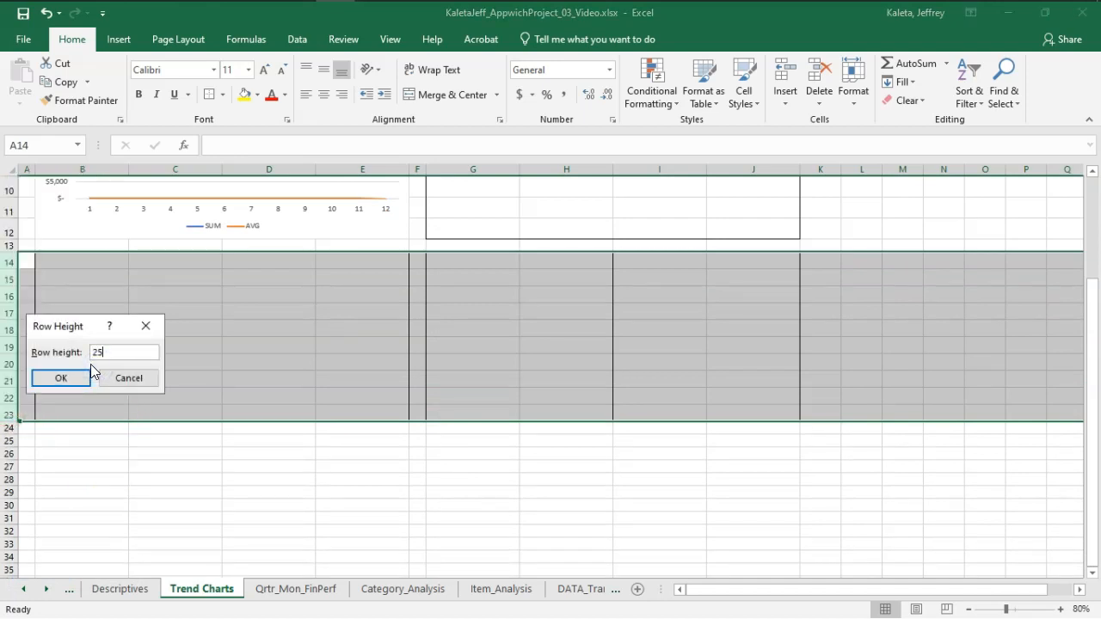
pyautogui.click(62, 379)
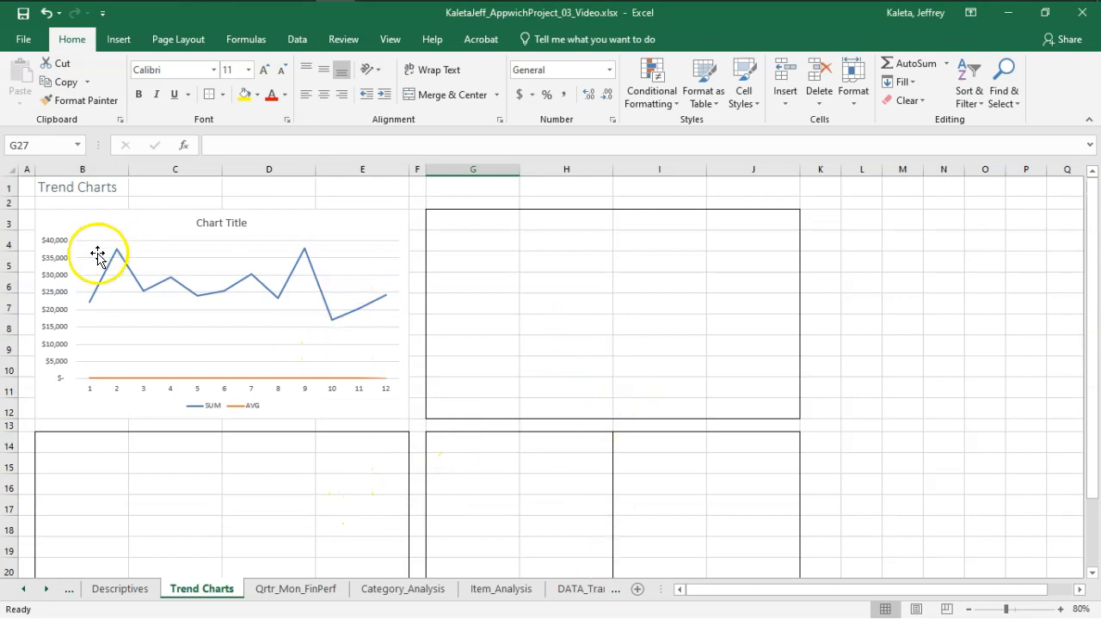
pyautogui.moveTo(79, 227)
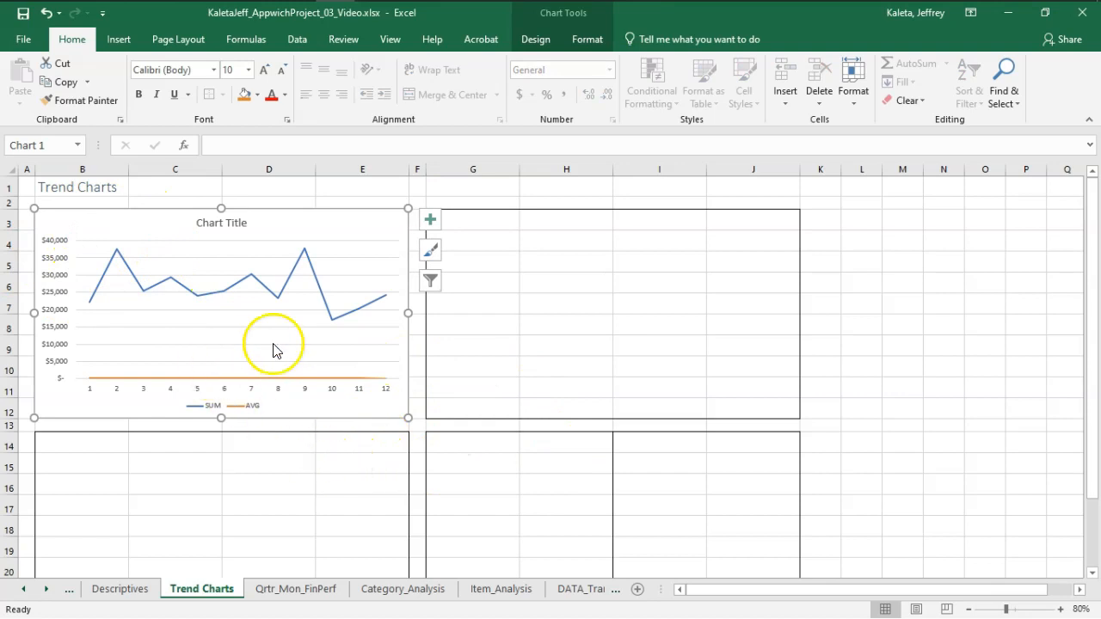
pyautogui.moveTo(68, 223)
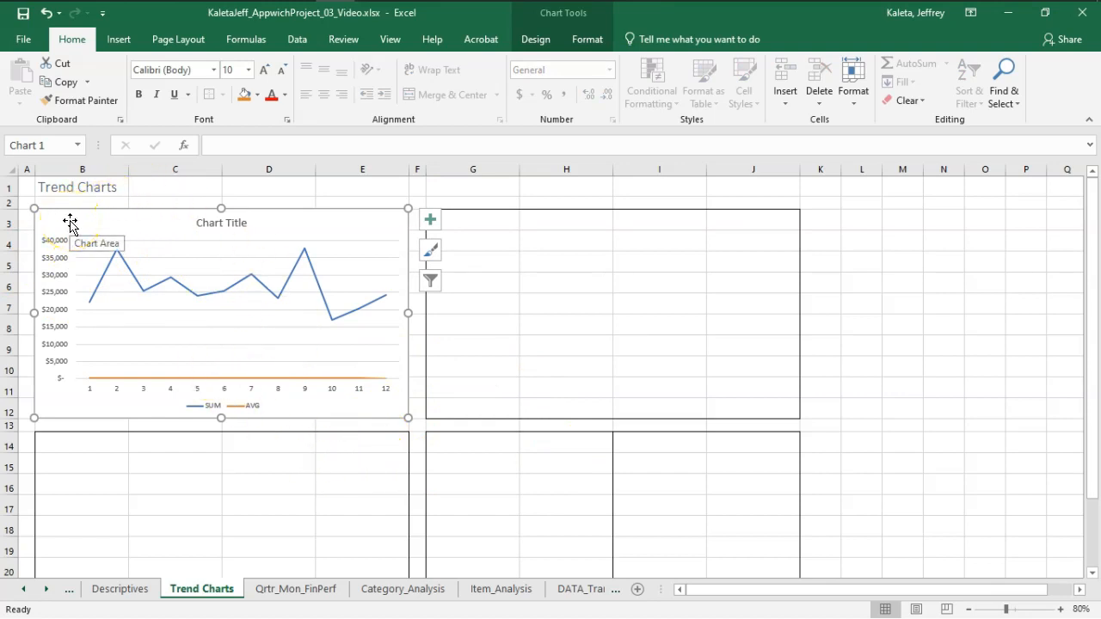
pyautogui.moveTo(381, 485)
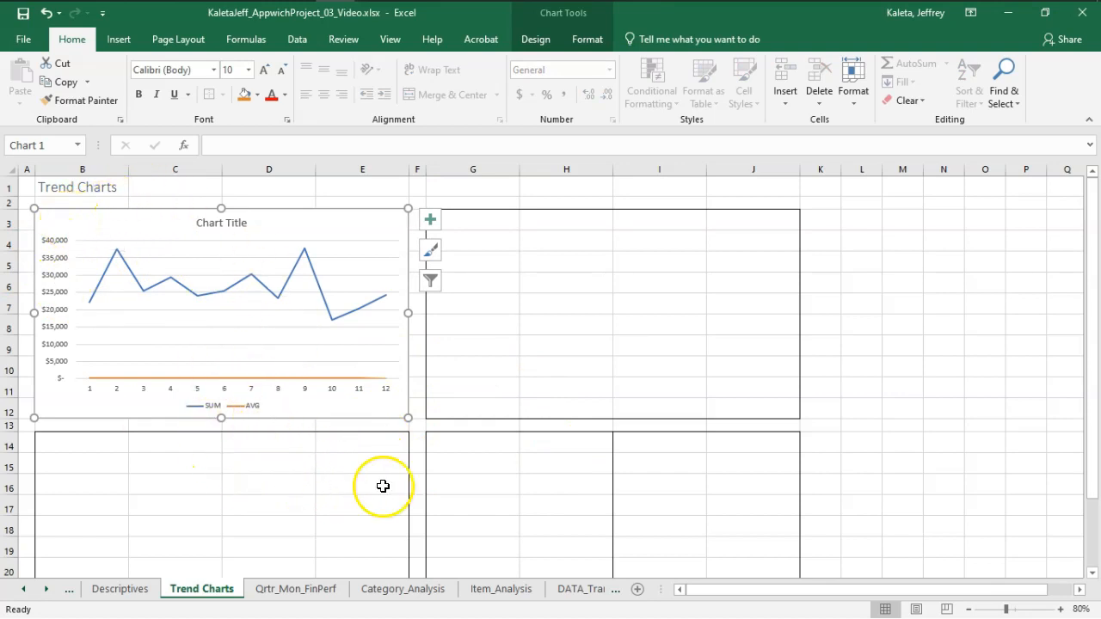
pyautogui.moveTo(86, 249)
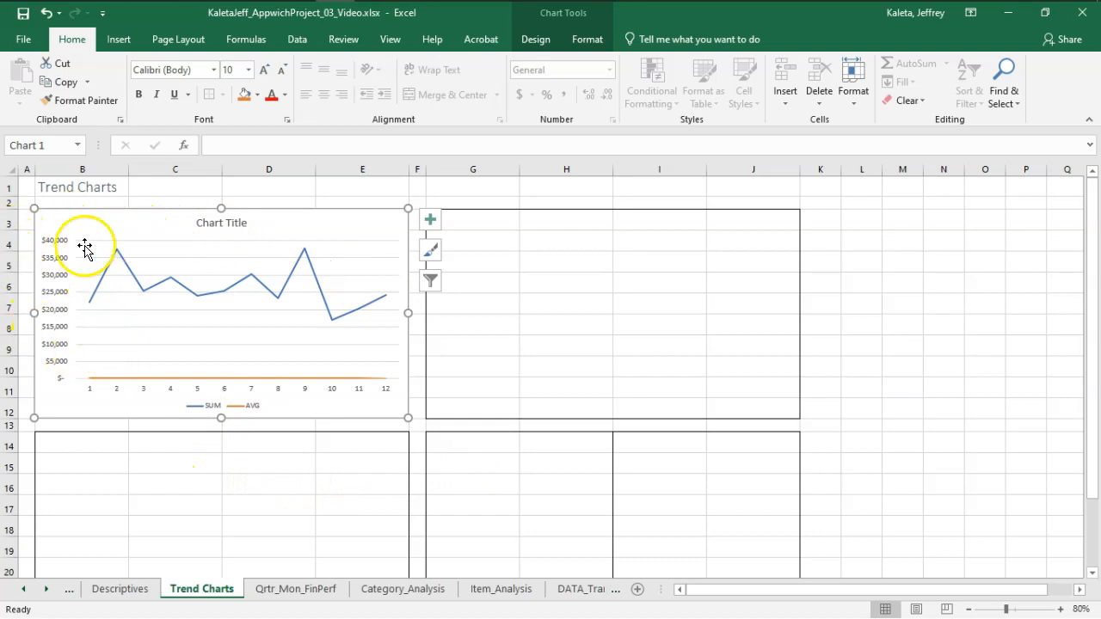
pyautogui.moveTo(44, 282)
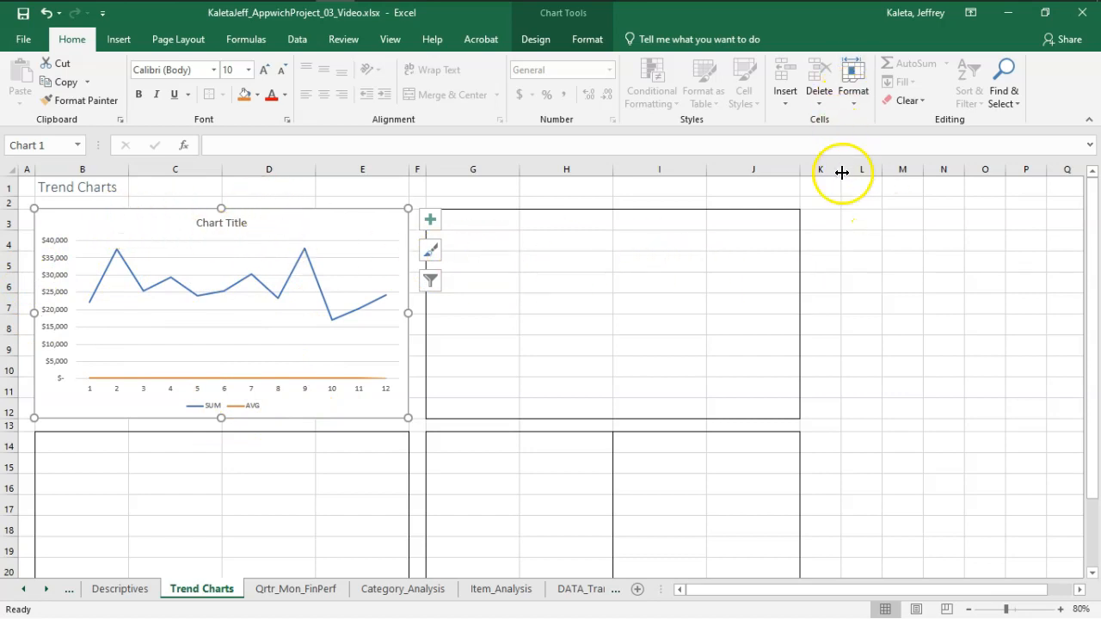
pyautogui.press('alt+tab')
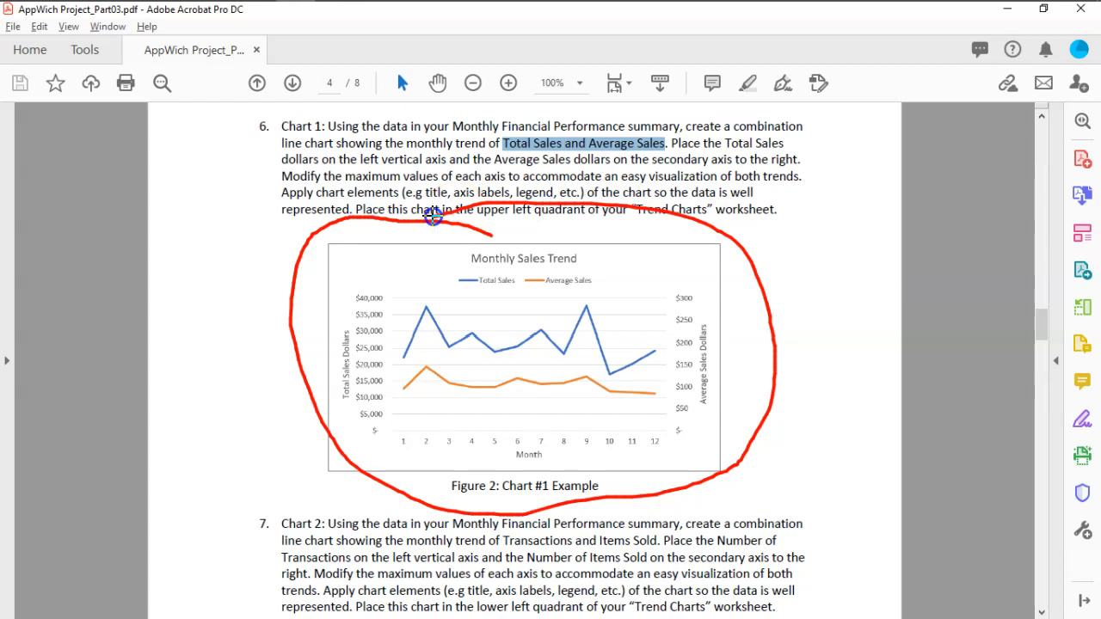
pyautogui.moveTo(746, 306)
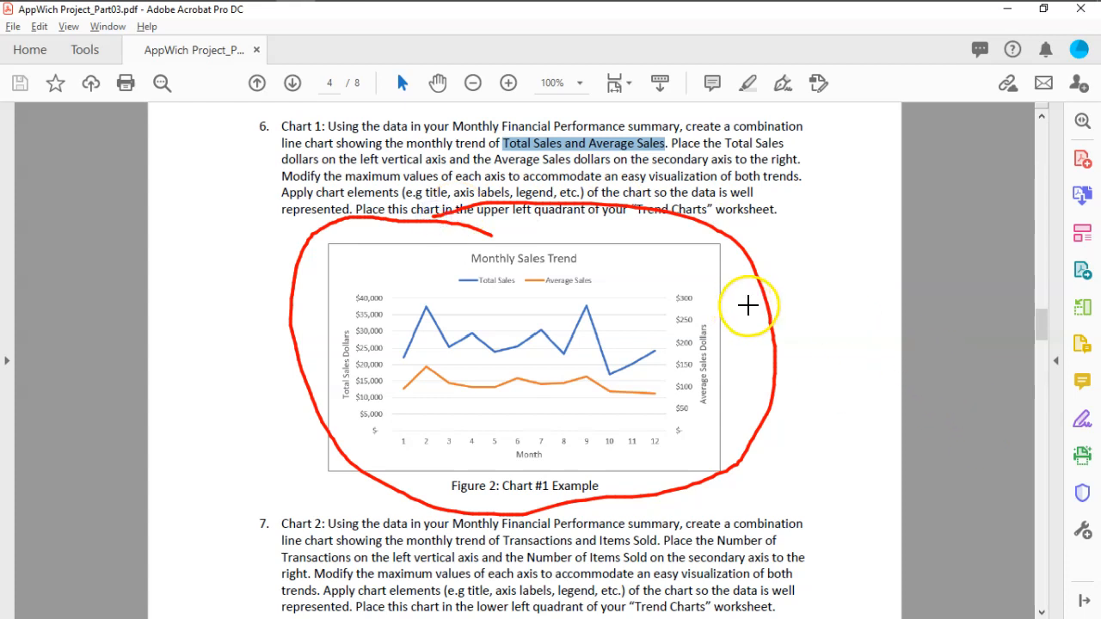
pyautogui.moveTo(488, 308)
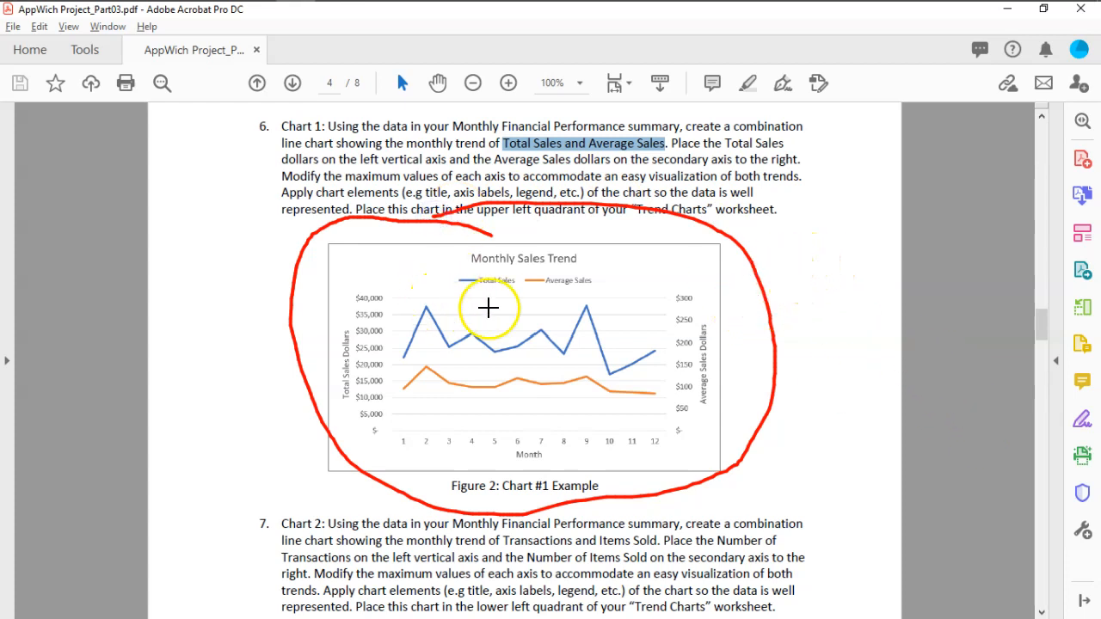
pyautogui.moveTo(516, 375)
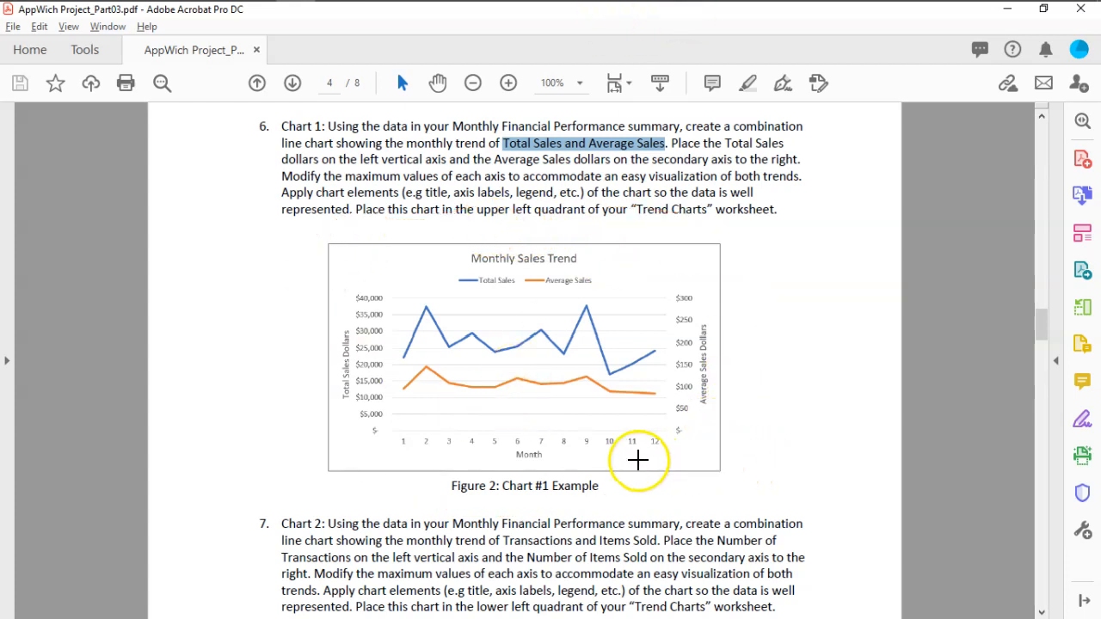
pyautogui.moveTo(728, 310)
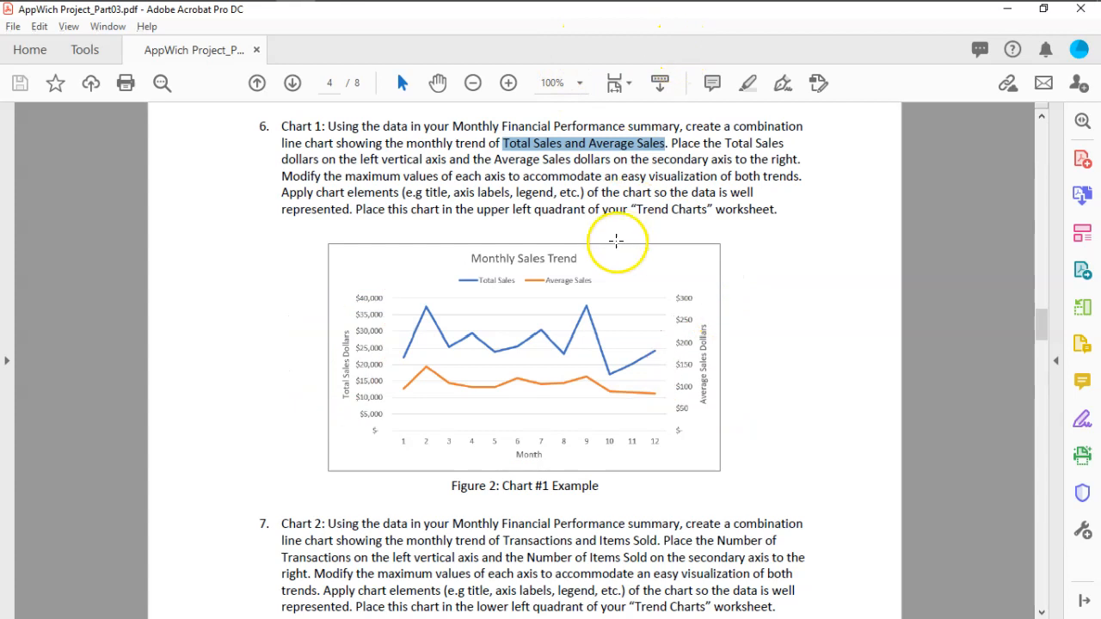
pyautogui.moveTo(354, 186)
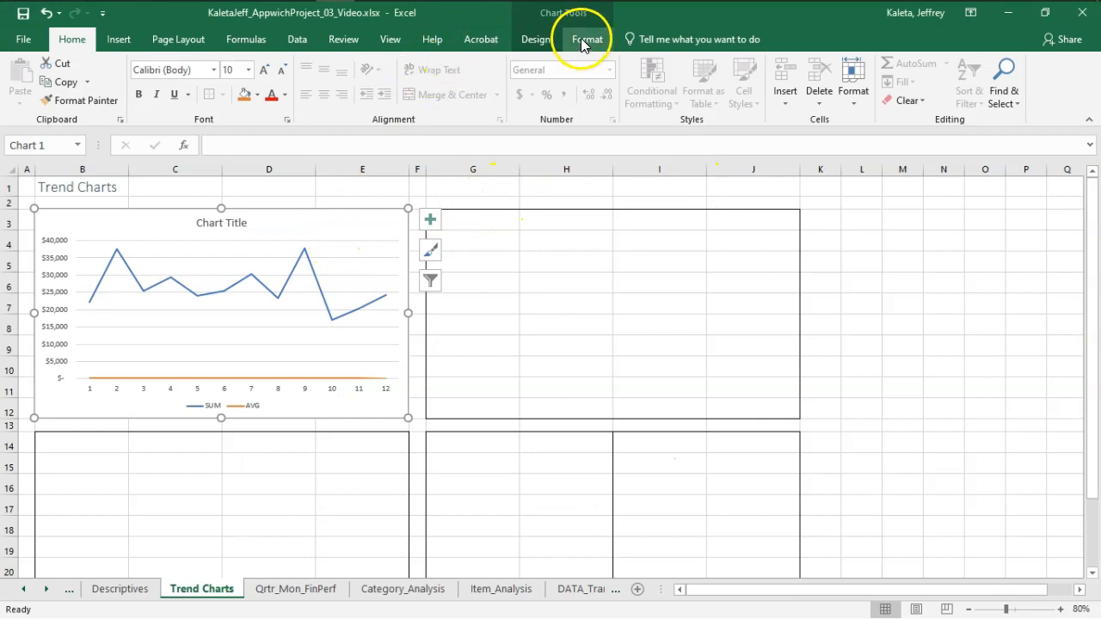
# Preview Quick Layouts and apply Layout 3 with title, bottom legend and gridlines.
pyautogui.click(588, 38)
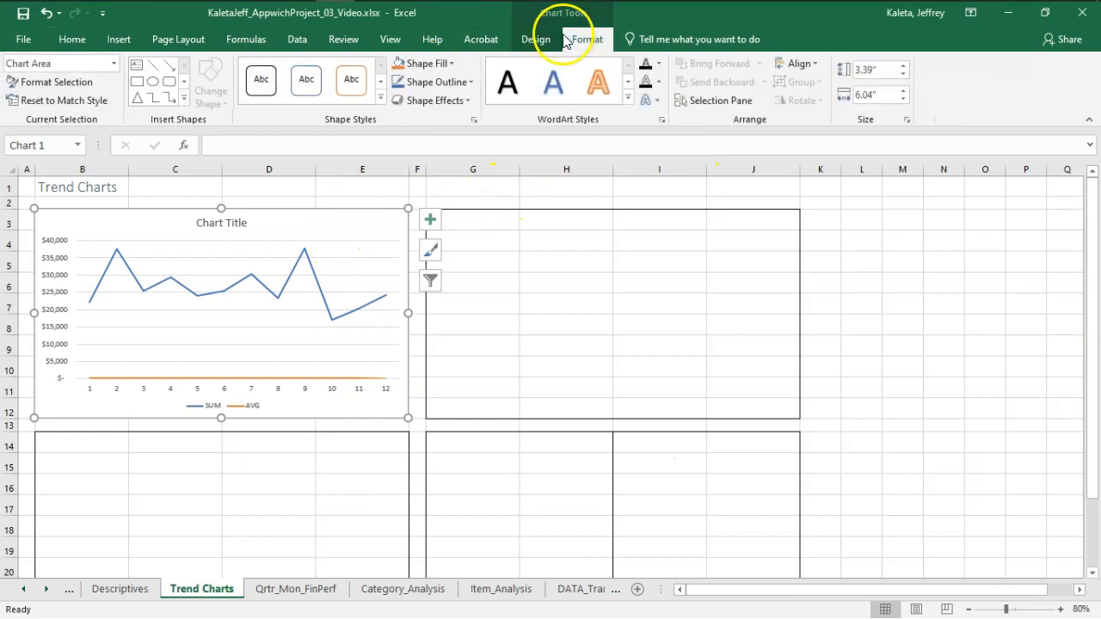
pyautogui.click(537, 37)
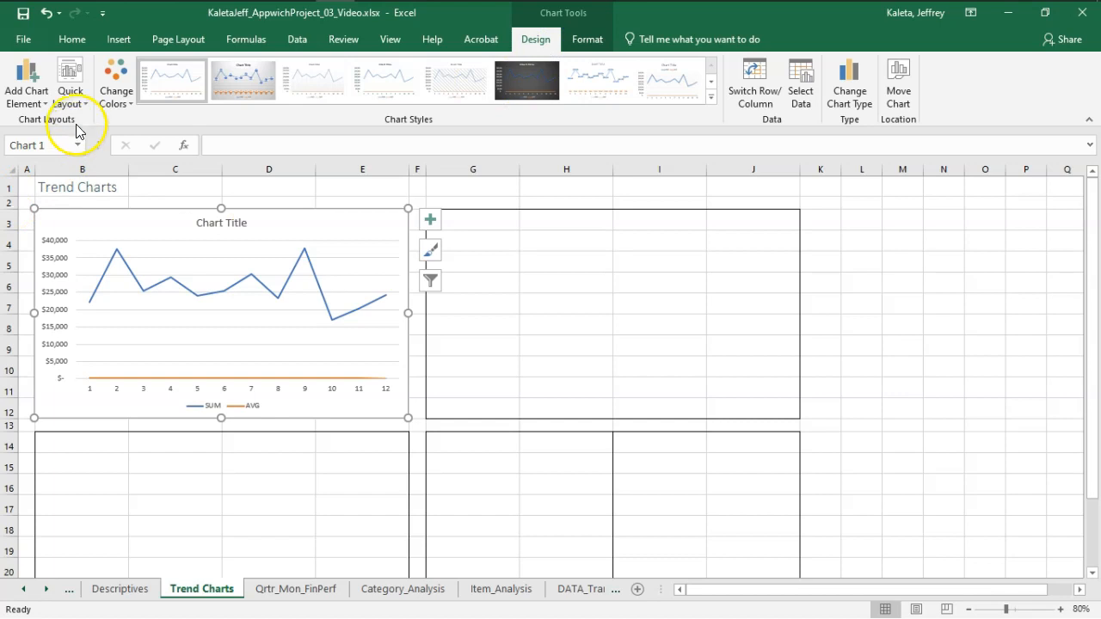
pyautogui.click(69, 83)
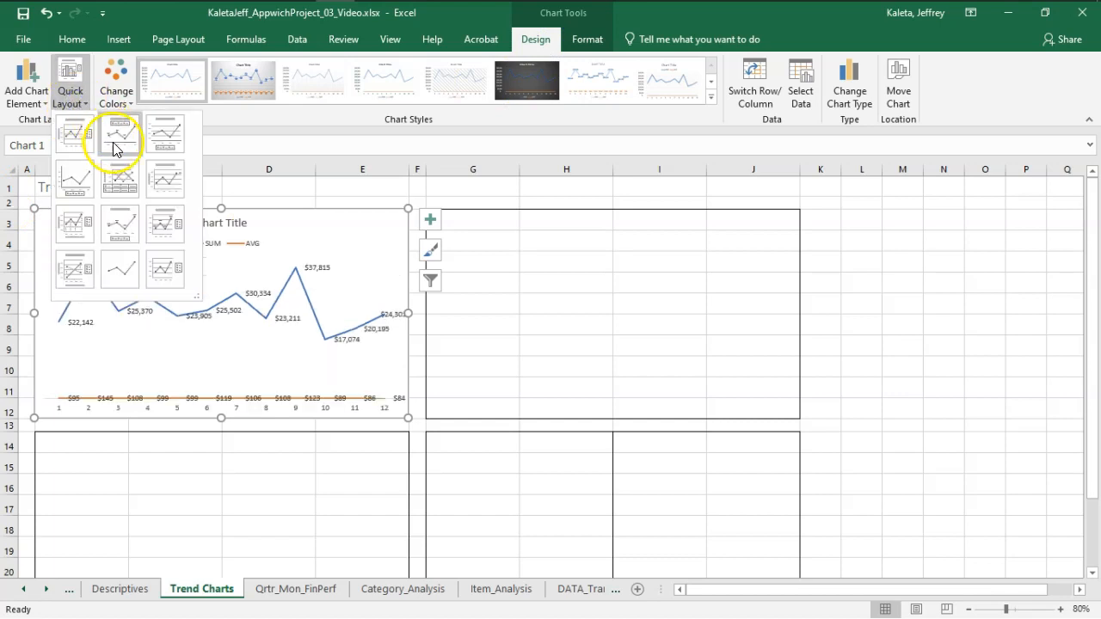
pyautogui.click(120, 134)
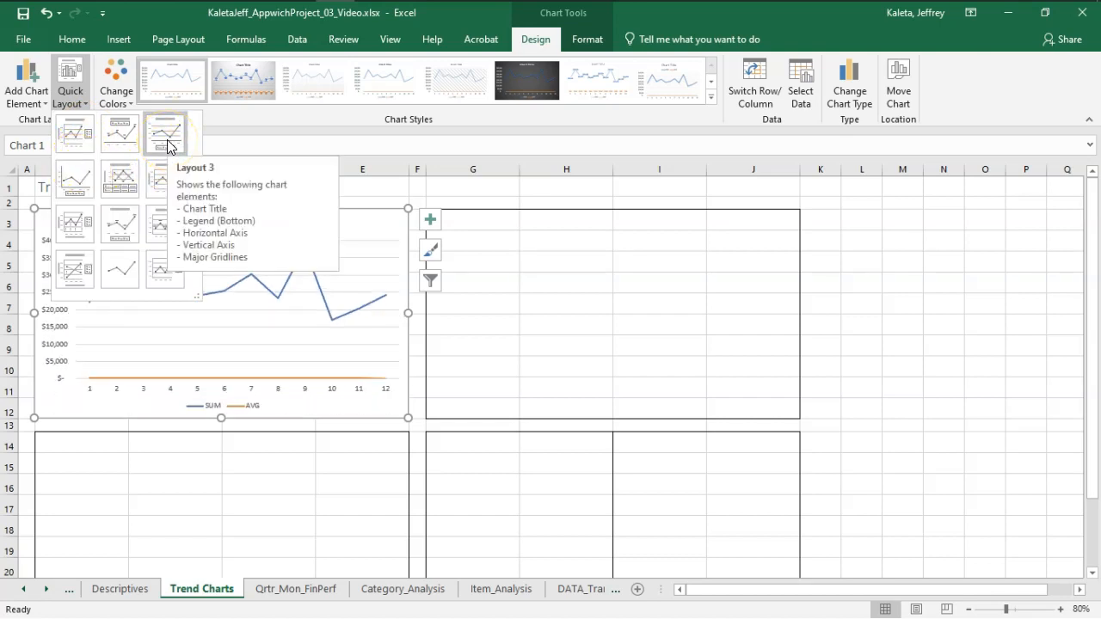
pyautogui.click(165, 178)
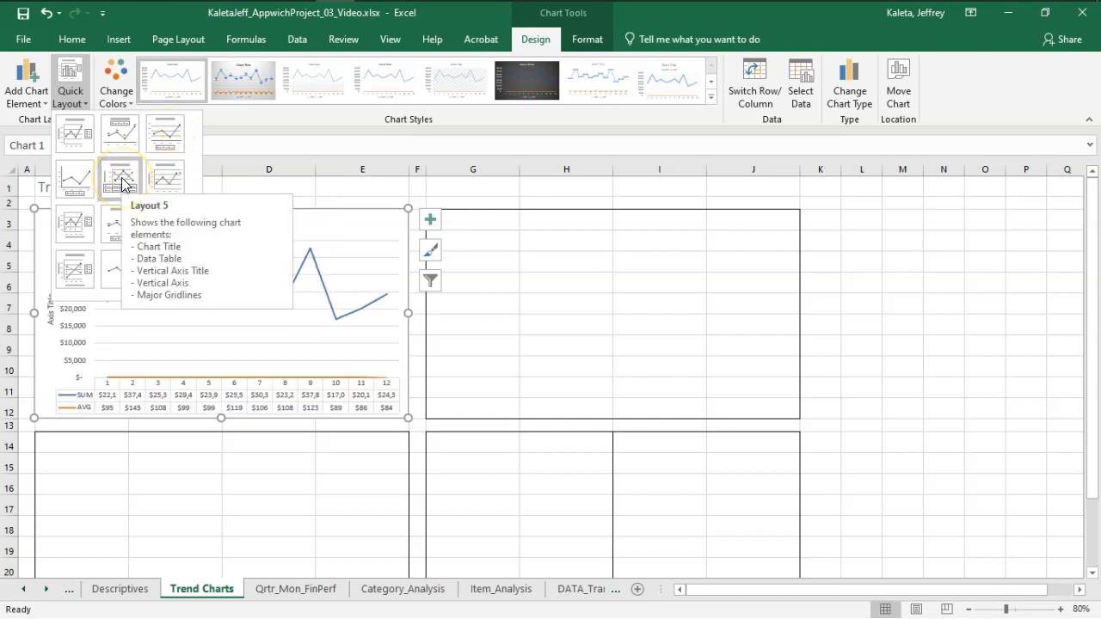
pyautogui.click(165, 268)
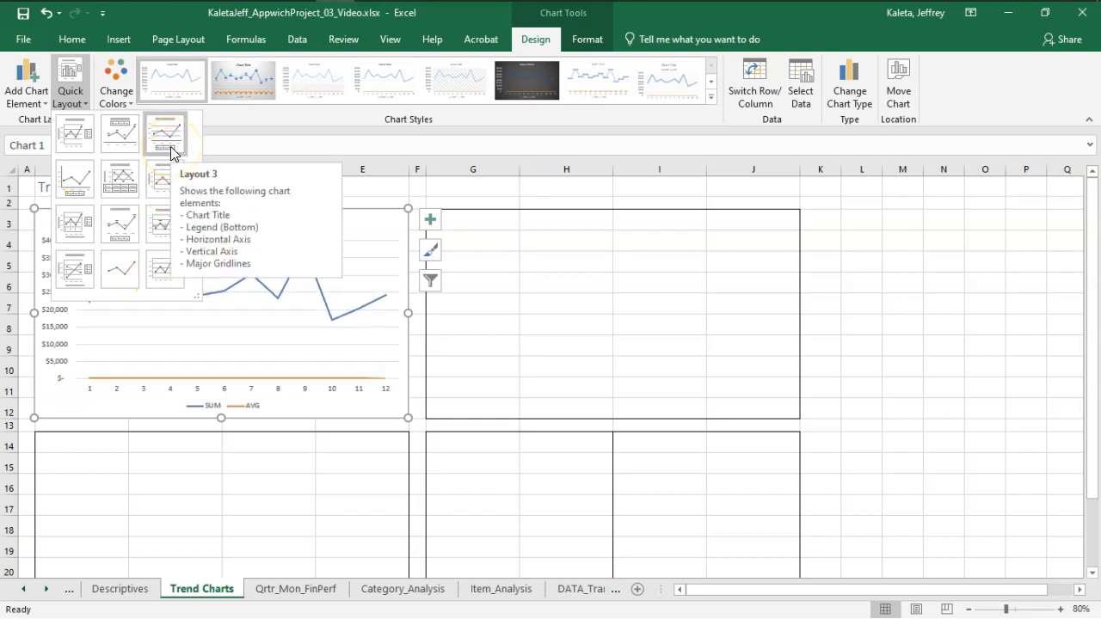
pyautogui.click(163, 134)
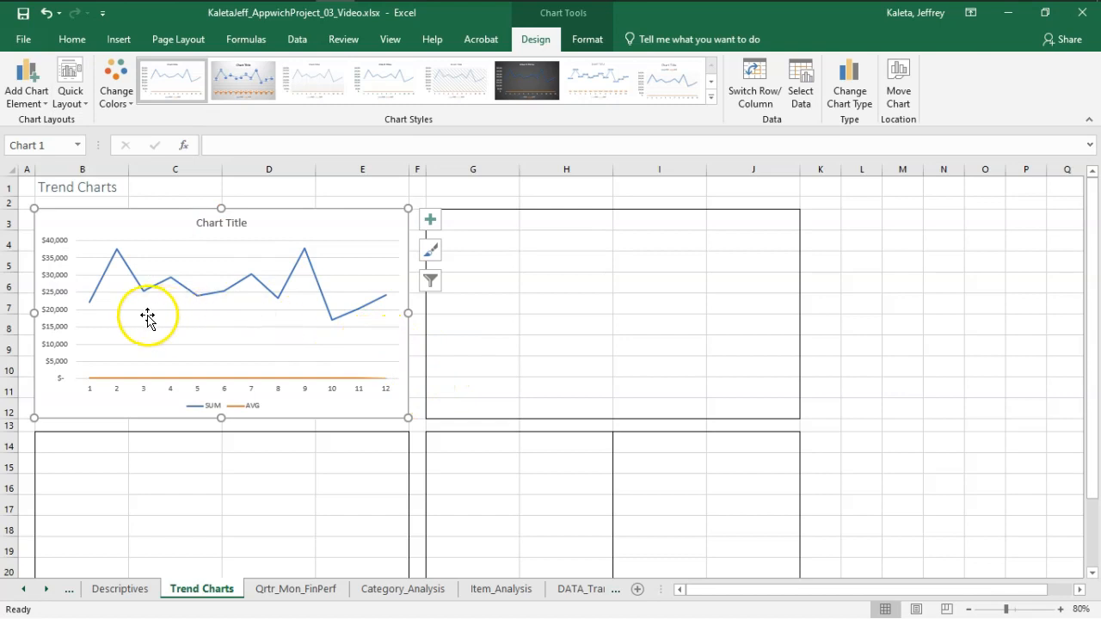
# Add primary horizontal and vertical axis title placeholders via Chart Elements.
pyautogui.click(430, 220)
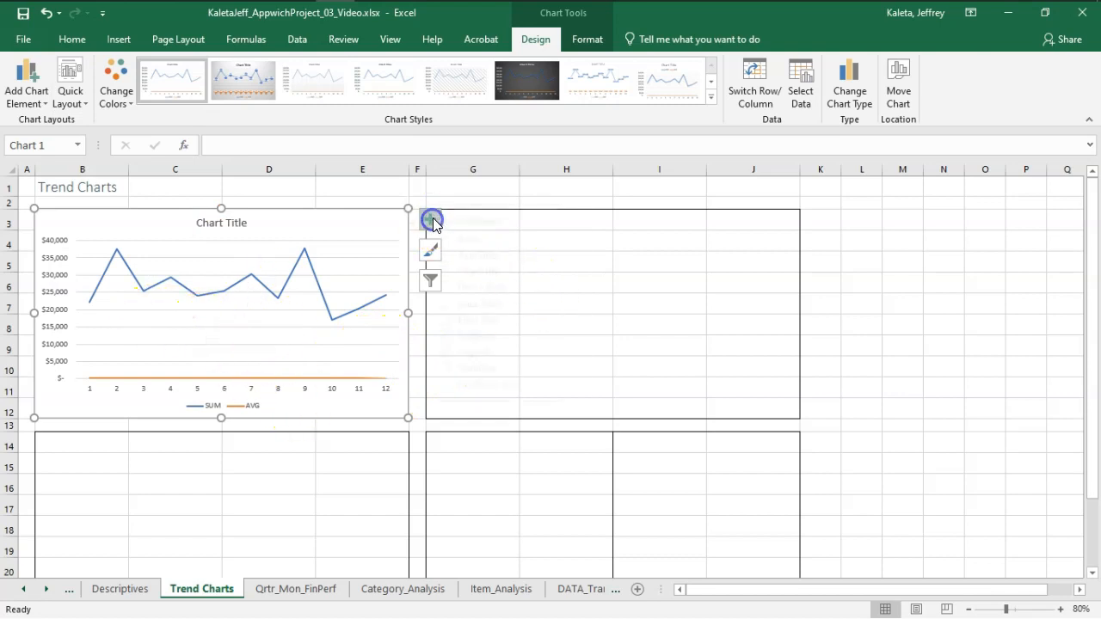
pyautogui.click(430, 220)
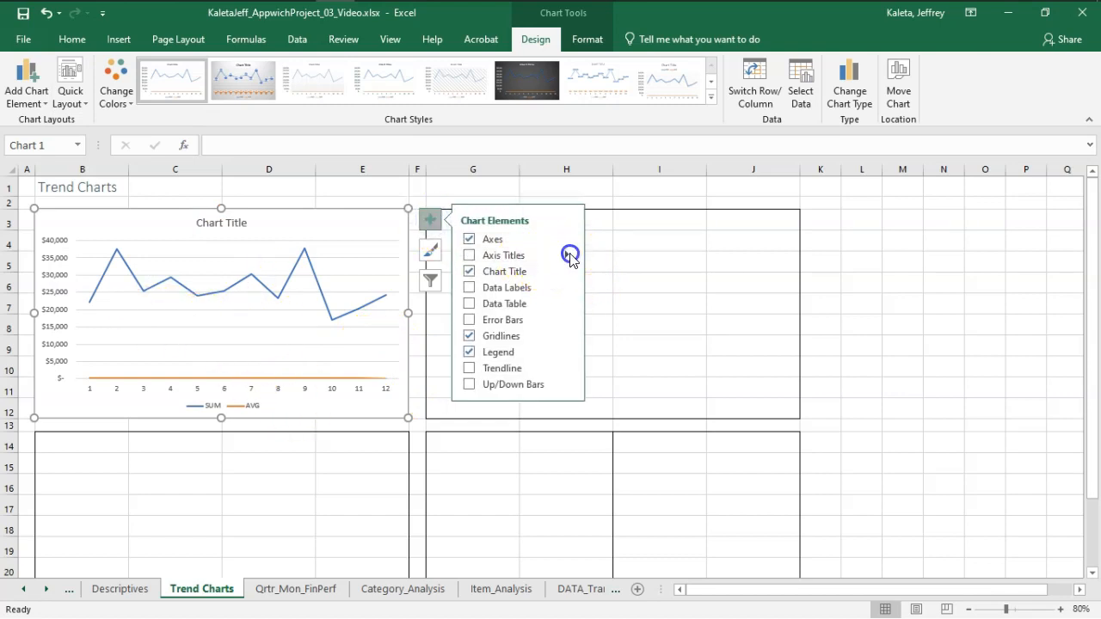
pyautogui.click(470, 255)
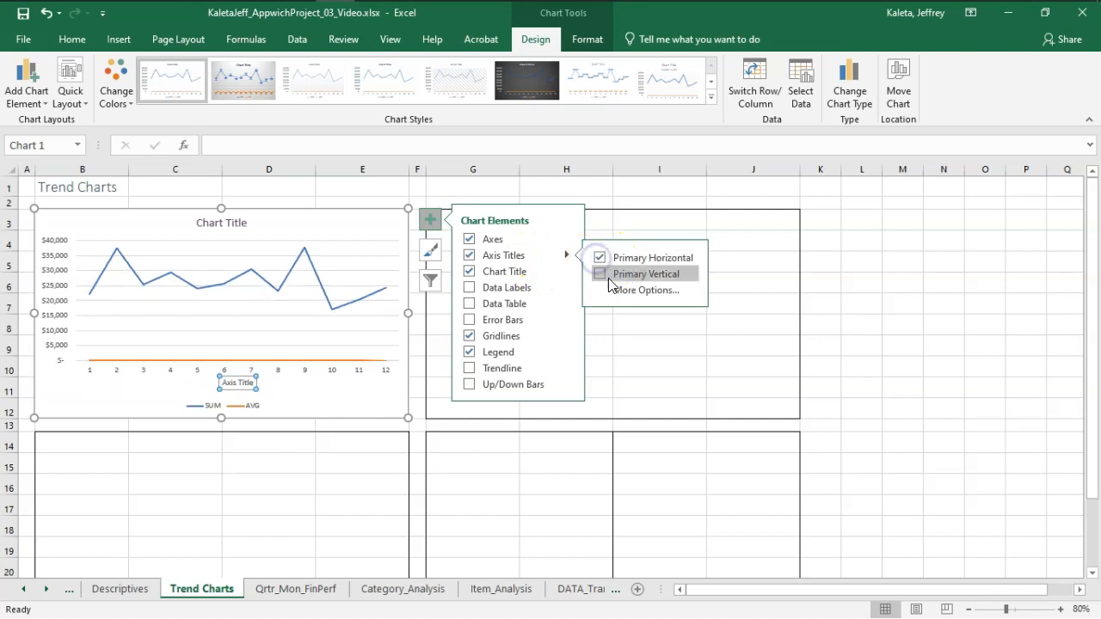
pyautogui.click(599, 274)
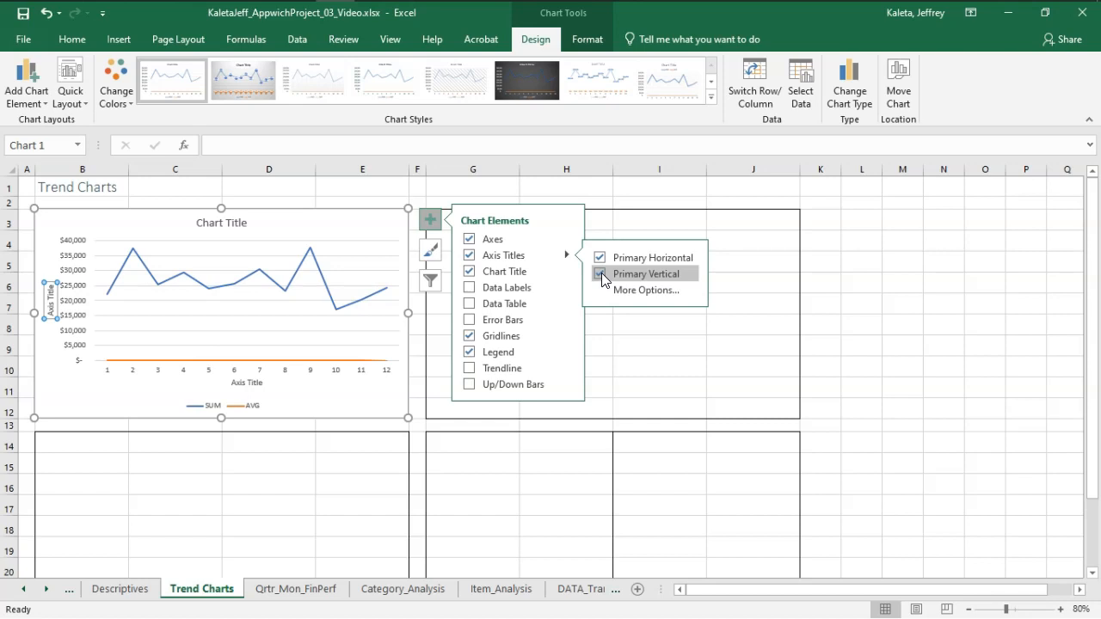
pyautogui.click(599, 274)
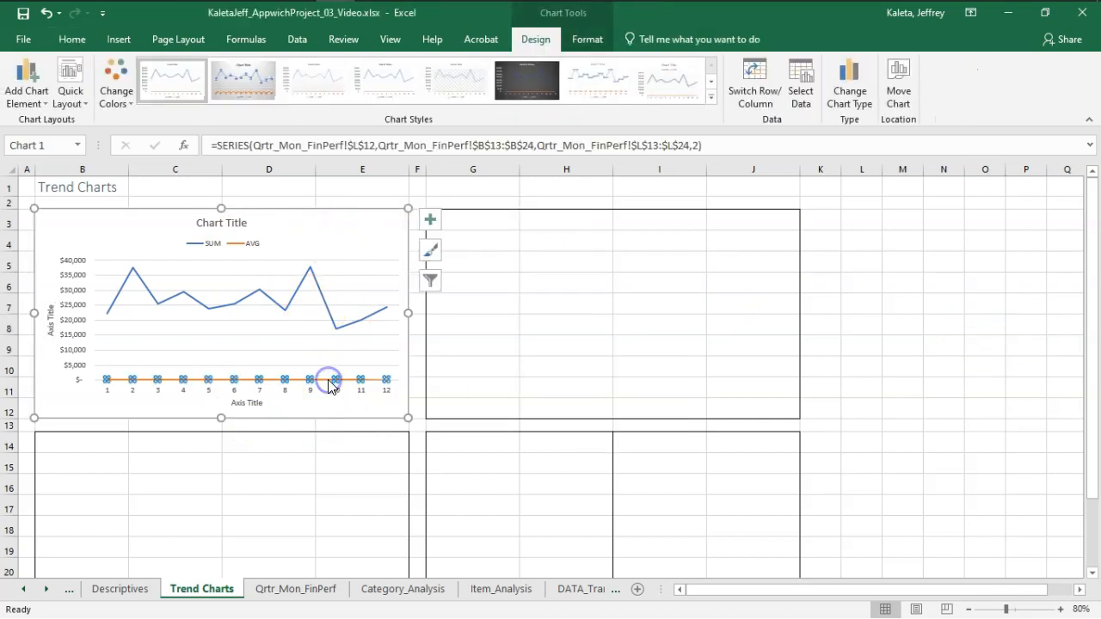
# Plot the AVG series on a secondary vertical axis via Format Data Series.
pyautogui.rightClick(323, 380)
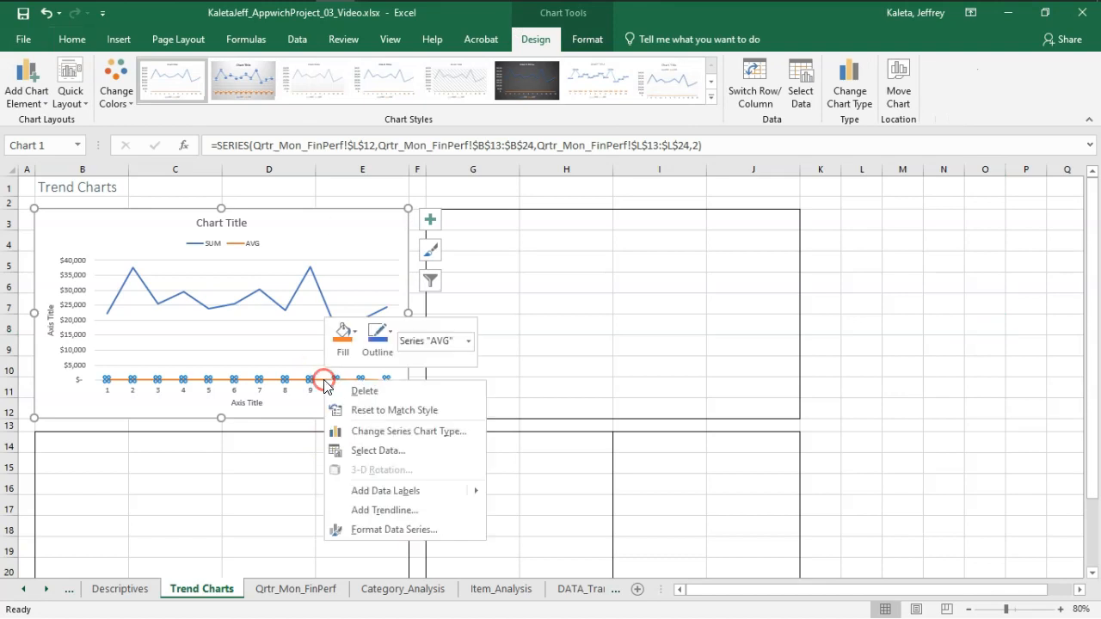
pyautogui.moveTo(385, 509)
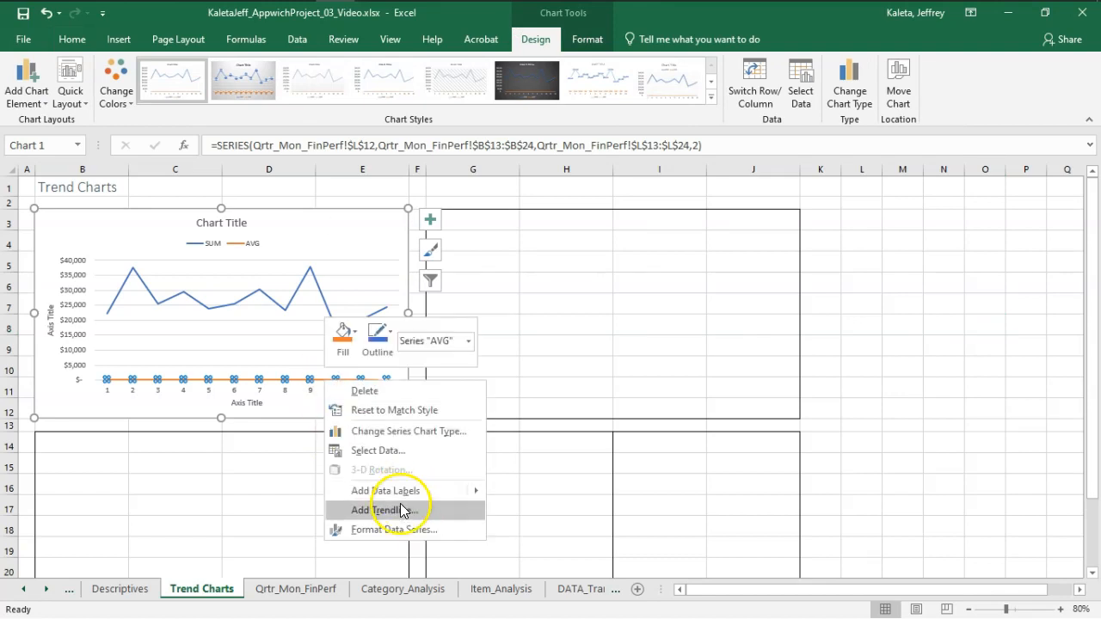
pyautogui.click(392, 530)
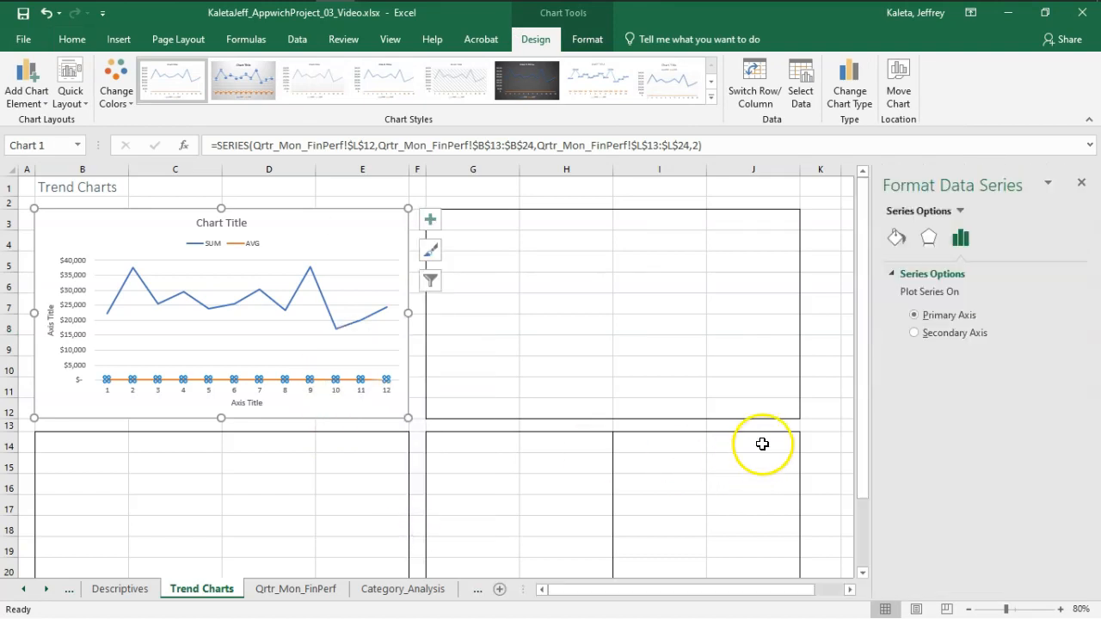
pyautogui.moveTo(872, 257)
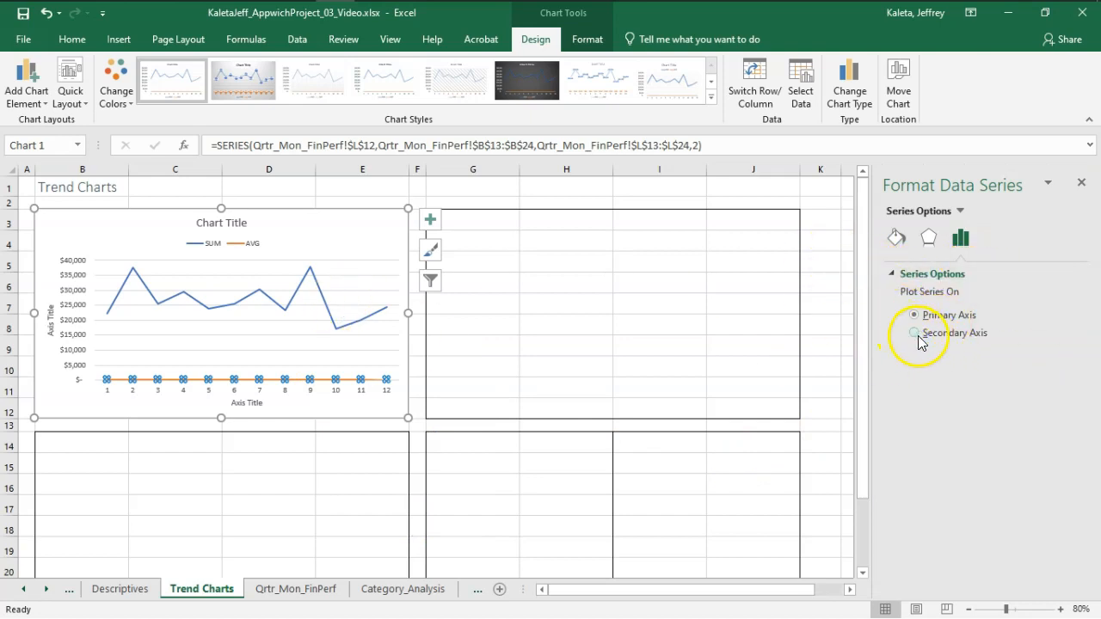
pyautogui.click(913, 333)
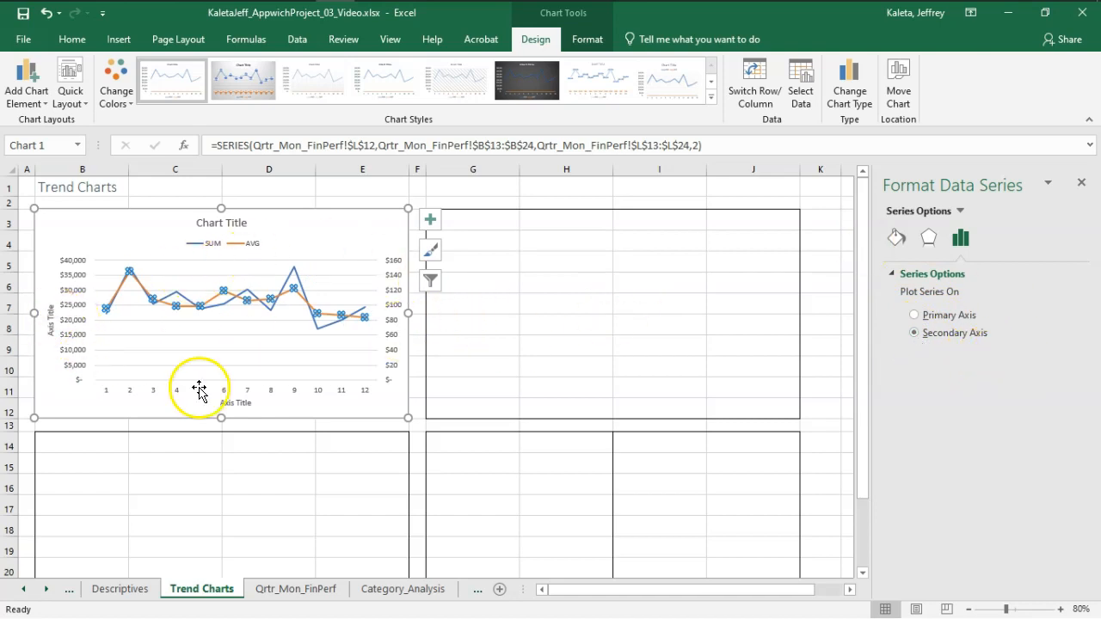
pyautogui.moveTo(85, 369)
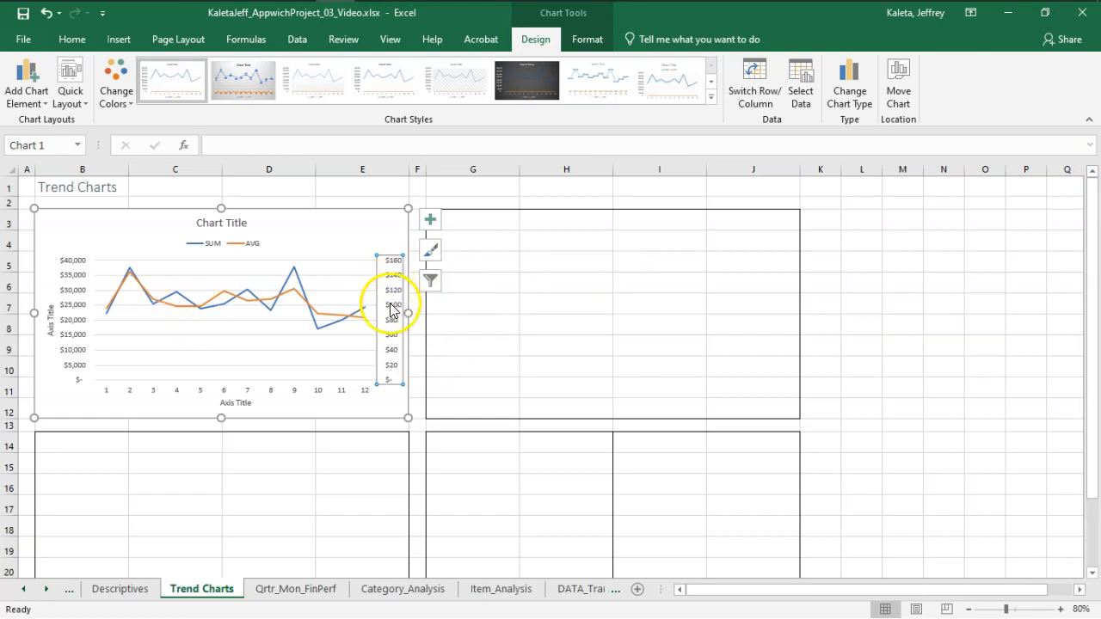
pyautogui.moveTo(392, 309)
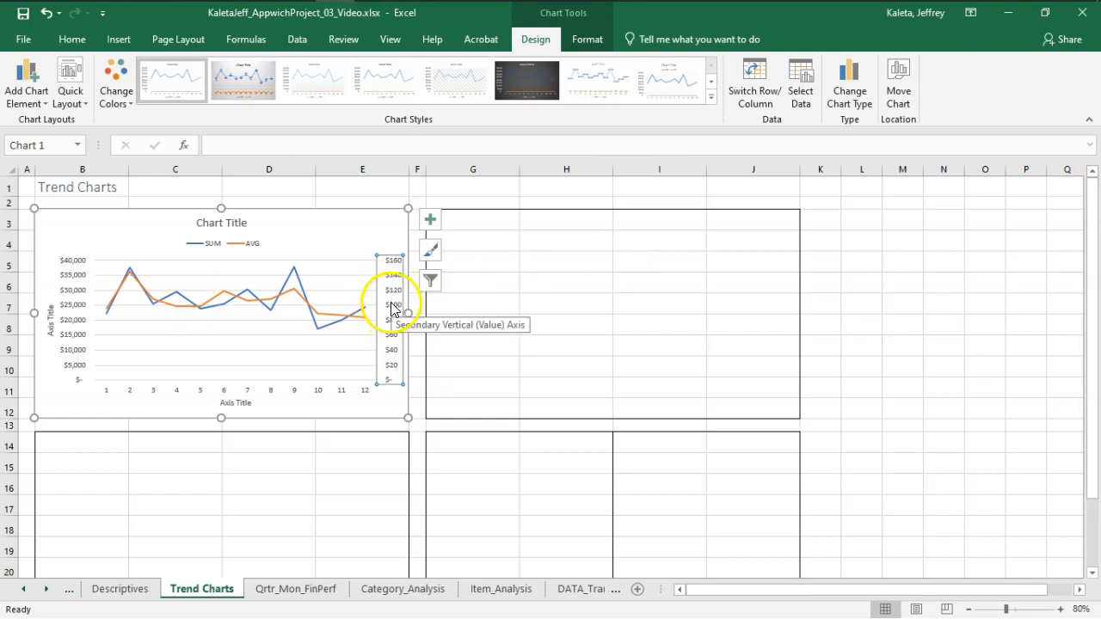
# Format the secondary axis bounds to run from 0 to 250 with major unit 50.
pyautogui.rightClick(392, 306)
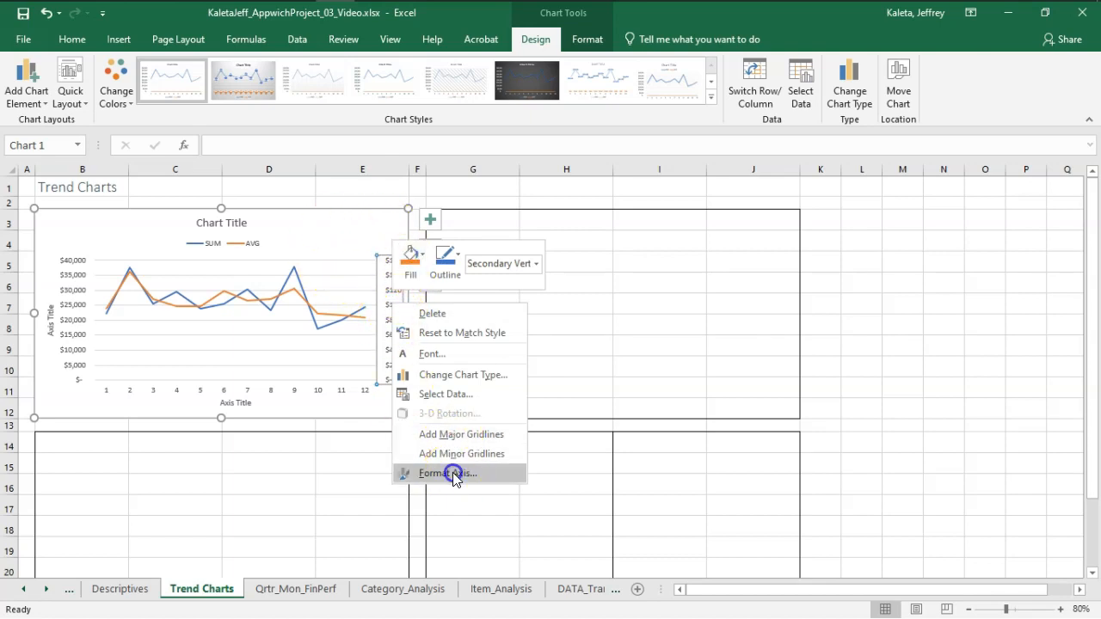
pyautogui.click(447, 473)
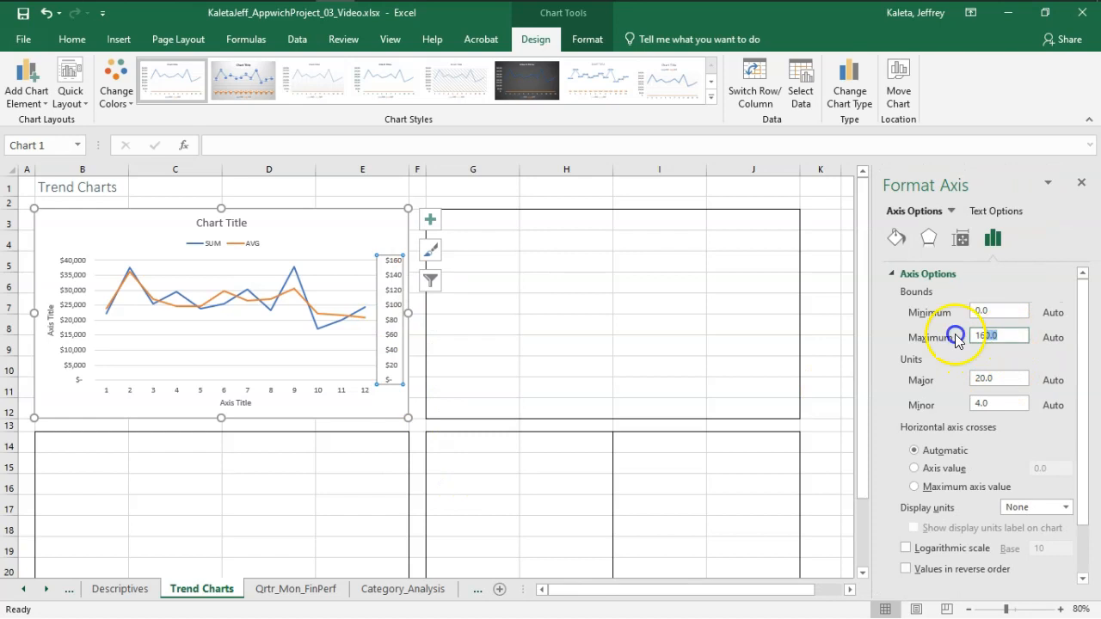
pyautogui.write('200')
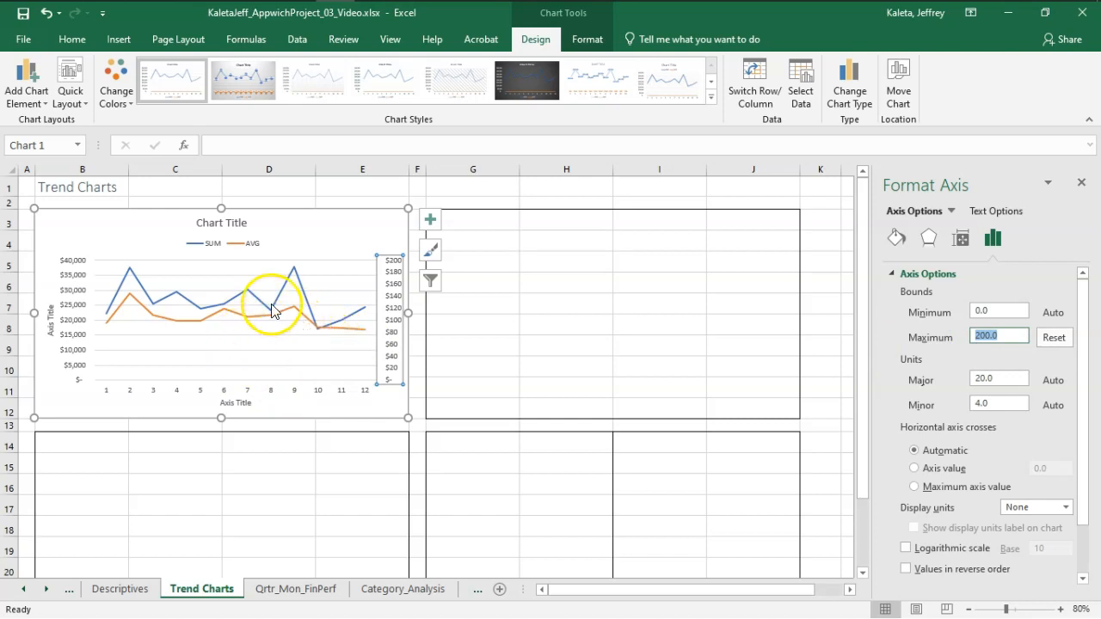
pyautogui.moveTo(278, 327)
pyautogui.write('230')
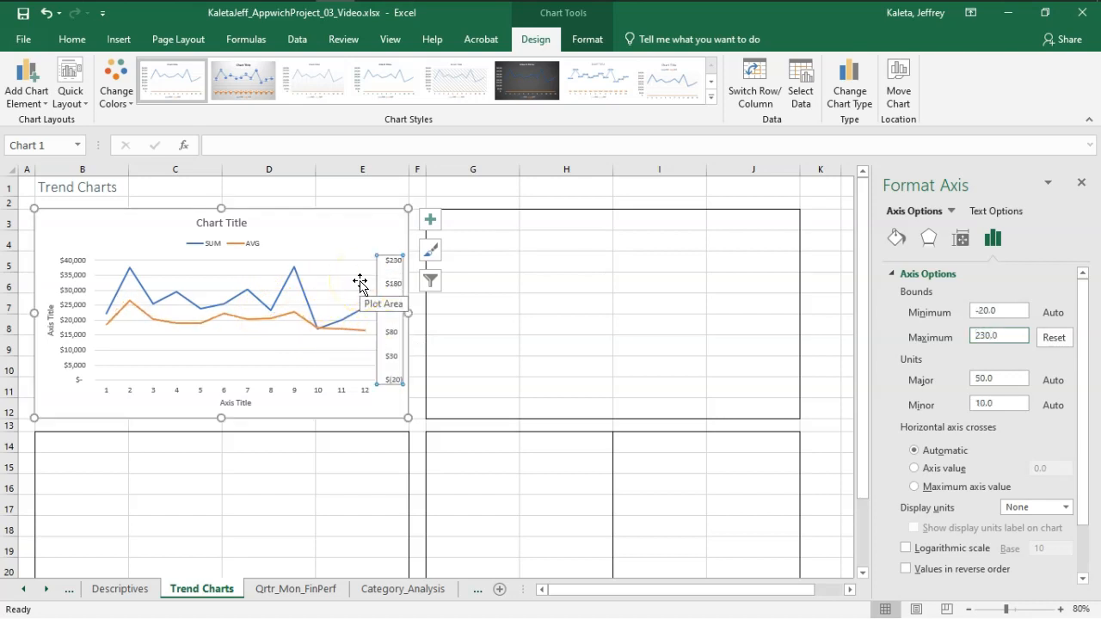
pyautogui.click(998, 335)
pyautogui.write('250')
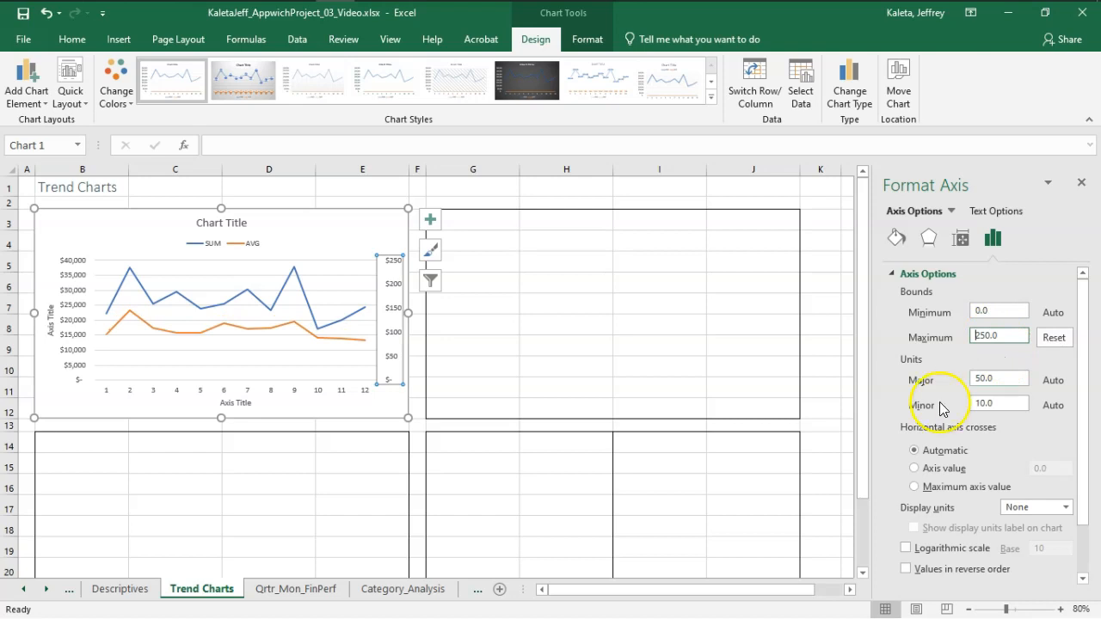
pyautogui.moveTo(1039, 463)
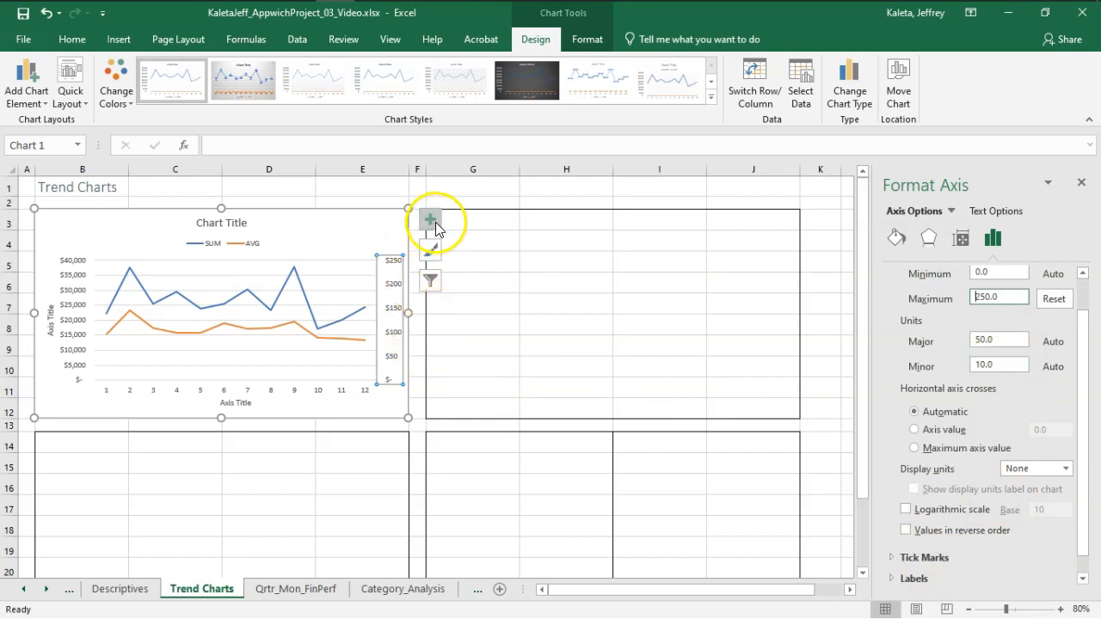
# Add a secondary vertical axis title placeholder via Chart Elements.
pyautogui.click(430, 220)
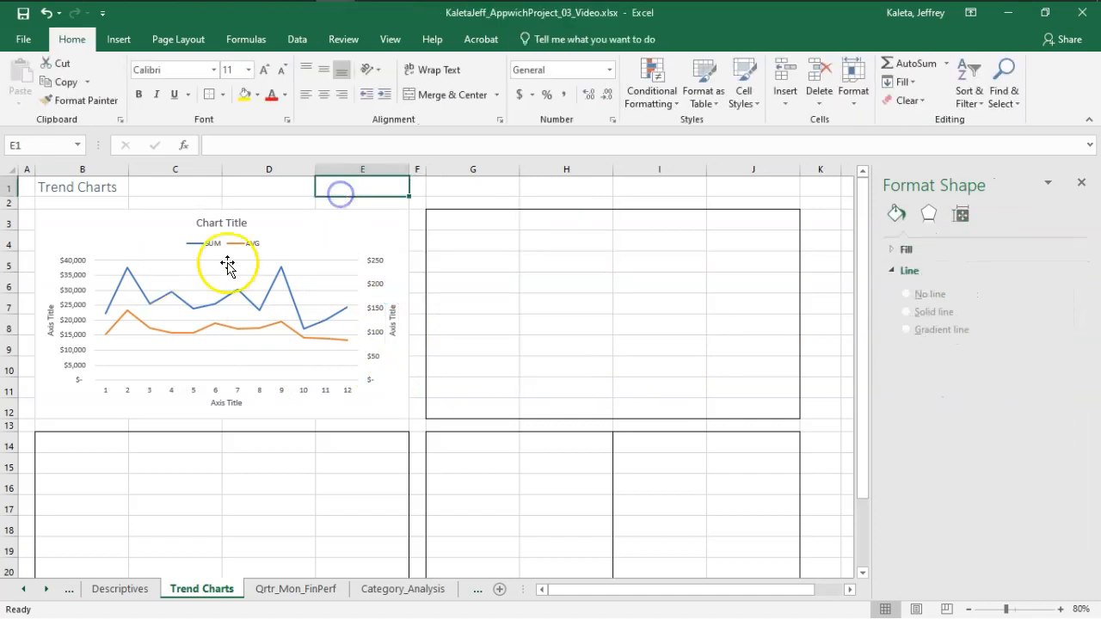
pyautogui.moveTo(48, 333)
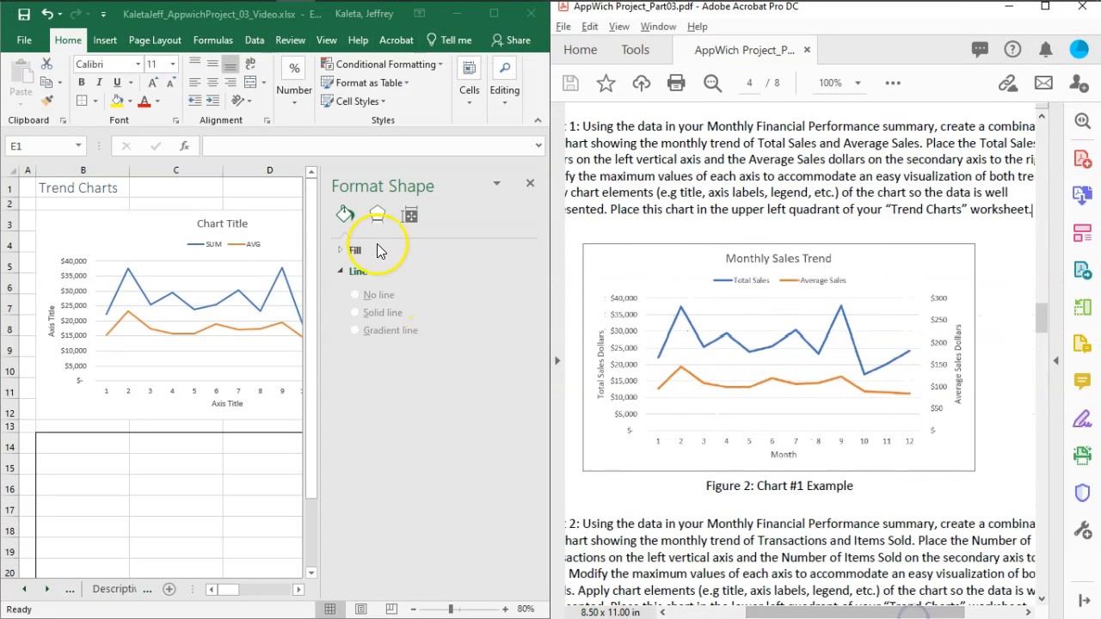
# Title the chart 'Monthly Sales Trend'.
pyautogui.click(529, 182)
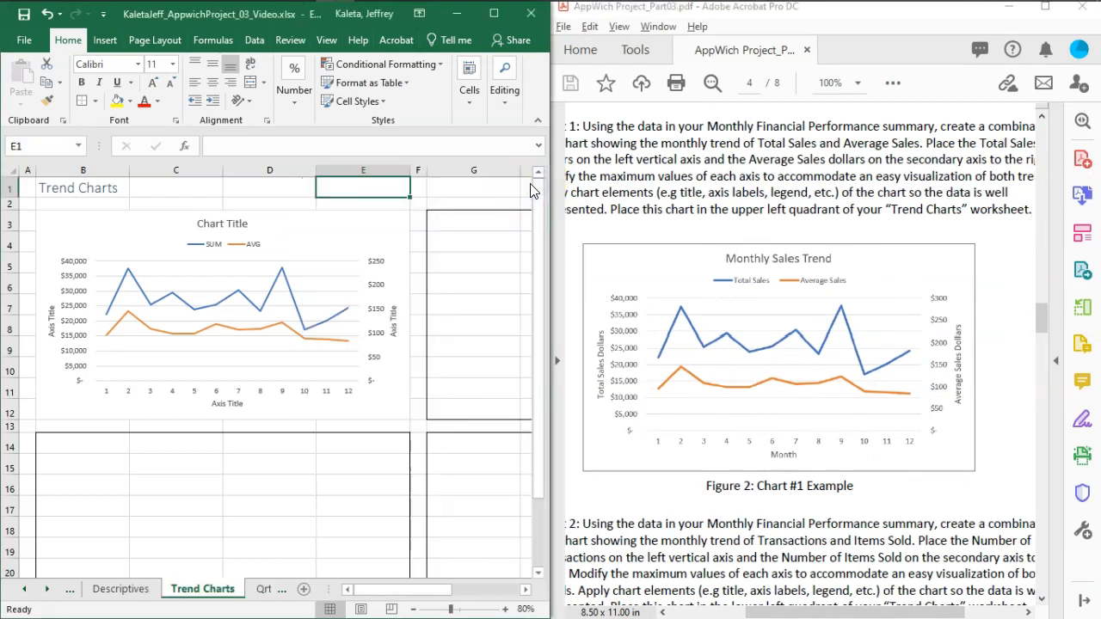
pyautogui.click(222, 224)
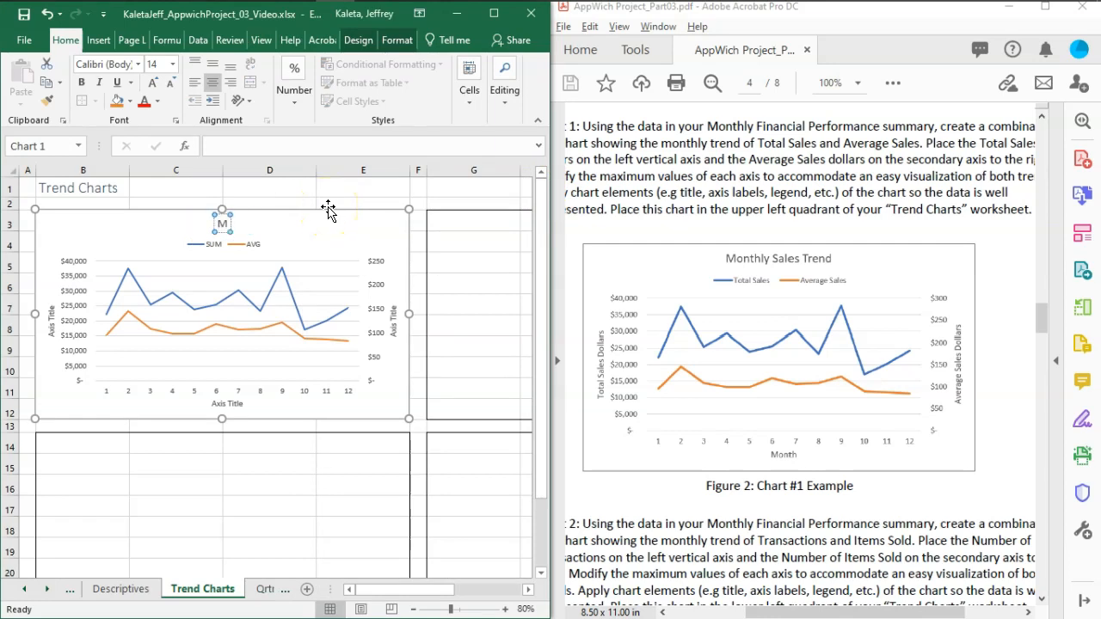
pyautogui.write('Monthly Sal')
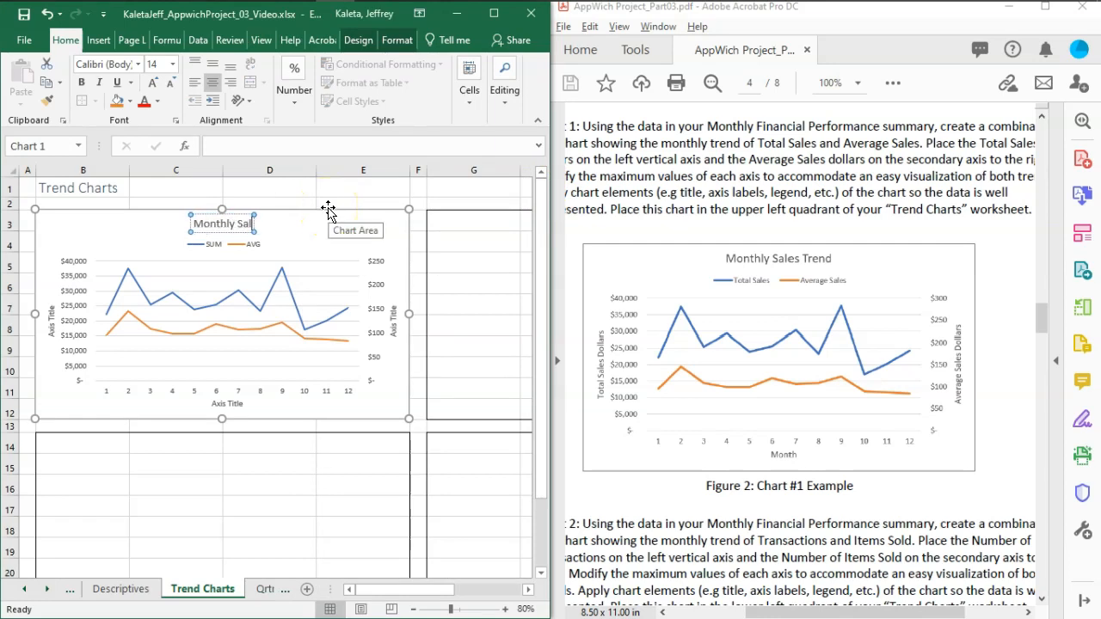
pyautogui.write('Monthly Sales Trend')
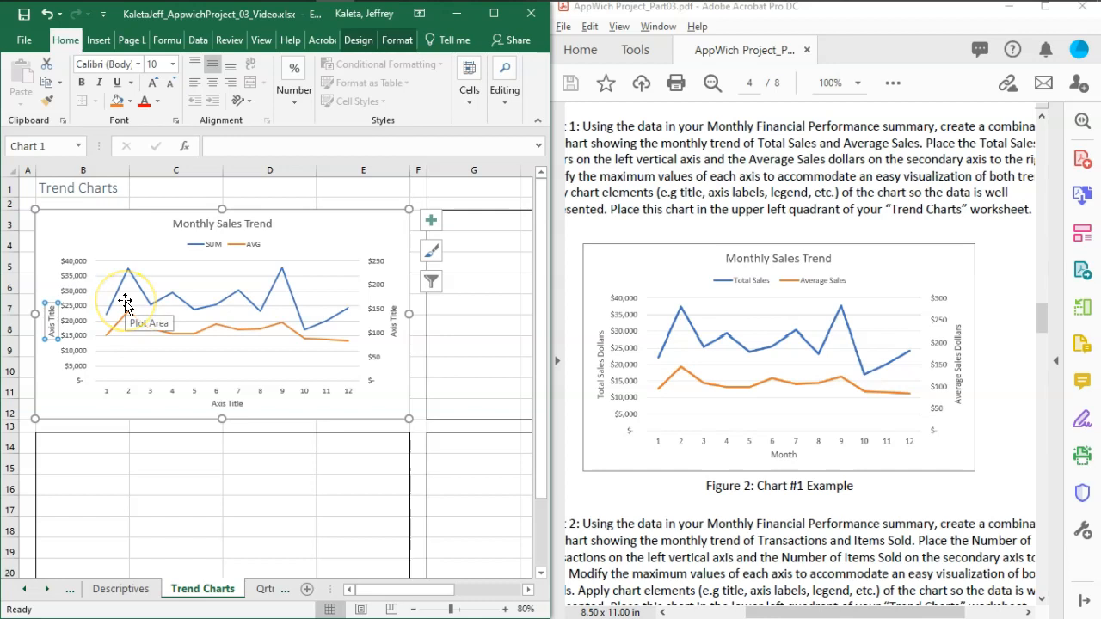
# Label the vertical axis 'Total Sales Dollars' and select the horizontal axis title.
pyautogui.click(128, 306)
pyautogui.write('ales')
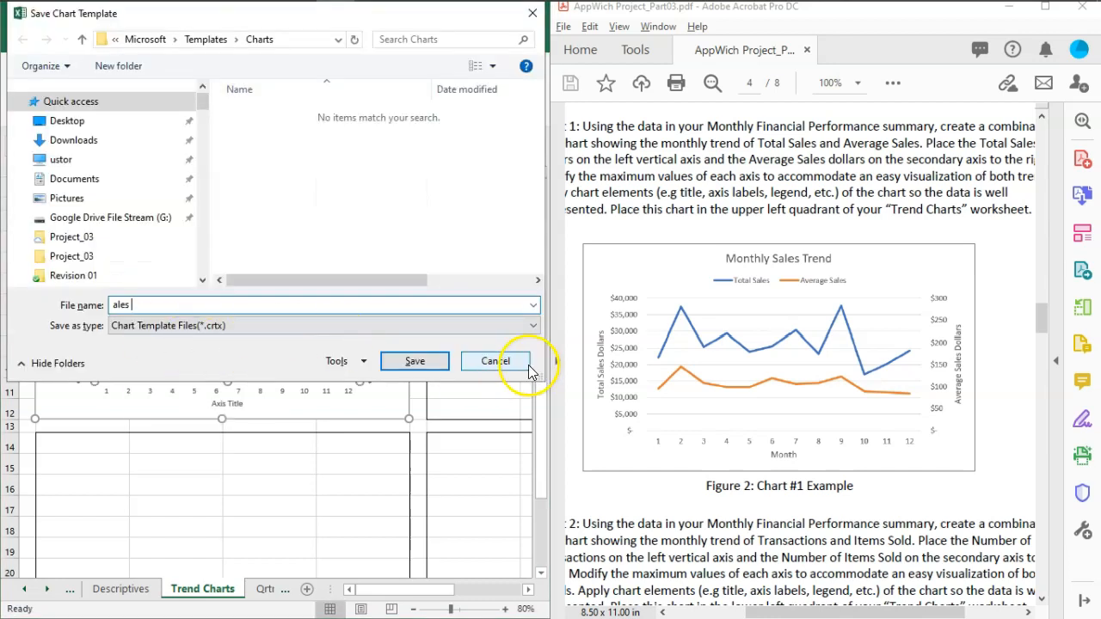
pyautogui.click(496, 361)
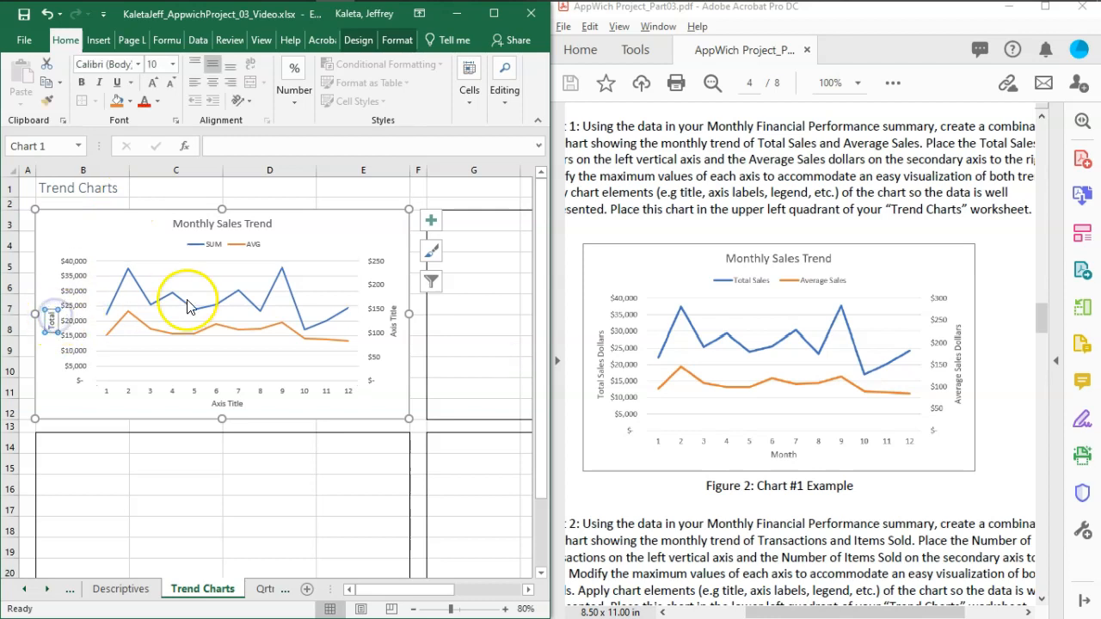
pyautogui.write('Total Sales Dollars')
pyautogui.click(392, 318)
pyautogui.write('Average Sales Dollars')
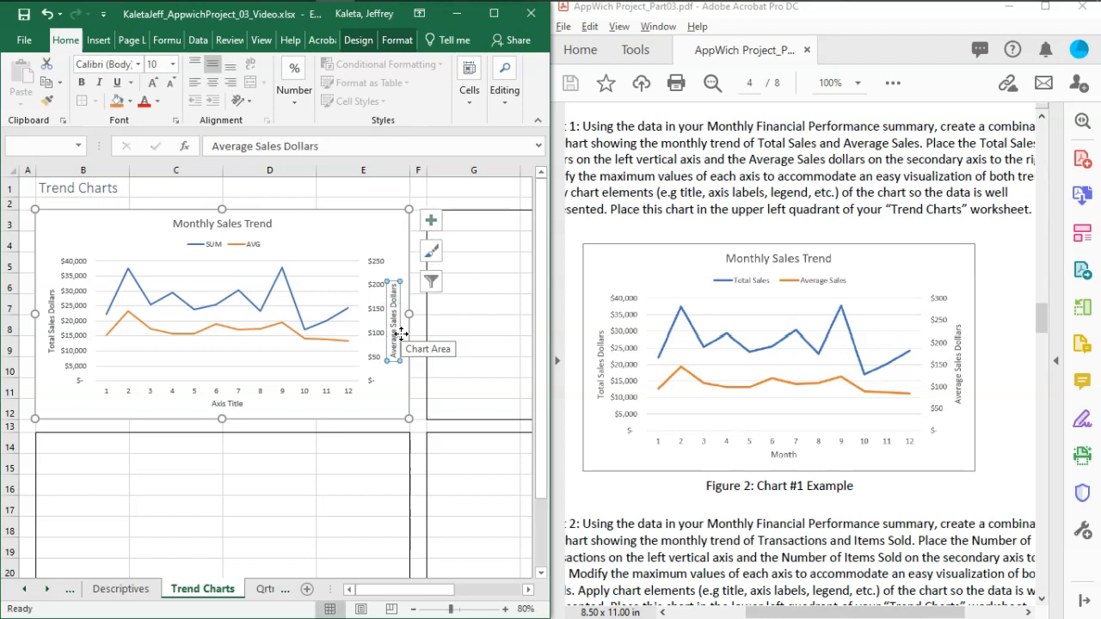
pyautogui.click(227, 402)
pyautogui.write('Month')
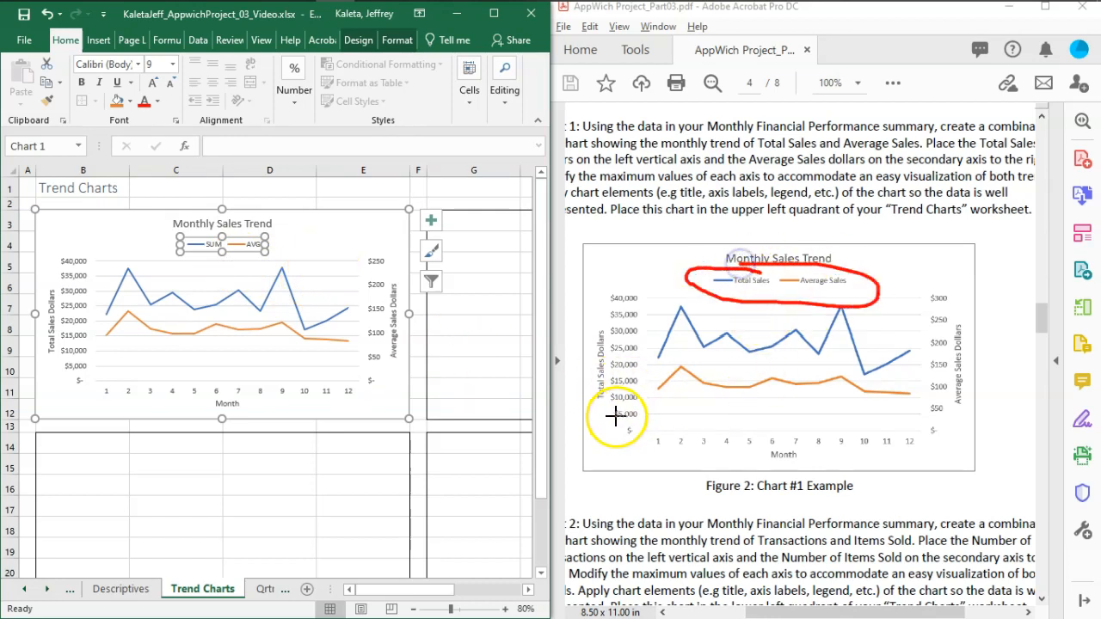
pyautogui.moveTo(617, 406)
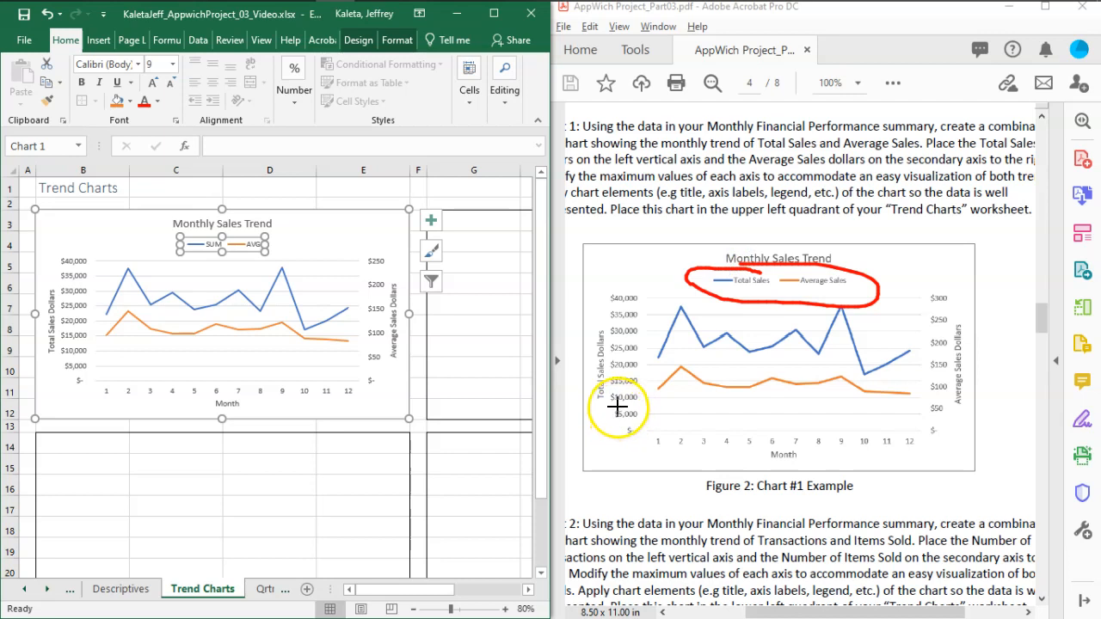
pyautogui.moveTo(669, 42)
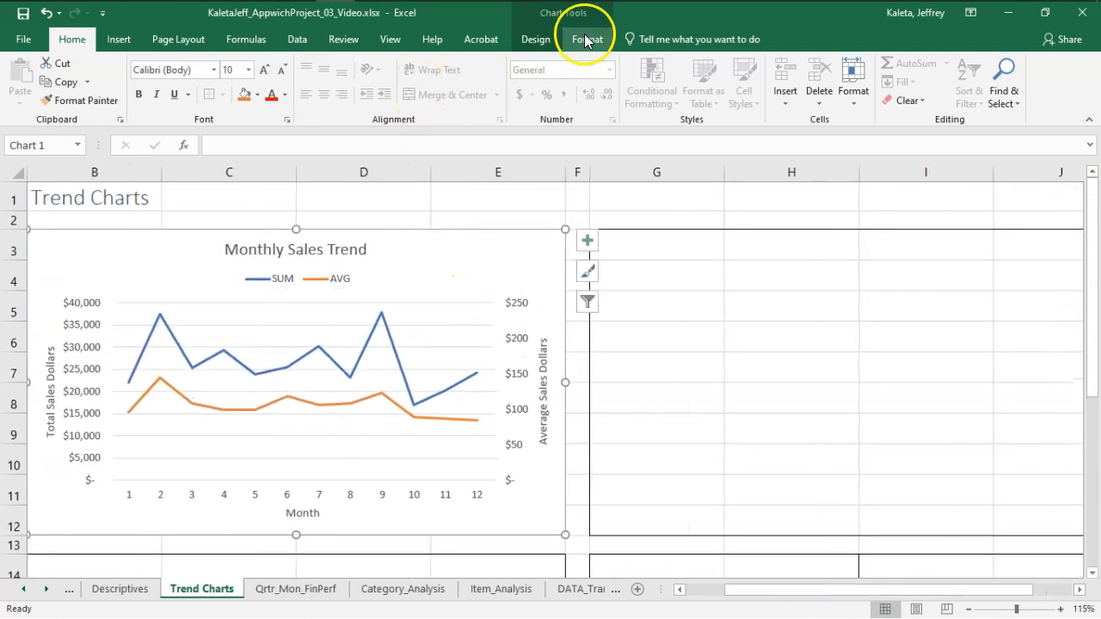
# Rename the chart's SUM series to Total Sales SUM via Select Data.
pyautogui.click(534, 38)
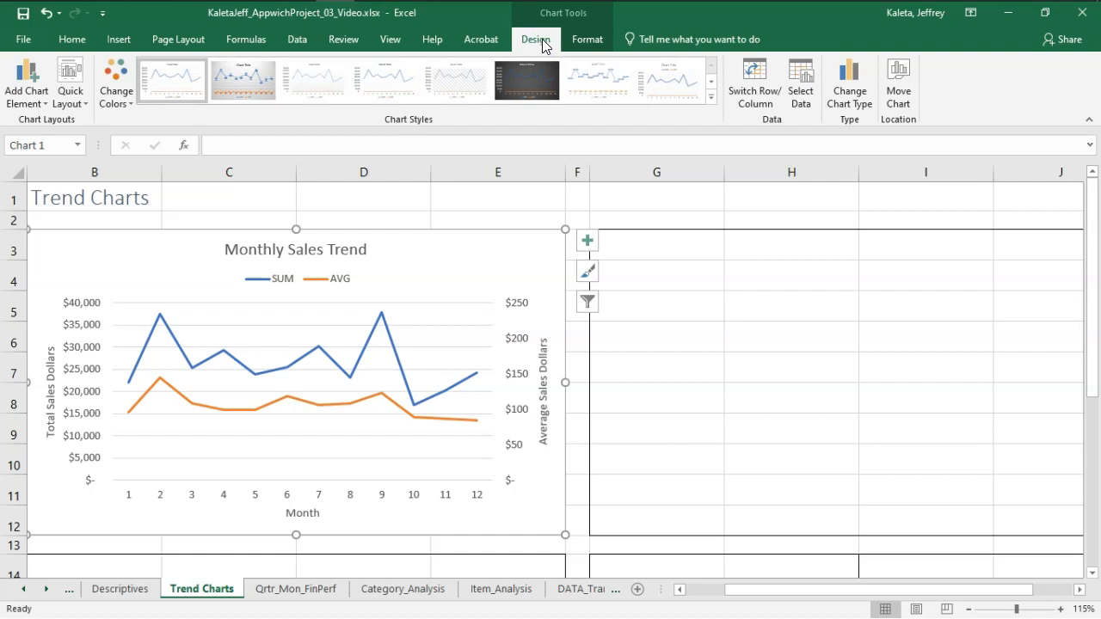
pyautogui.moveTo(800, 77)
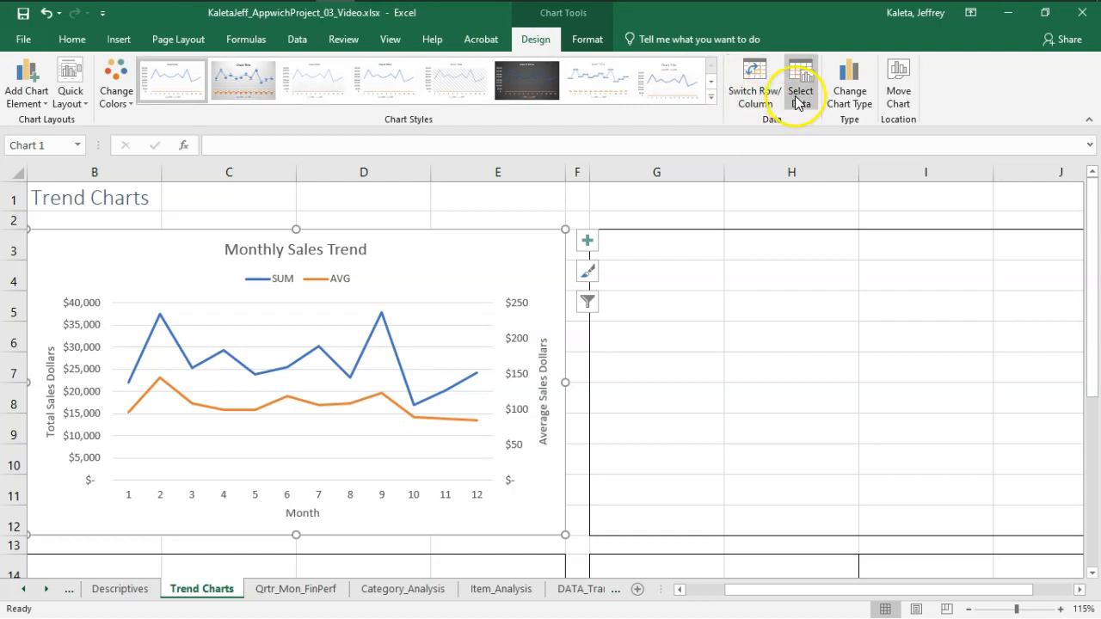
pyautogui.click(802, 78)
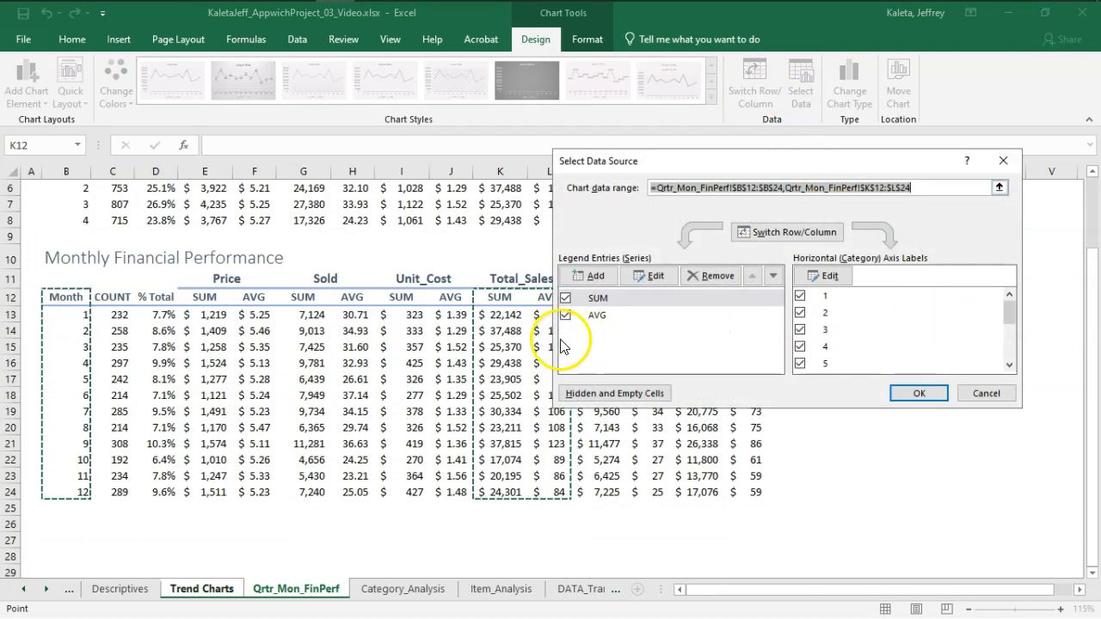
pyautogui.moveTo(599, 162); pyautogui.dragTo(678, 76)
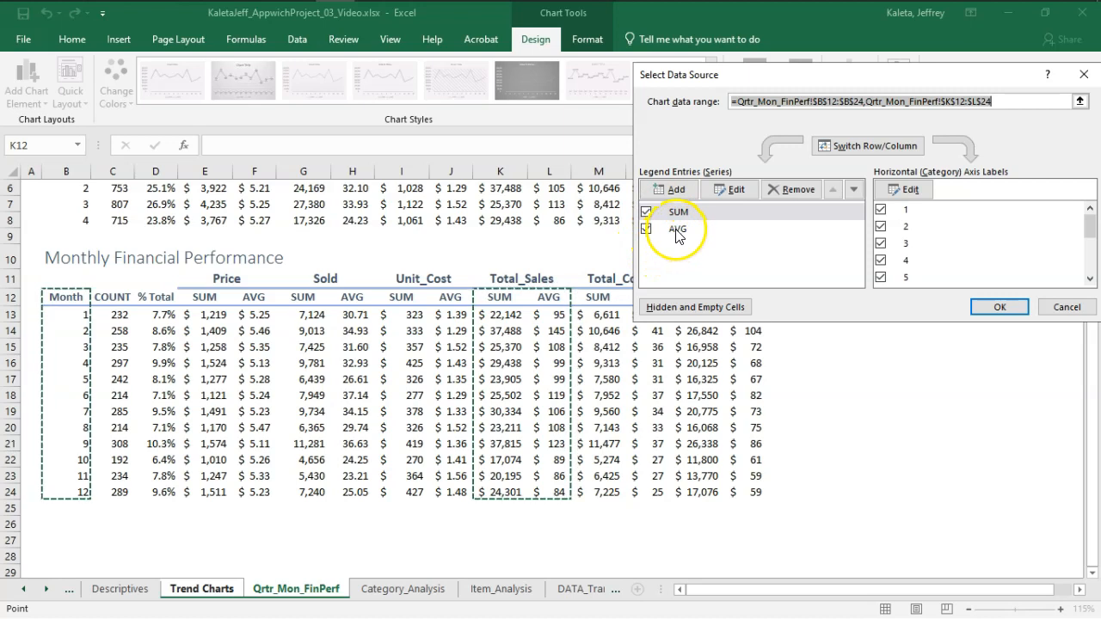
pyautogui.click(647, 229)
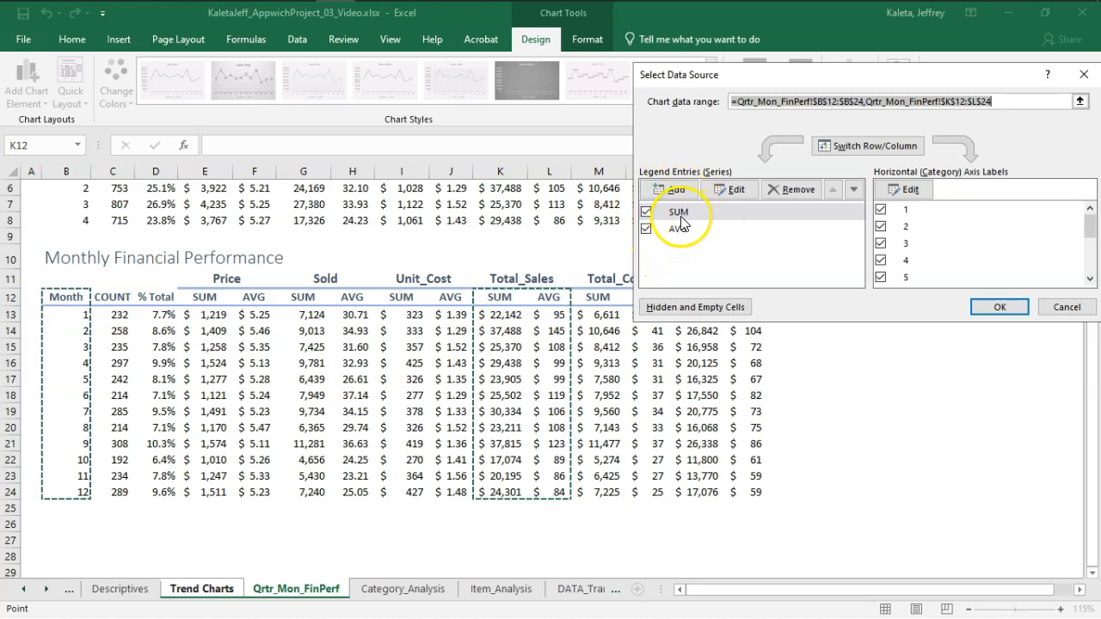
pyautogui.click(729, 190)
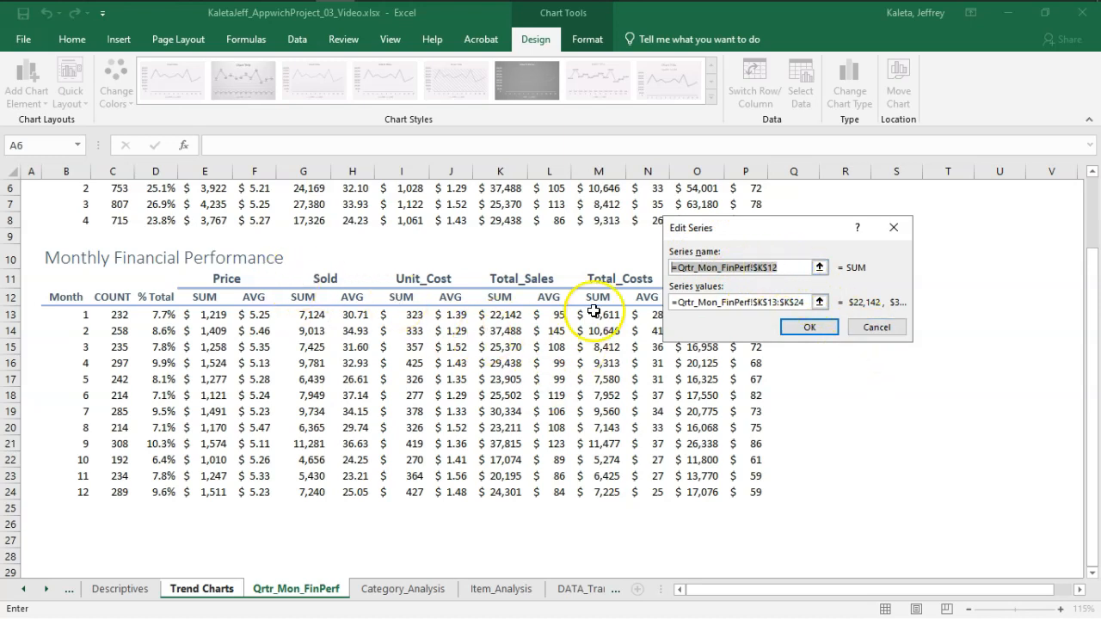
pyautogui.moveTo(568, 253)
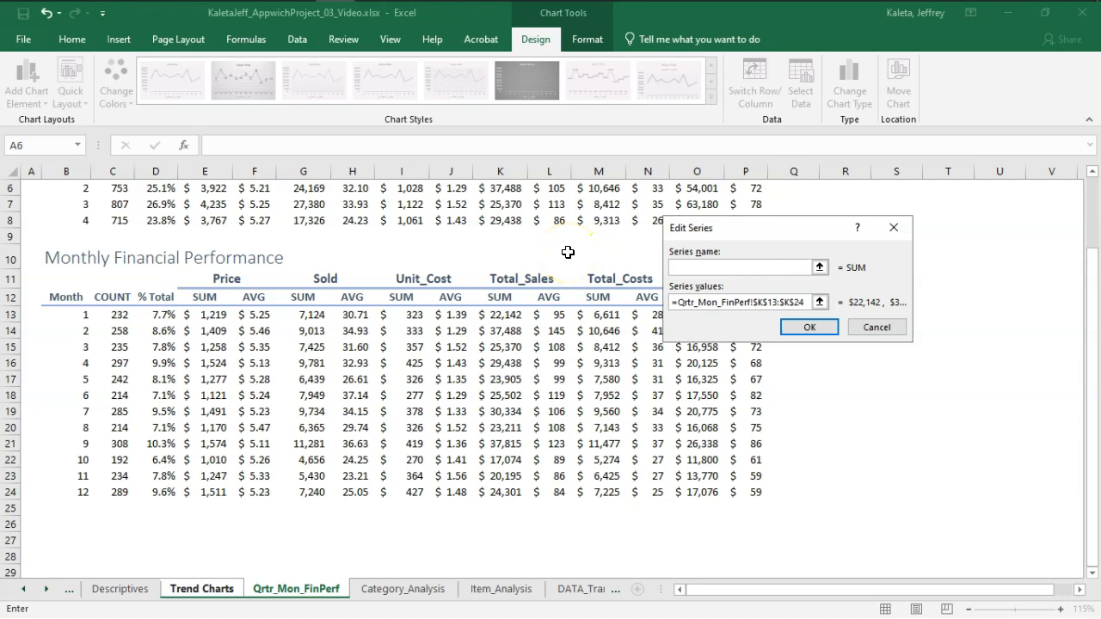
pyautogui.write('SUM+')
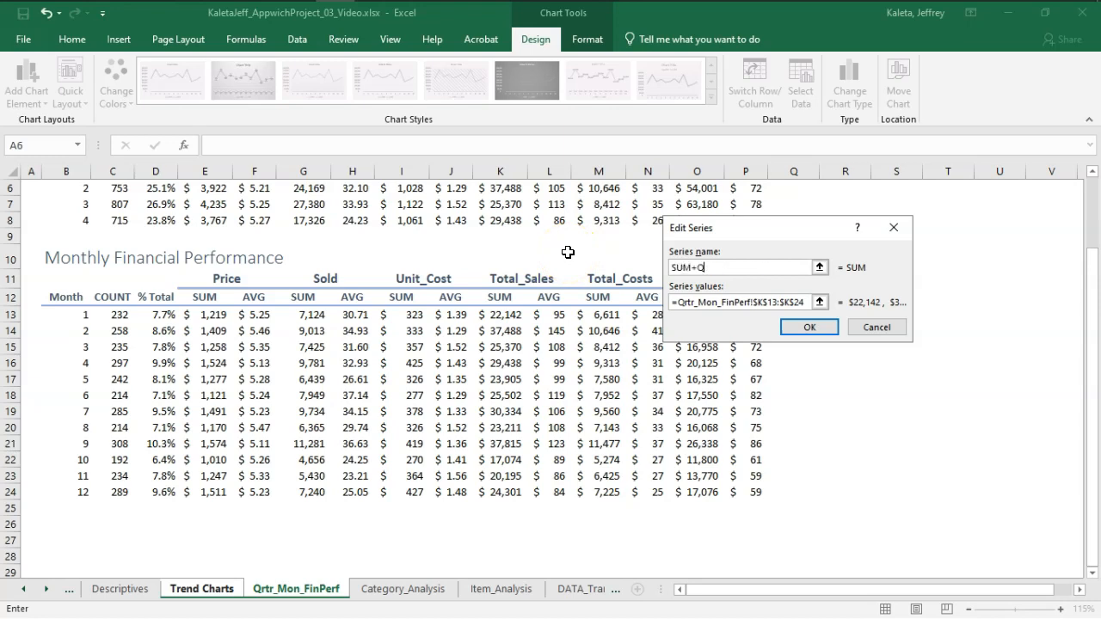
pyautogui.write('Qrtr_Mon_FinPerf!$1:$6')
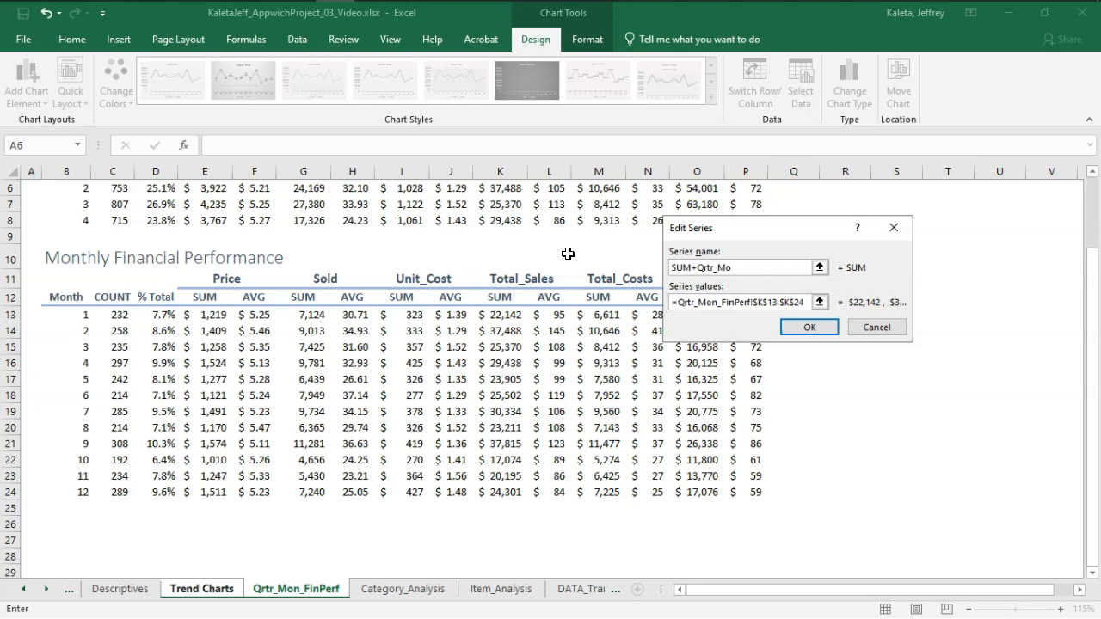
pyautogui.write('Total Sales SUM')
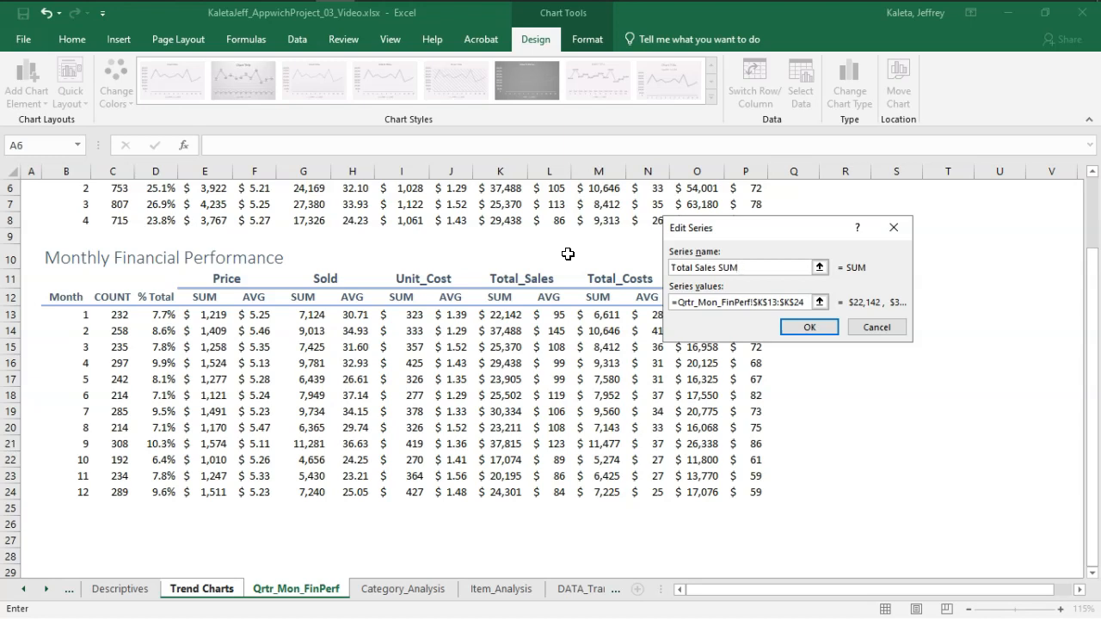
pyautogui.click(808, 326)
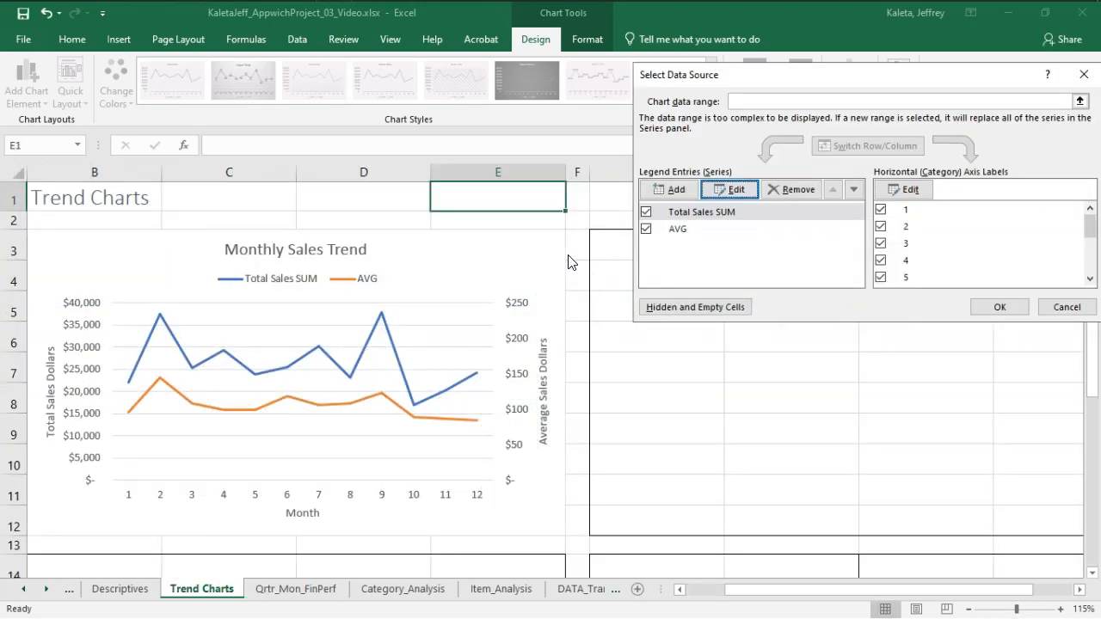
# Rename the AVG series to Total Sales AVG.
pyautogui.click(678, 229)
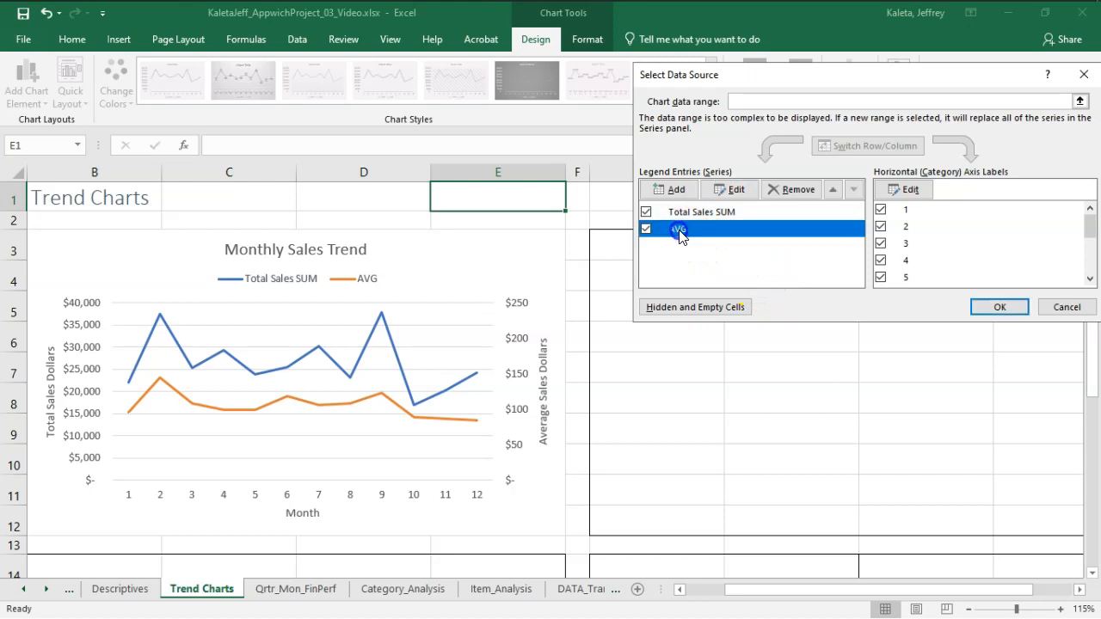
pyautogui.click(729, 189)
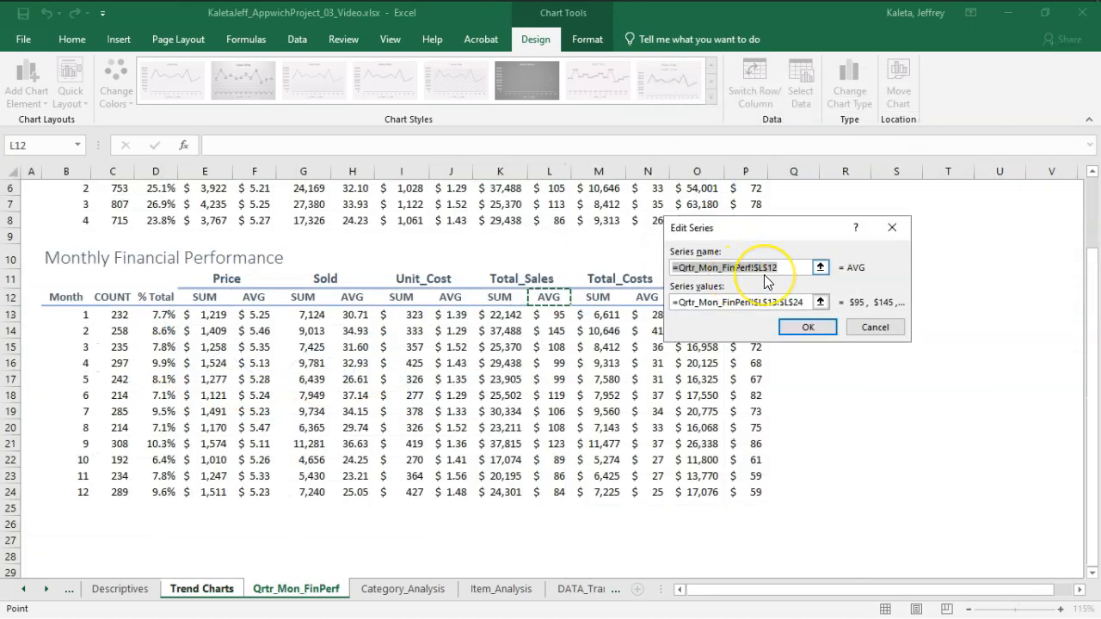
pyautogui.write('Total Sales AVG')
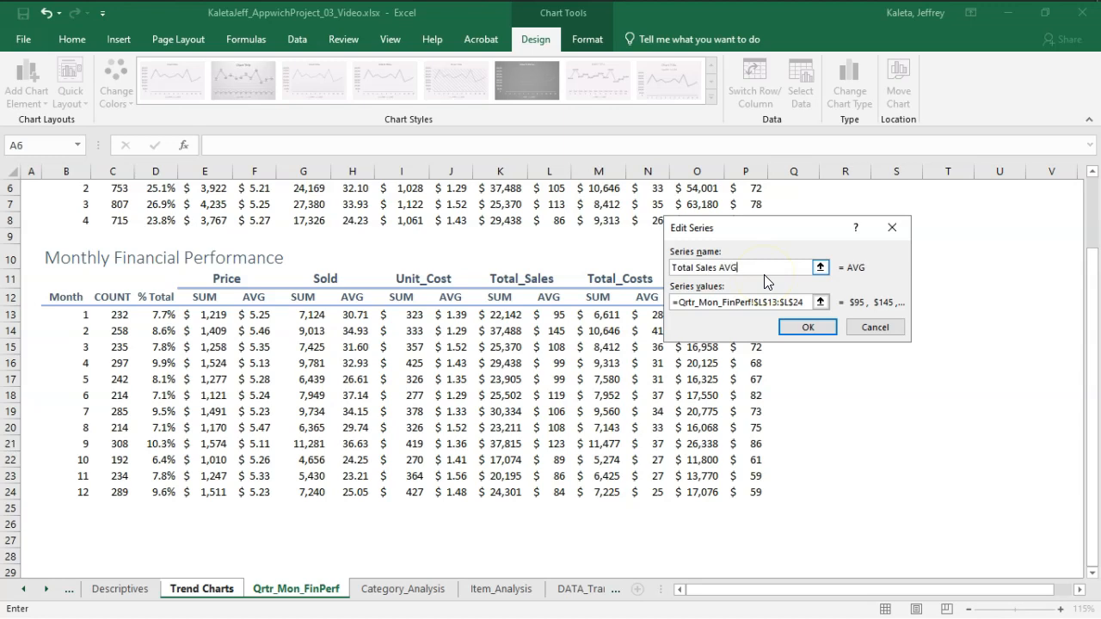
pyautogui.click(806, 327)
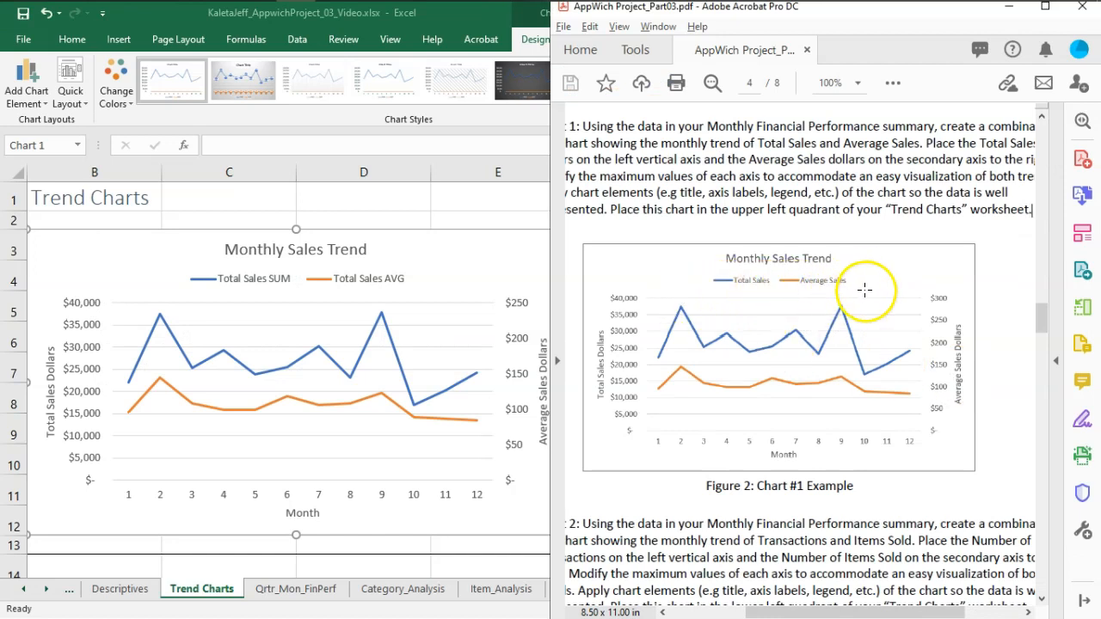
pyautogui.moveTo(427, 356)
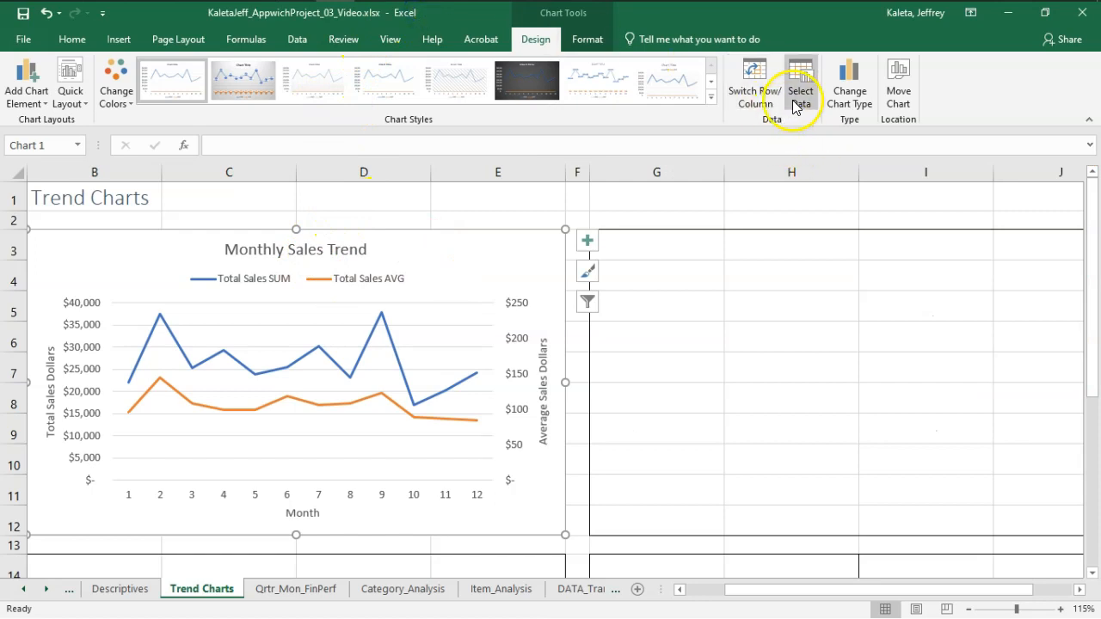
# Rename the Total Sales SUM series to Total Sales in Select Data.
pyautogui.click(800, 77)
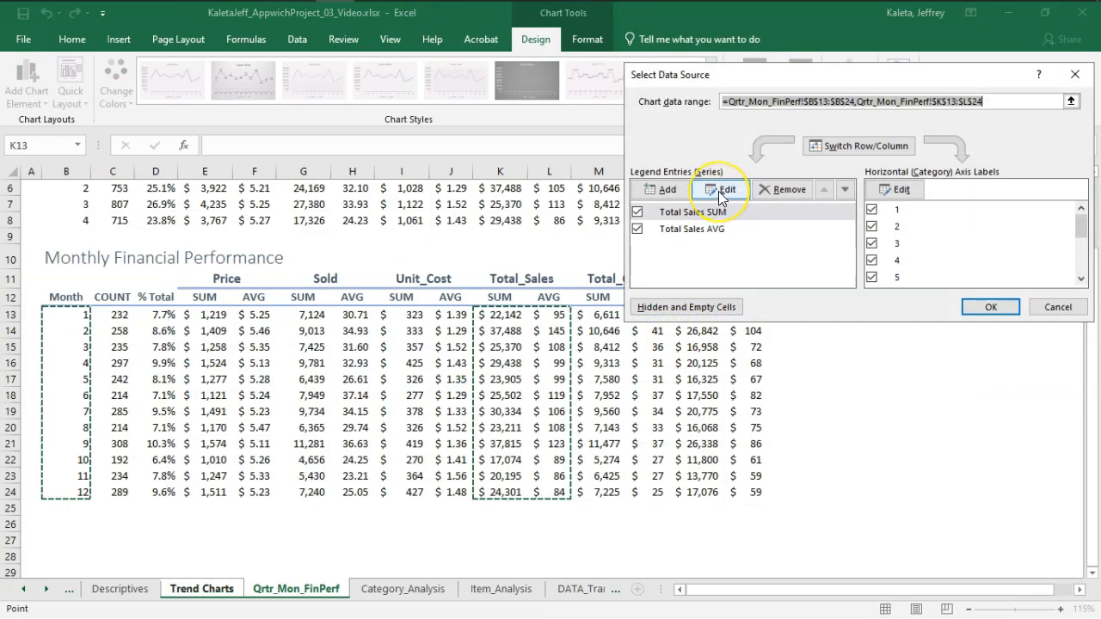
pyautogui.click(727, 190)
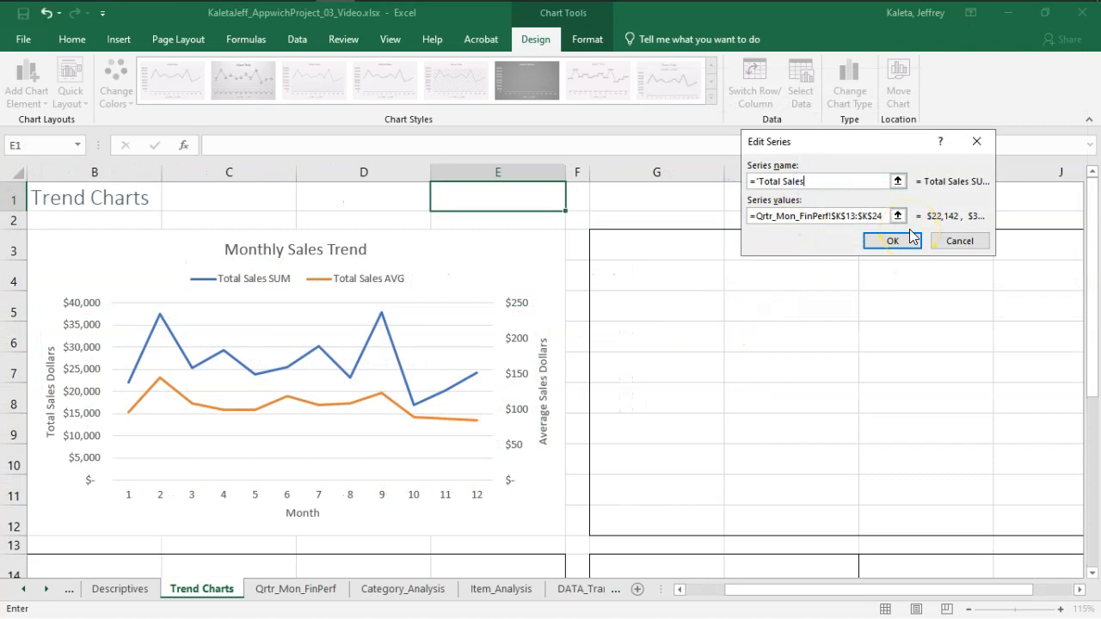
pyautogui.click(891, 241)
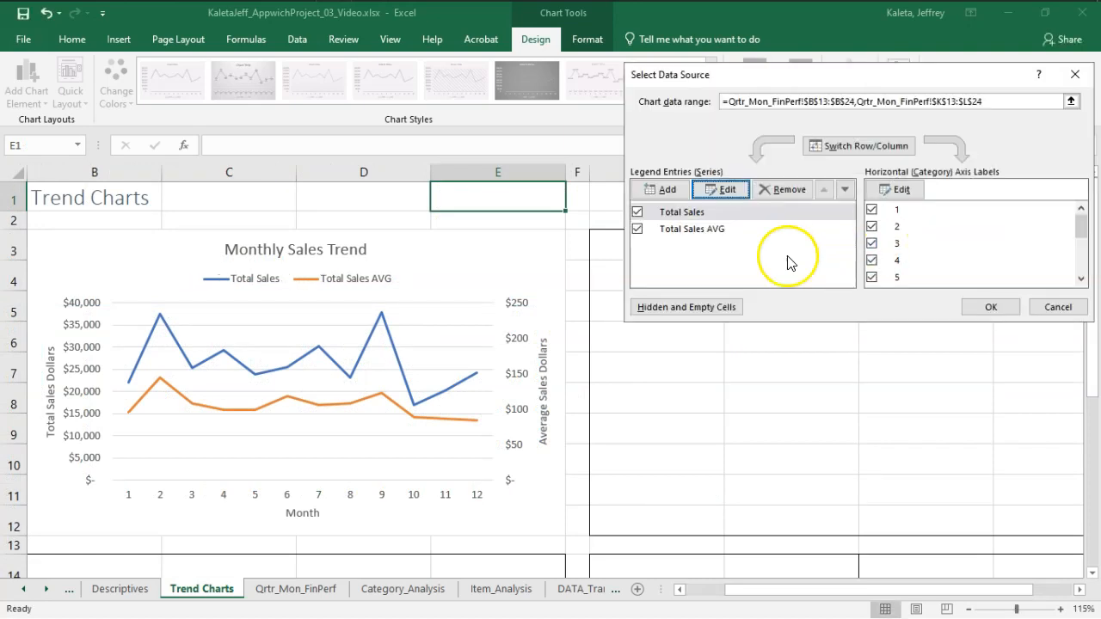
# Rename the Total Sales AVG series to Average Sales, fixing the quotes, and apply to the chart.
pyautogui.click(725, 189)
pyautogui.write('"A')
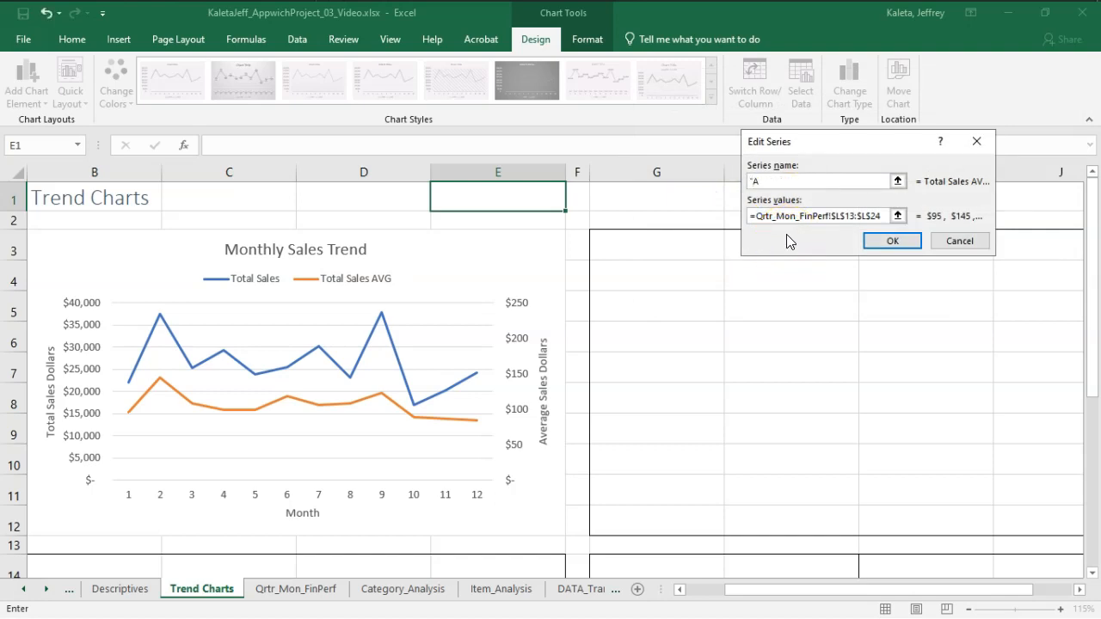
pyautogui.write('verage Sales"')
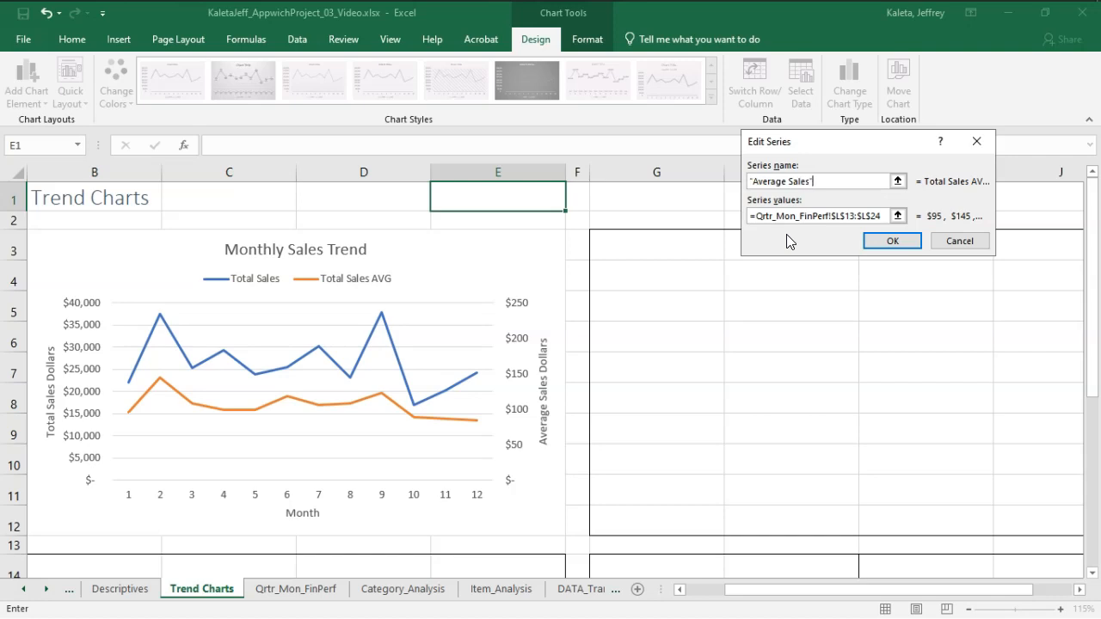
pyautogui.click(891, 241)
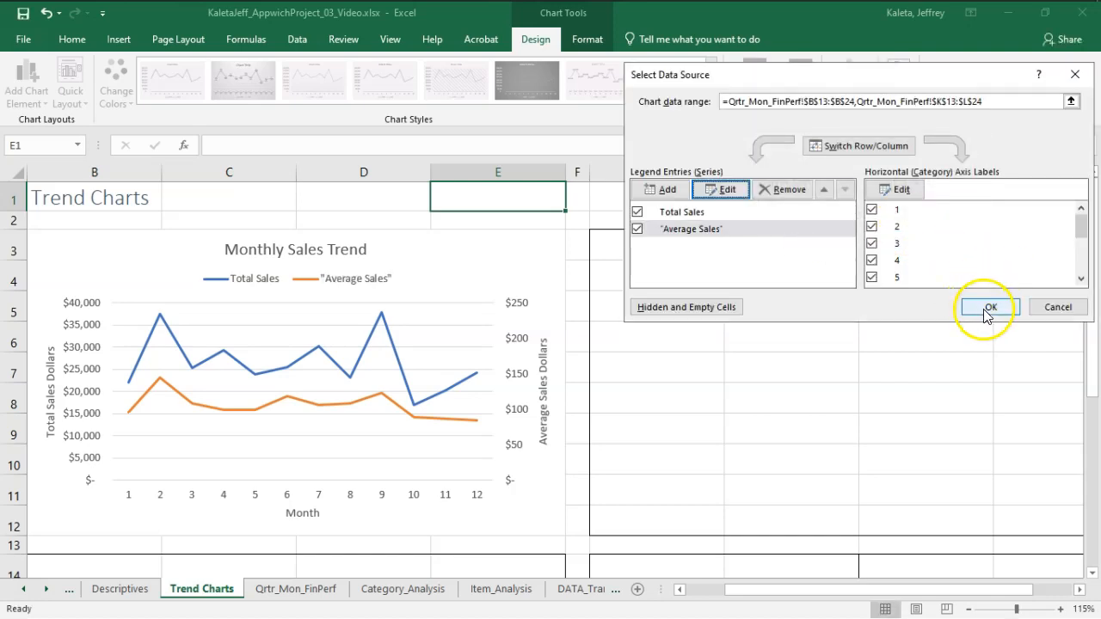
pyautogui.click(991, 306)
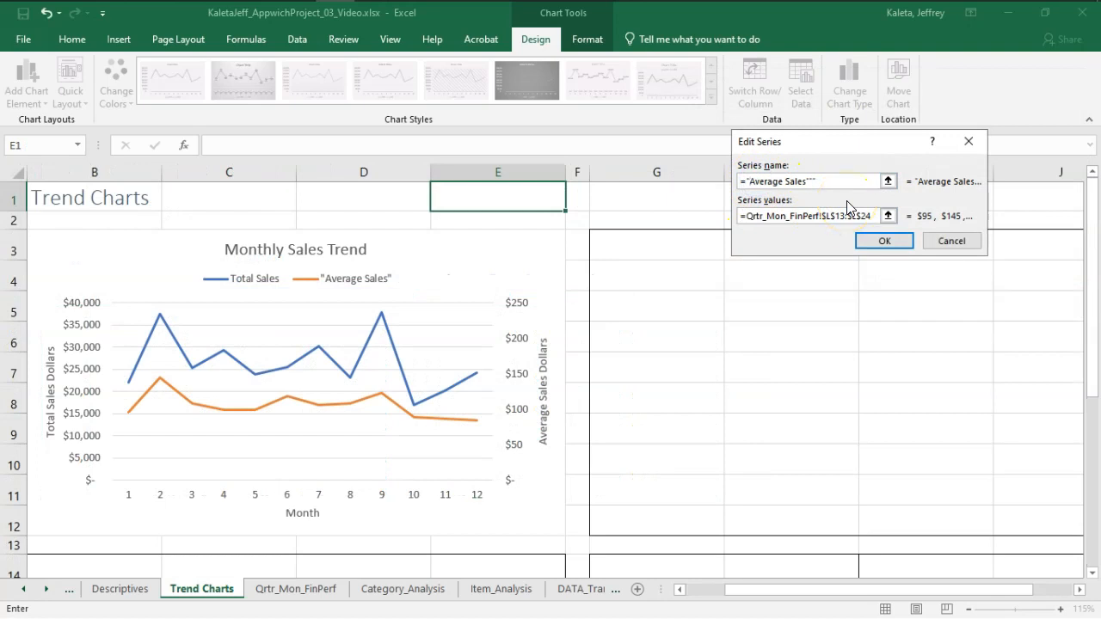
pyautogui.click(884, 241)
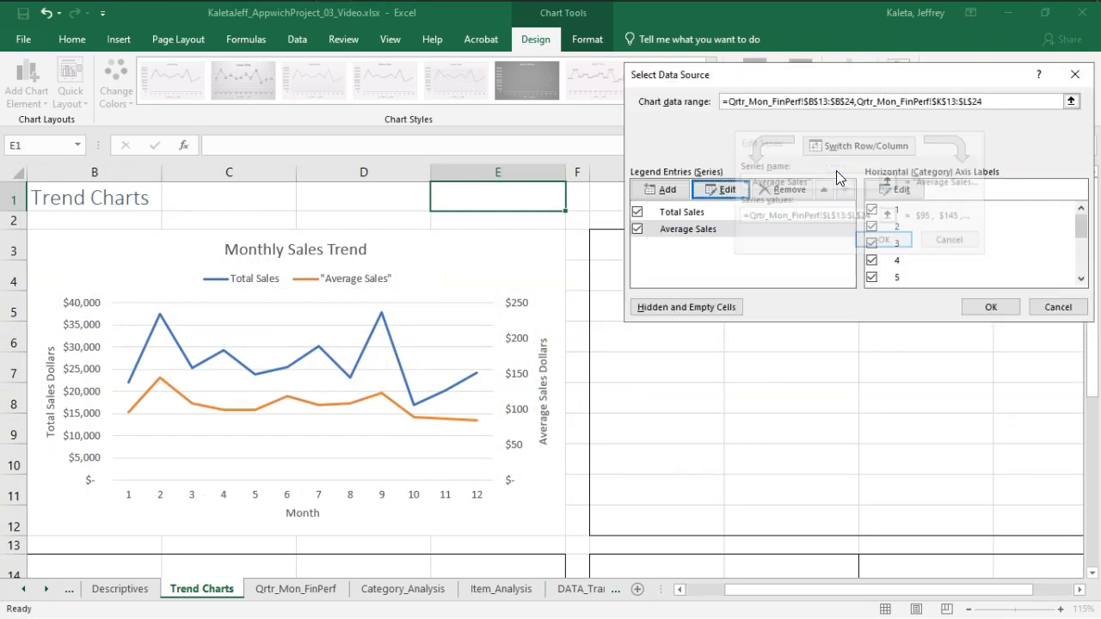
pyautogui.click(990, 306)
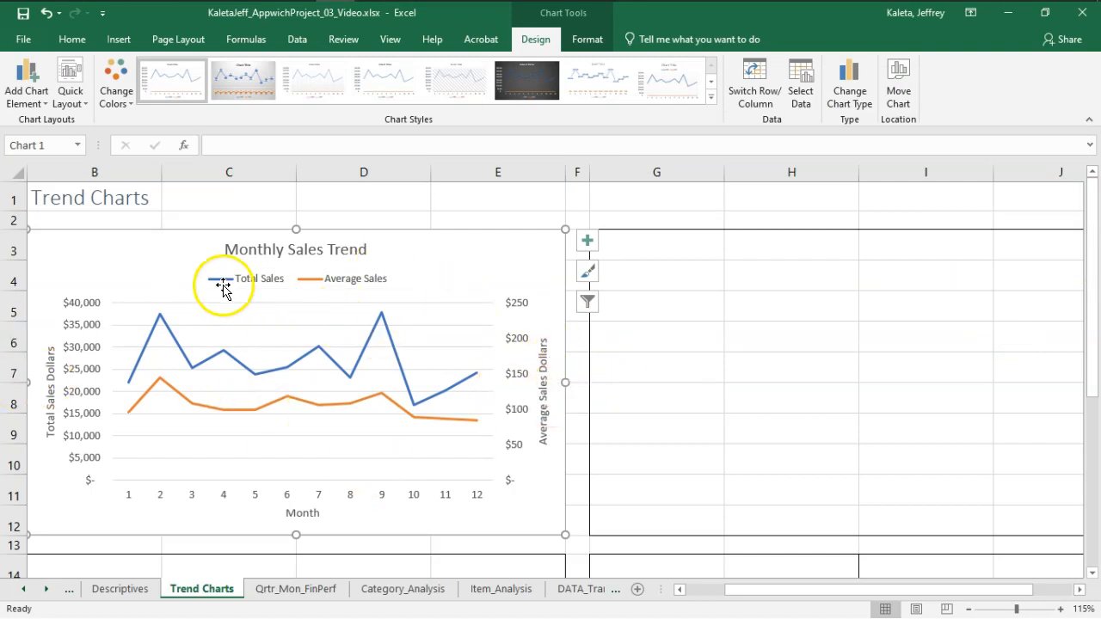
pyautogui.moveTo(512, 451)
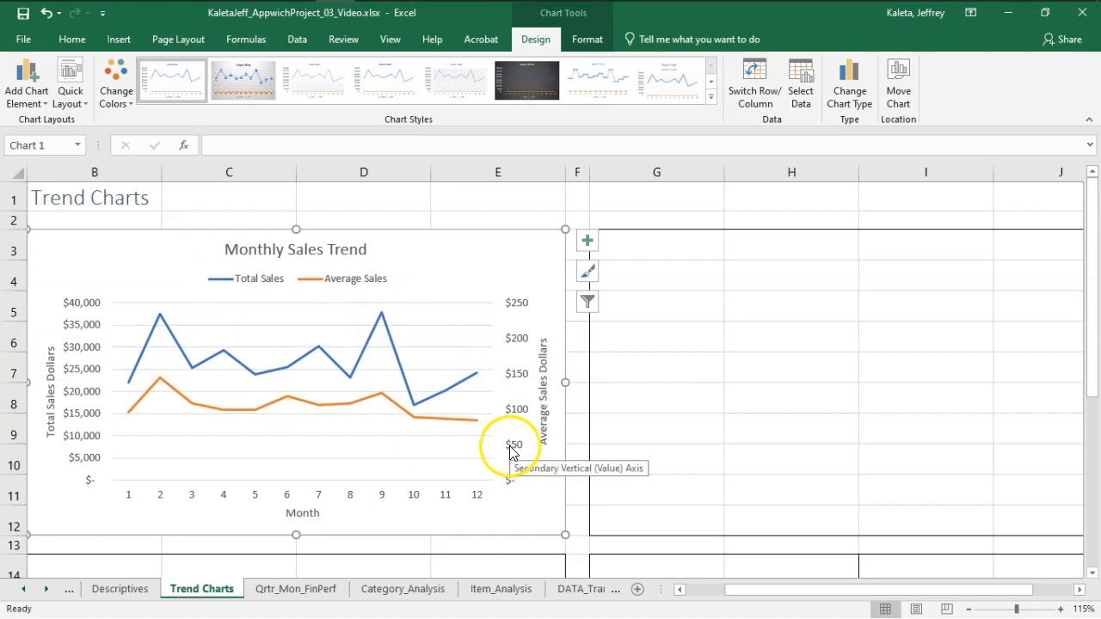
pyautogui.moveTo(509, 386)
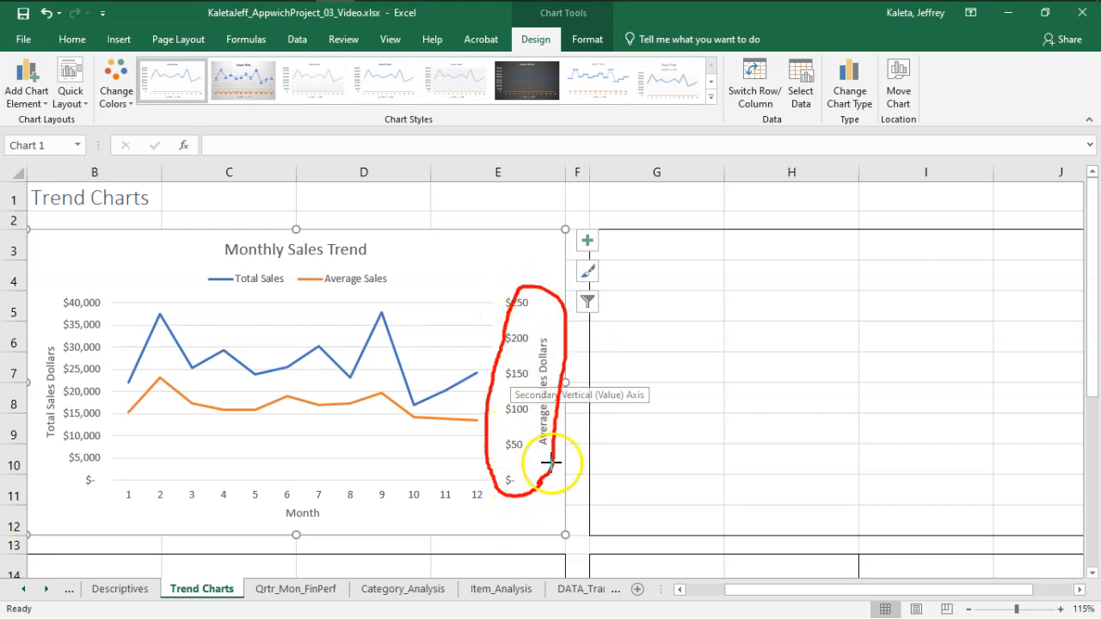
pyautogui.moveTo(282, 416)
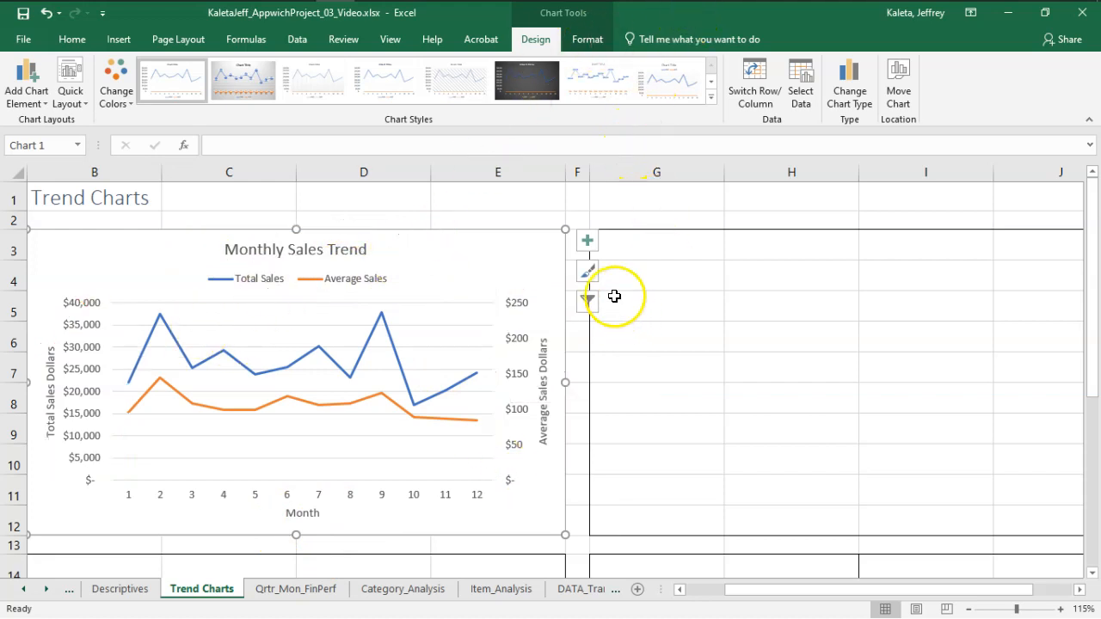
# Apply a preset chart style with shaded plot area and legend below the plot.
pyautogui.click(588, 241)
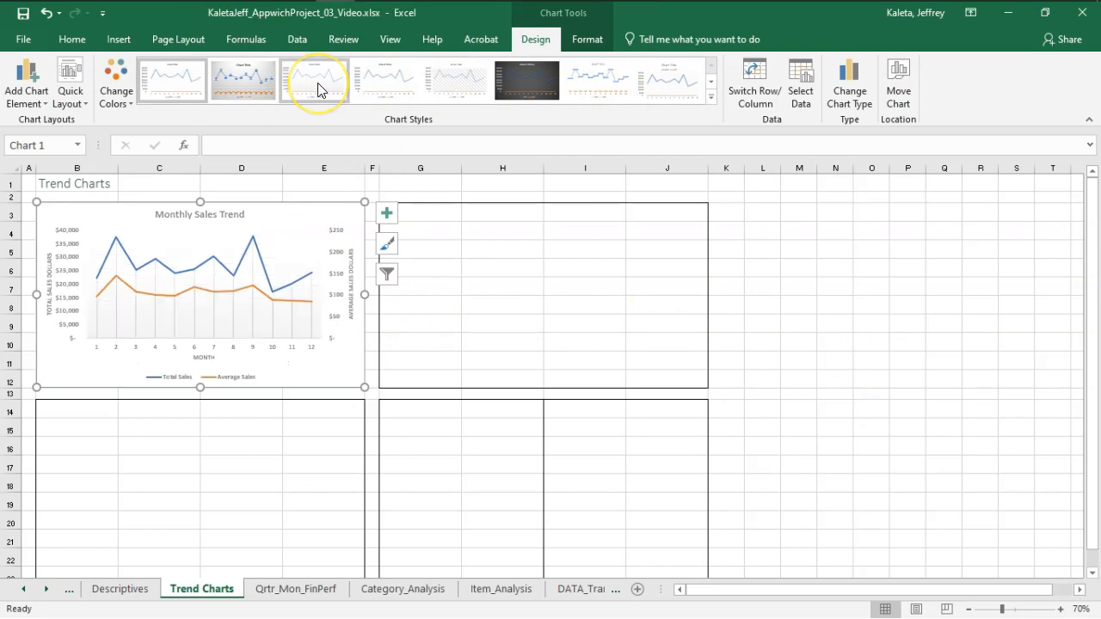
pyautogui.moveTo(313, 79)
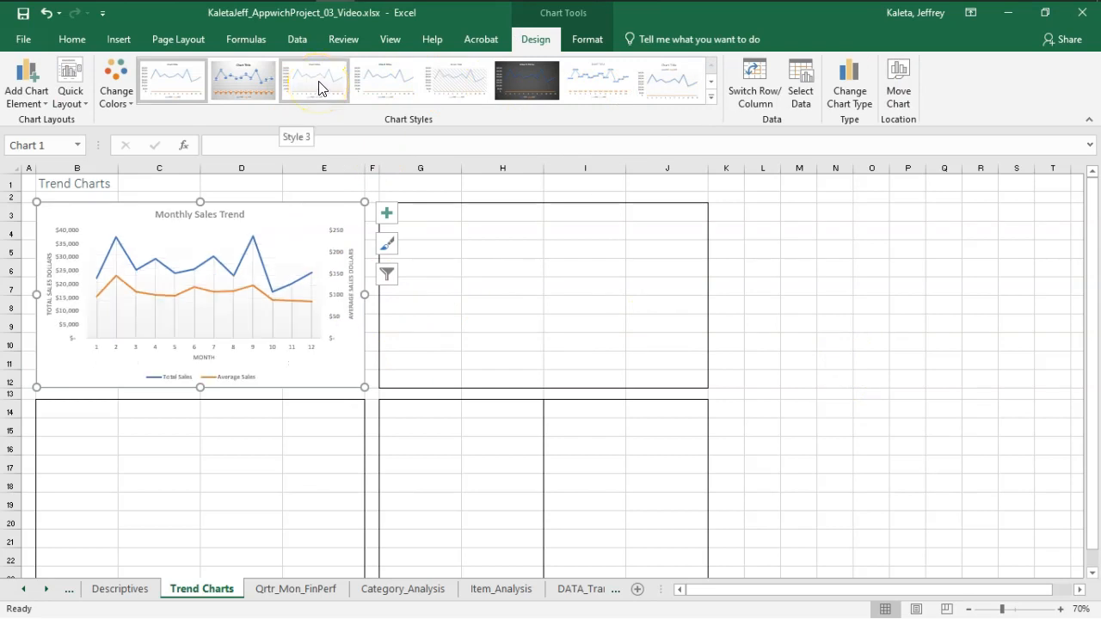
# Apply Style 3 to the Monthly Sales Trend chart and deselect it to review.
pyautogui.click(313, 80)
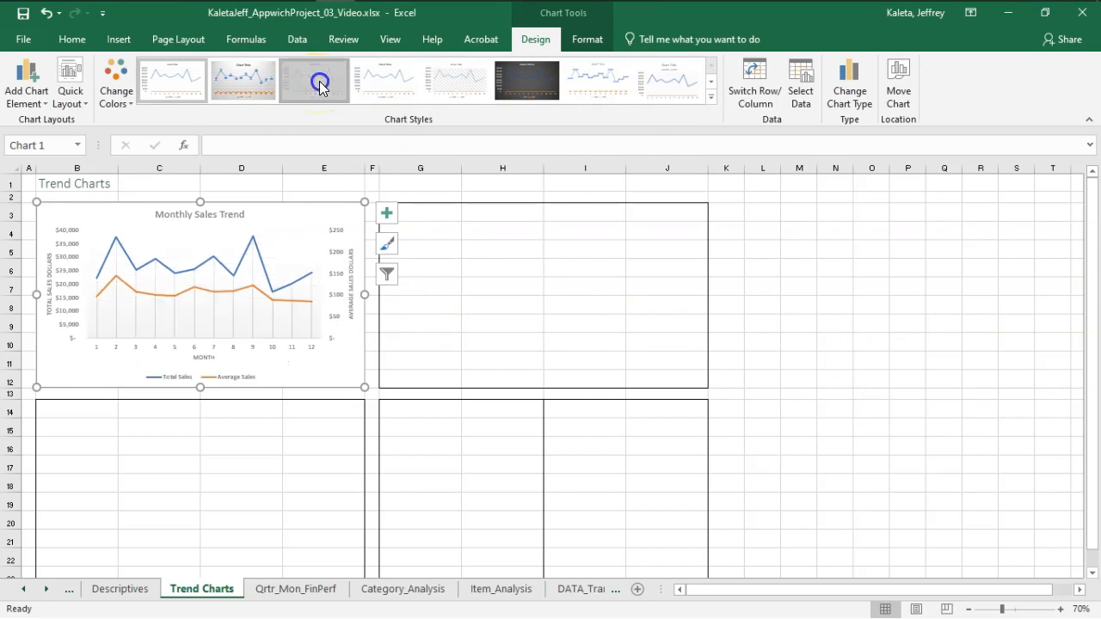
pyautogui.click(313, 81)
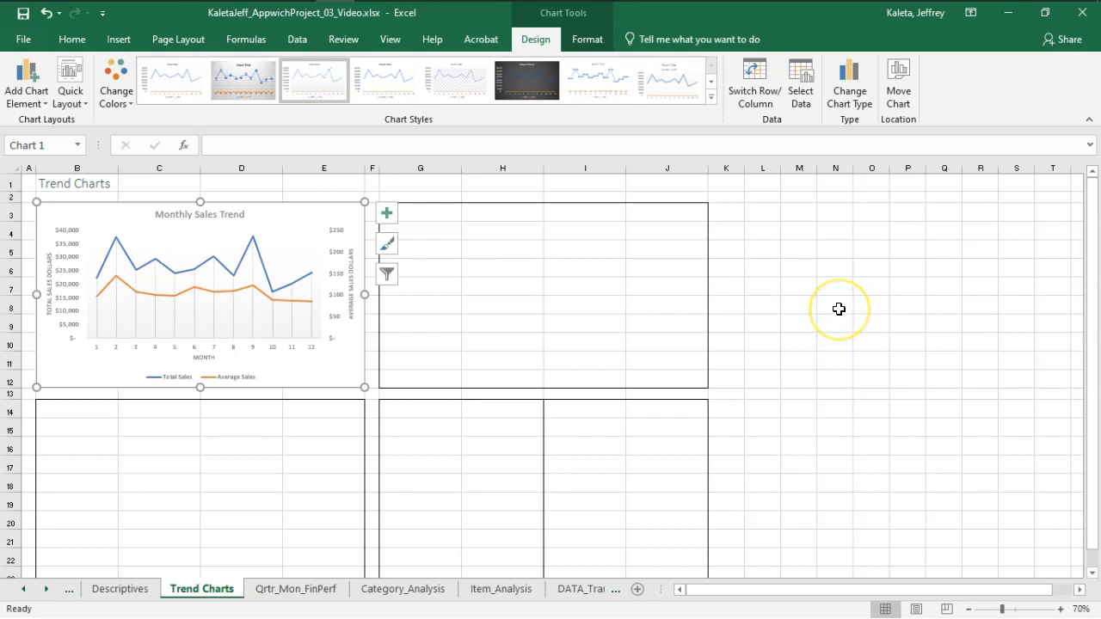
pyautogui.moveTo(441, 316)
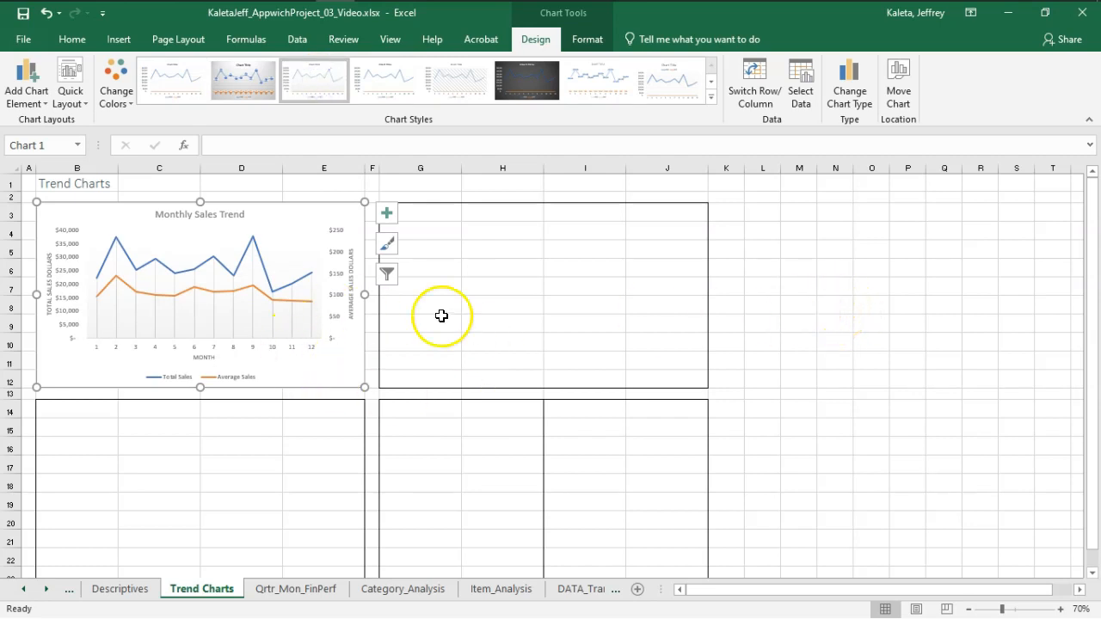
pyautogui.moveTo(289, 347)
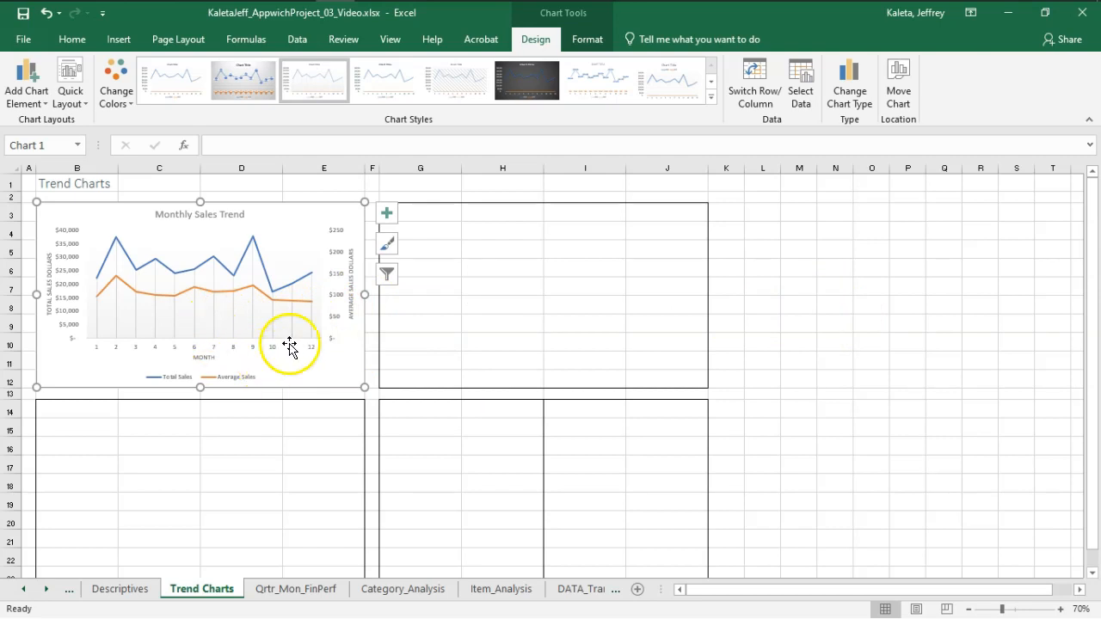
pyautogui.click(386, 214)
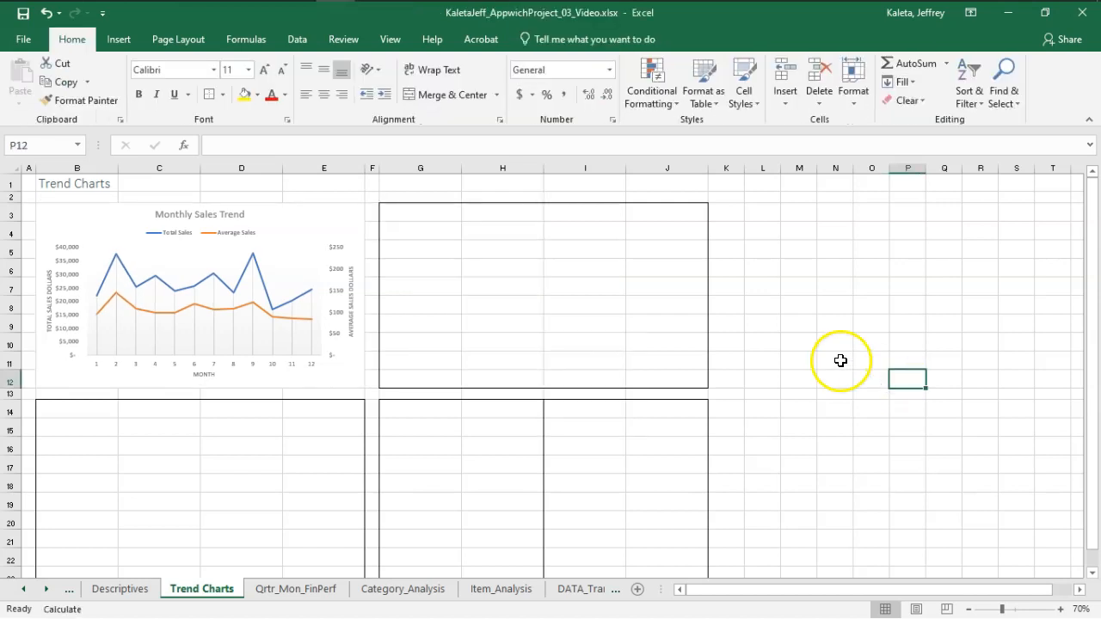
pyautogui.moveTo(787, 375)
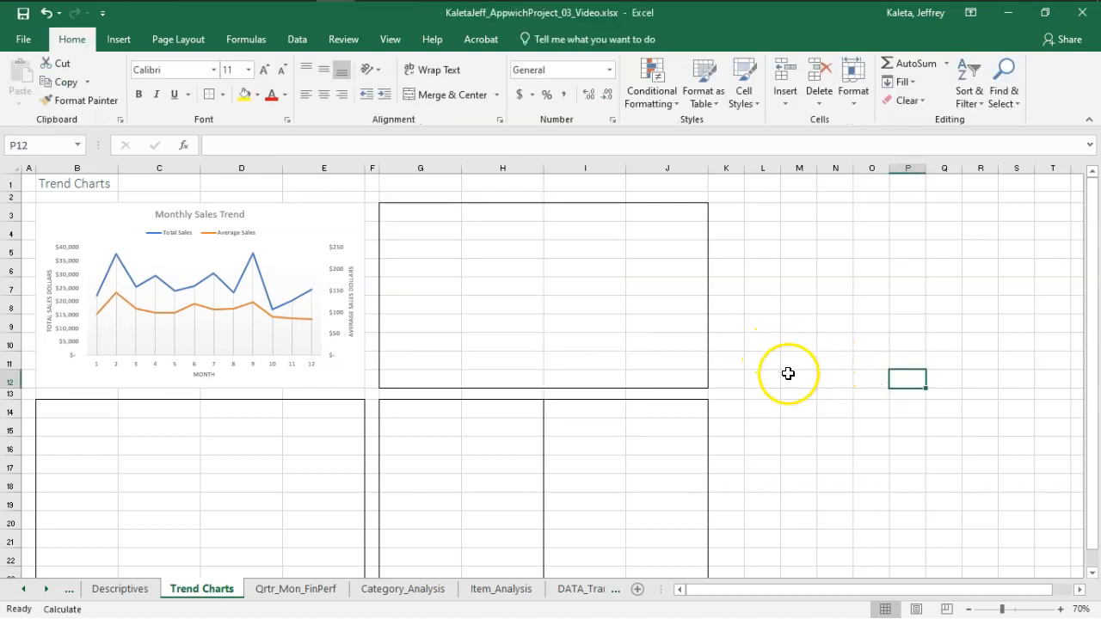
pyautogui.click(200, 214)
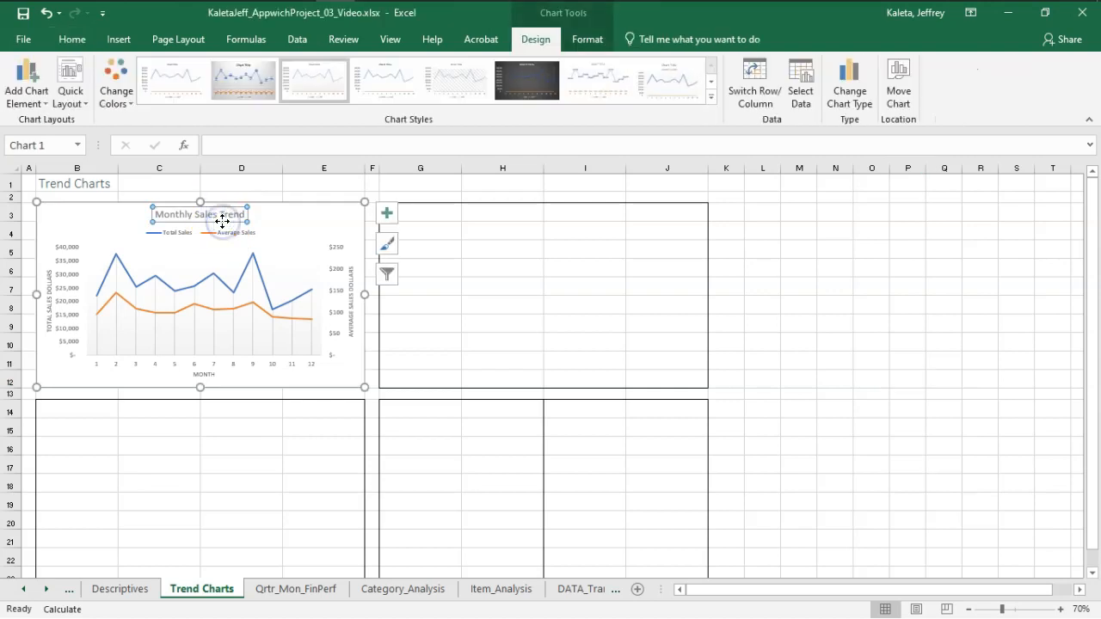
pyautogui.click(667, 306)
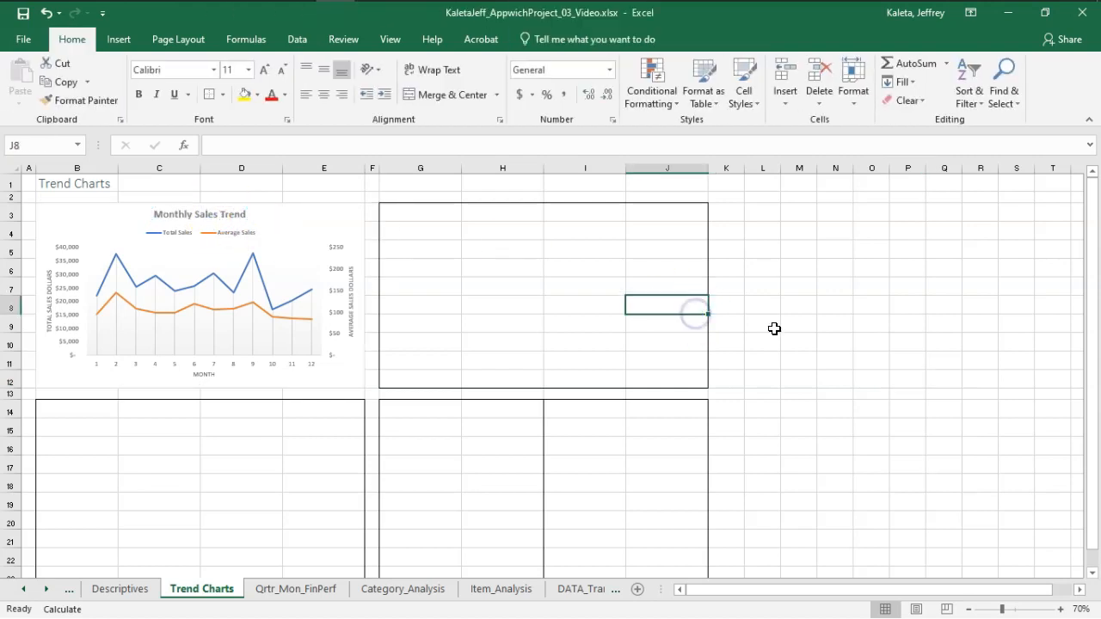